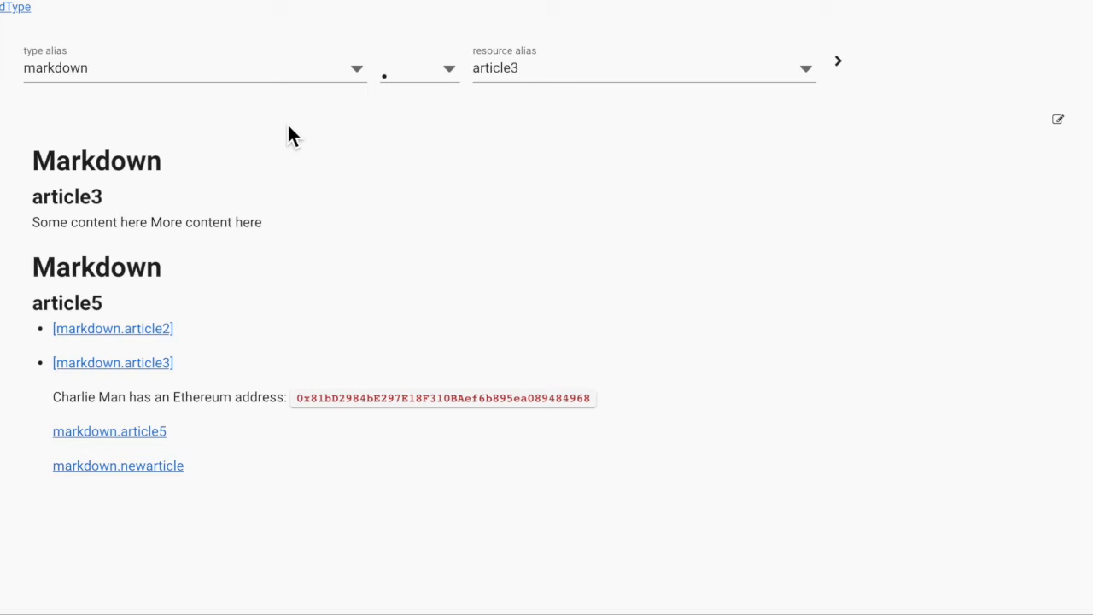
mouse_move(118, 466)
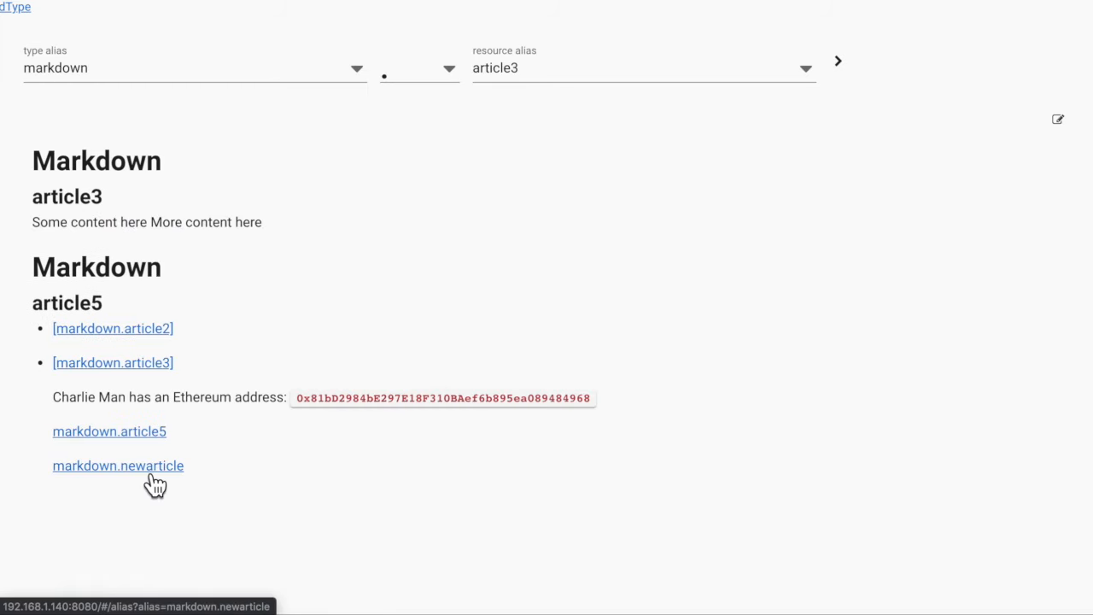
Open the markdown.newarticle resource referencing article3 and save its content
click(118, 465)
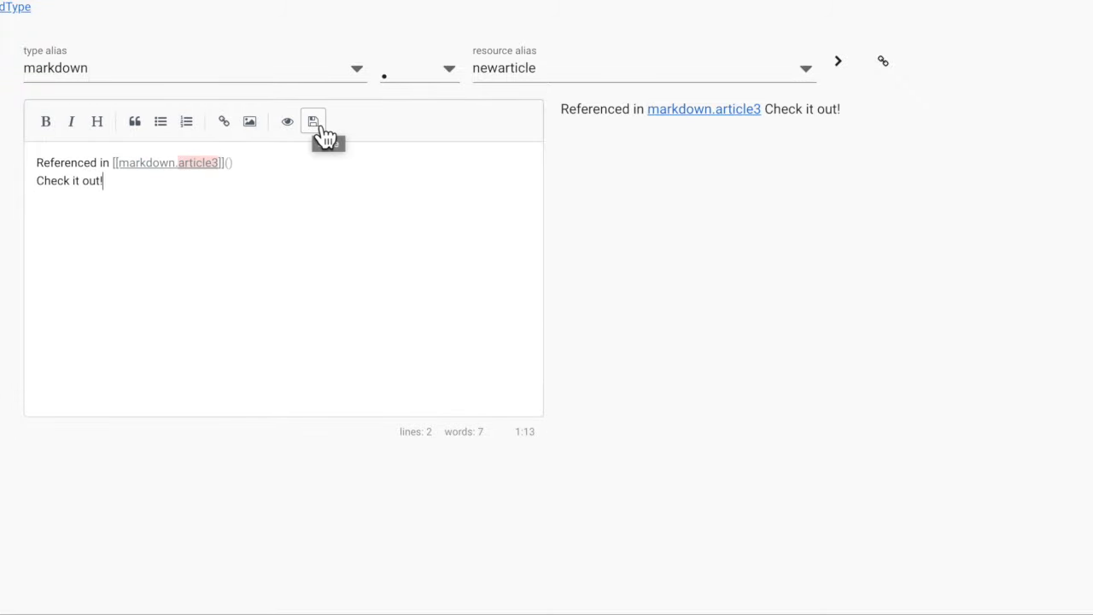
click(313, 120)
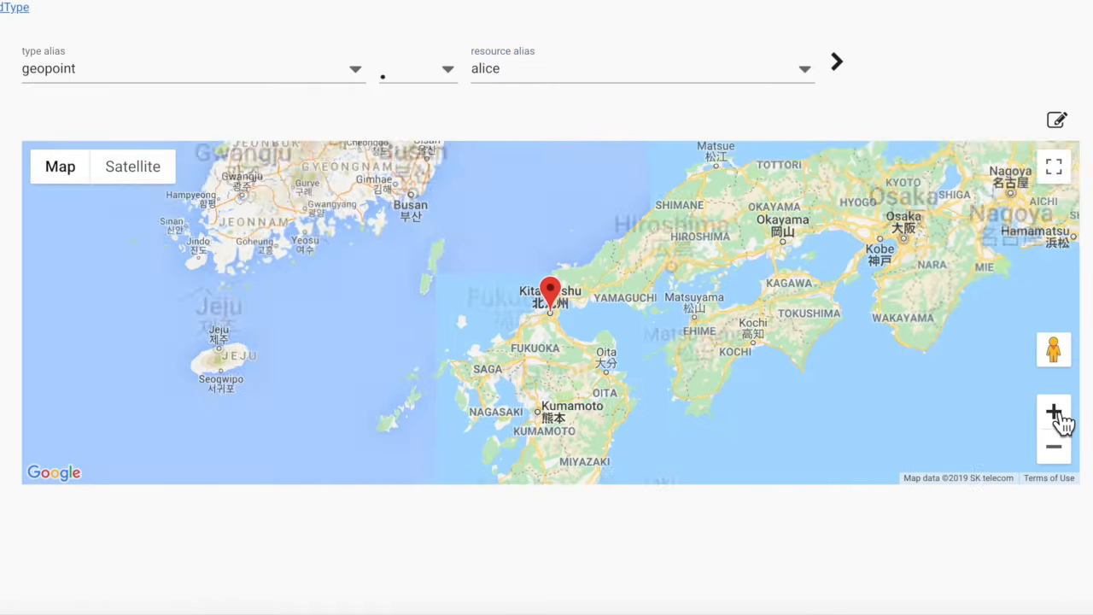
text(bob)
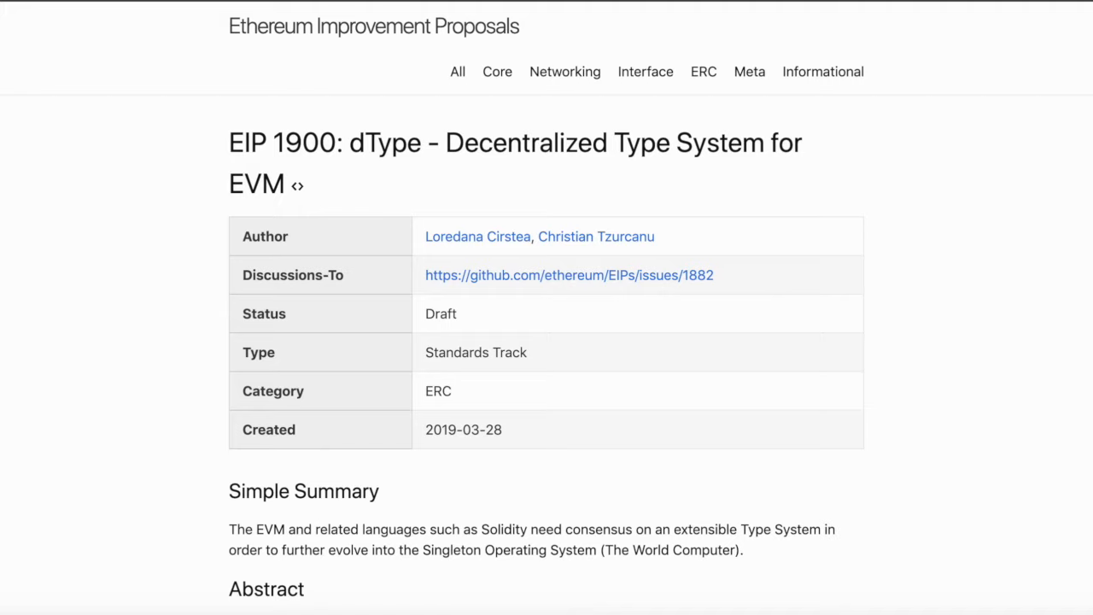
Follow the EIP 1900 proposal through to the pipeos-one/dType GitHub repository
click(569, 274)
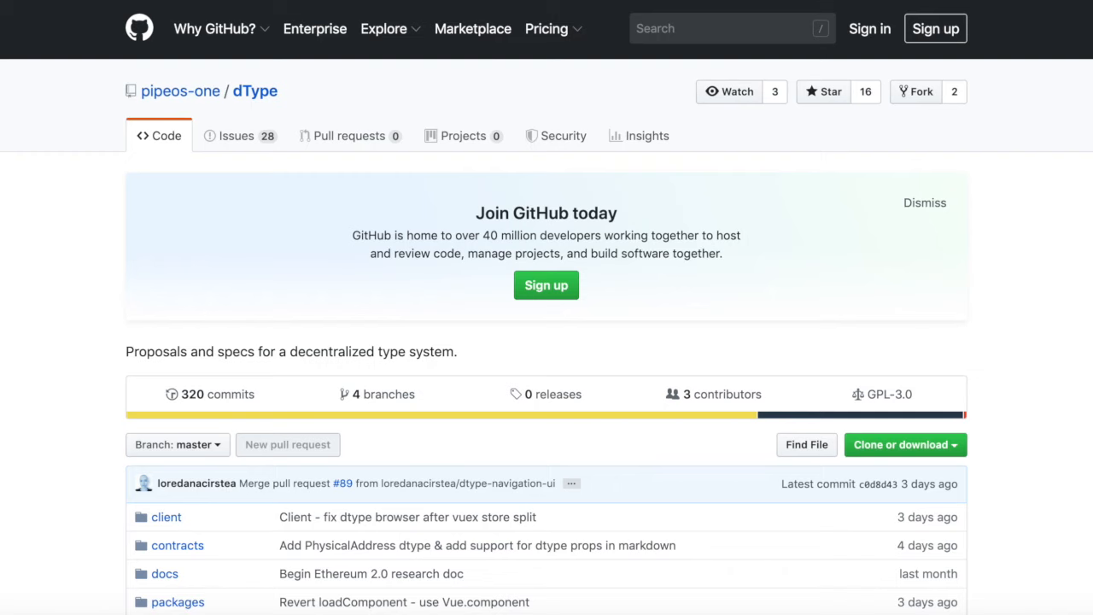
Scroll the dType repository down to the README and its ERC list
scroll(down, 3)
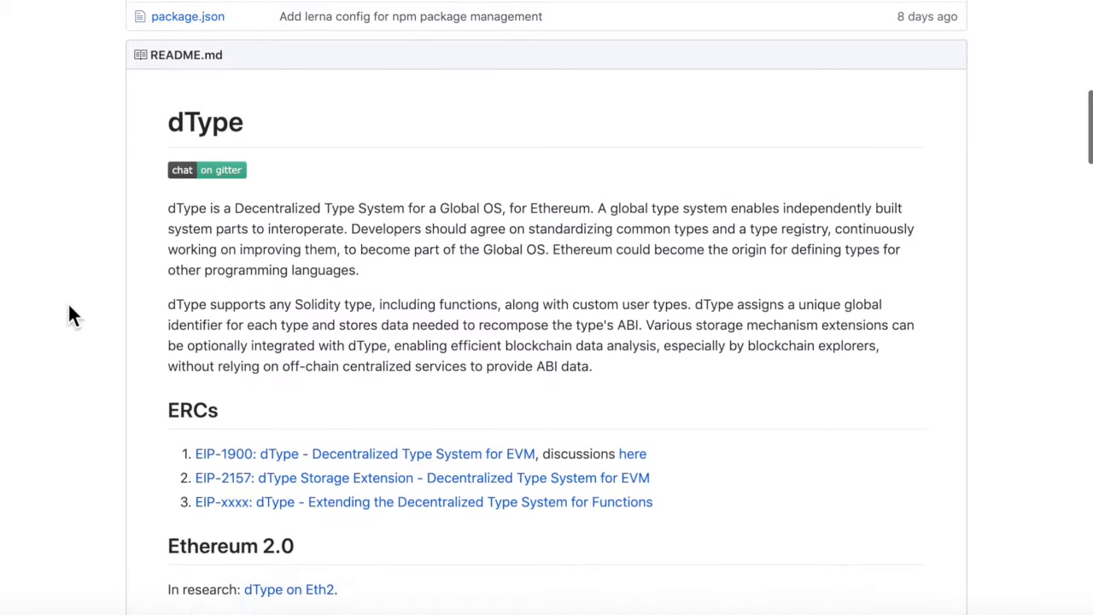
scroll(down, 3)
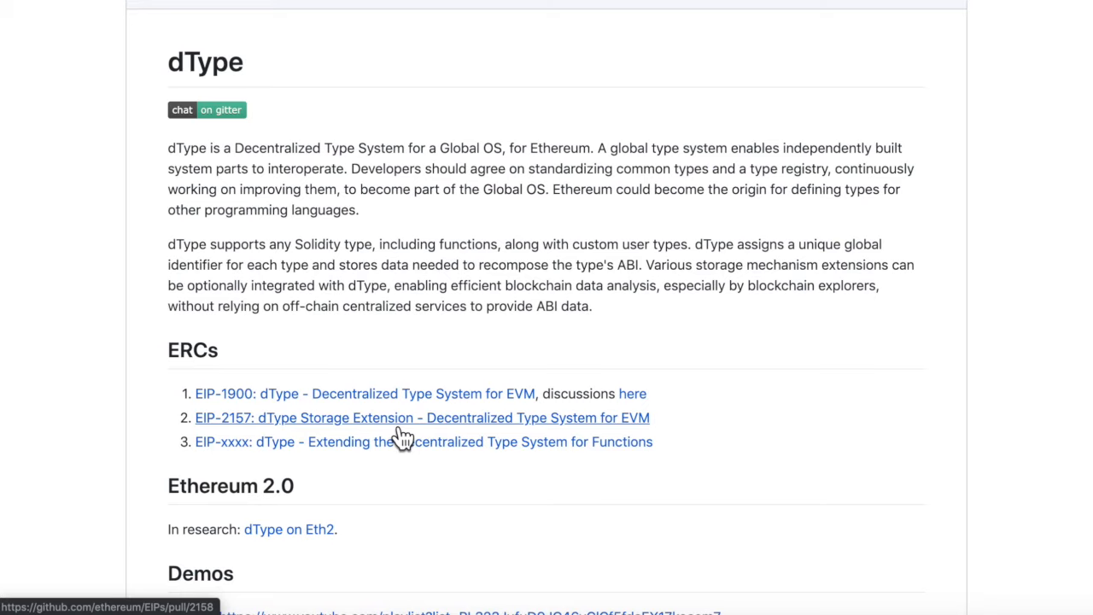
mouse_move(402, 453)
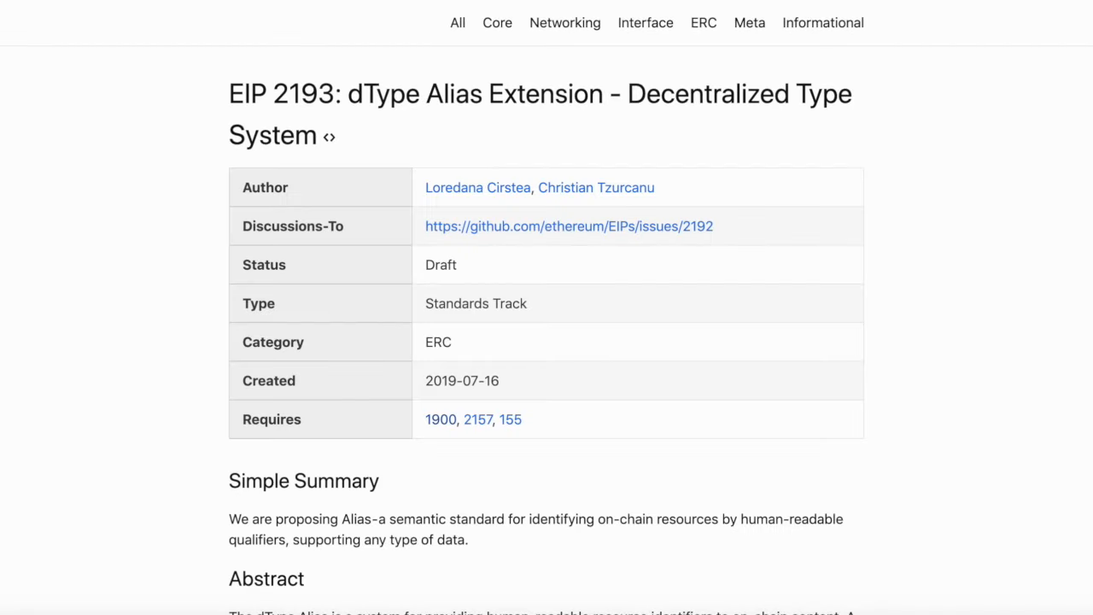
mouse_move(169, 320)
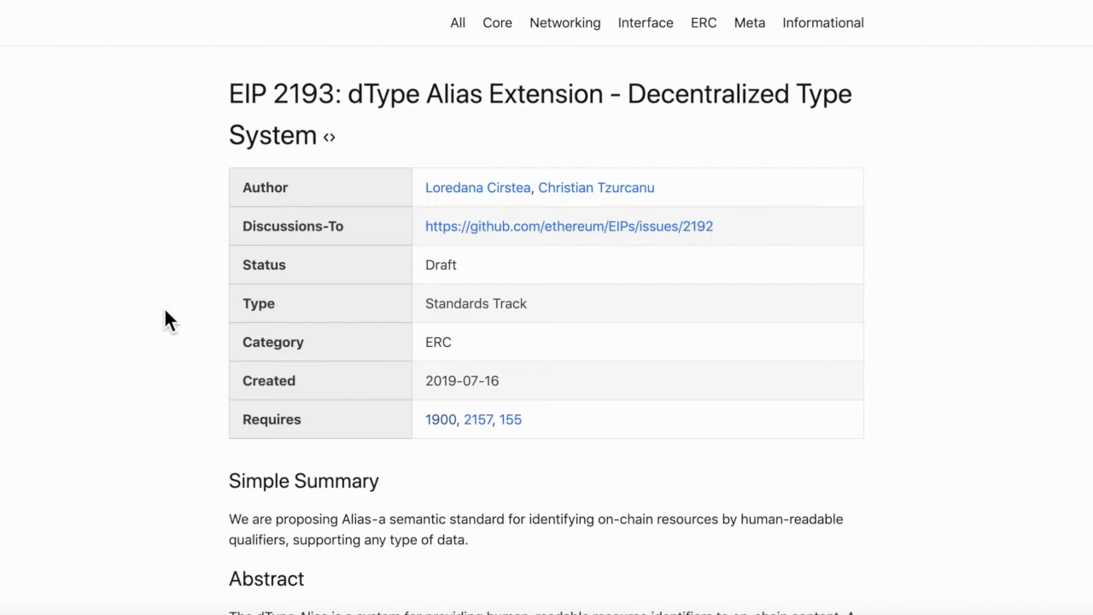
Scroll EIP 2193 down to the alias separator list and select the alice example
scroll(down, 3)
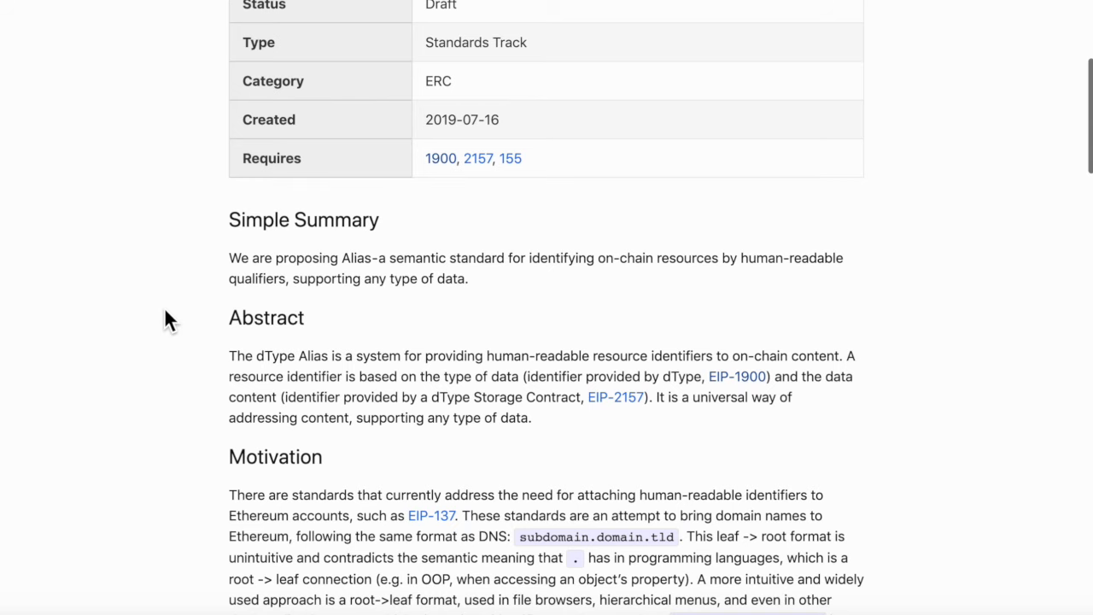
scroll(down, 3)
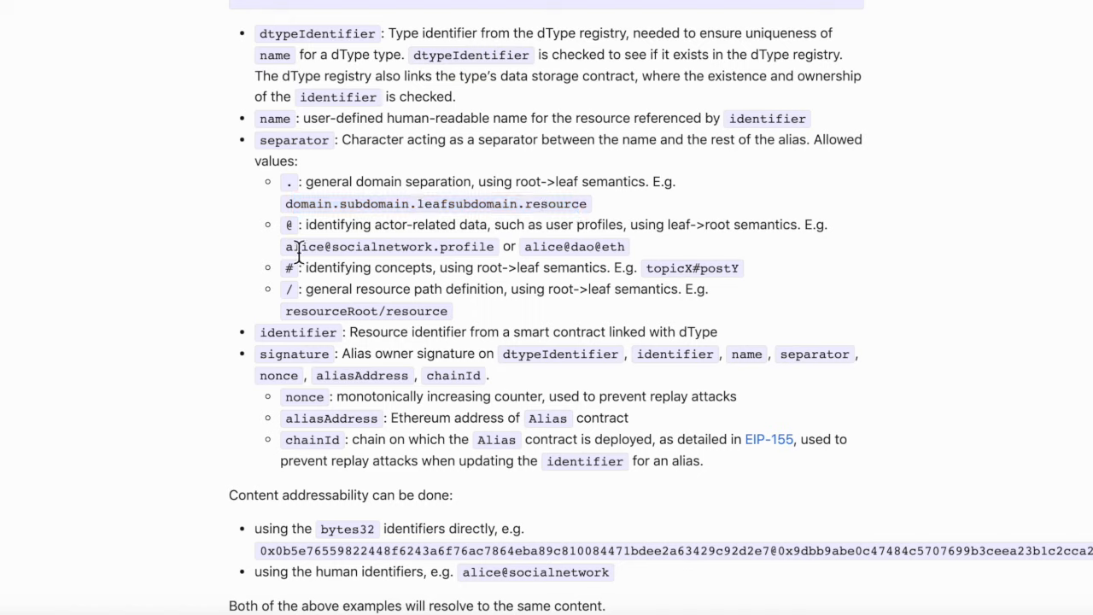
double_click(388, 245)
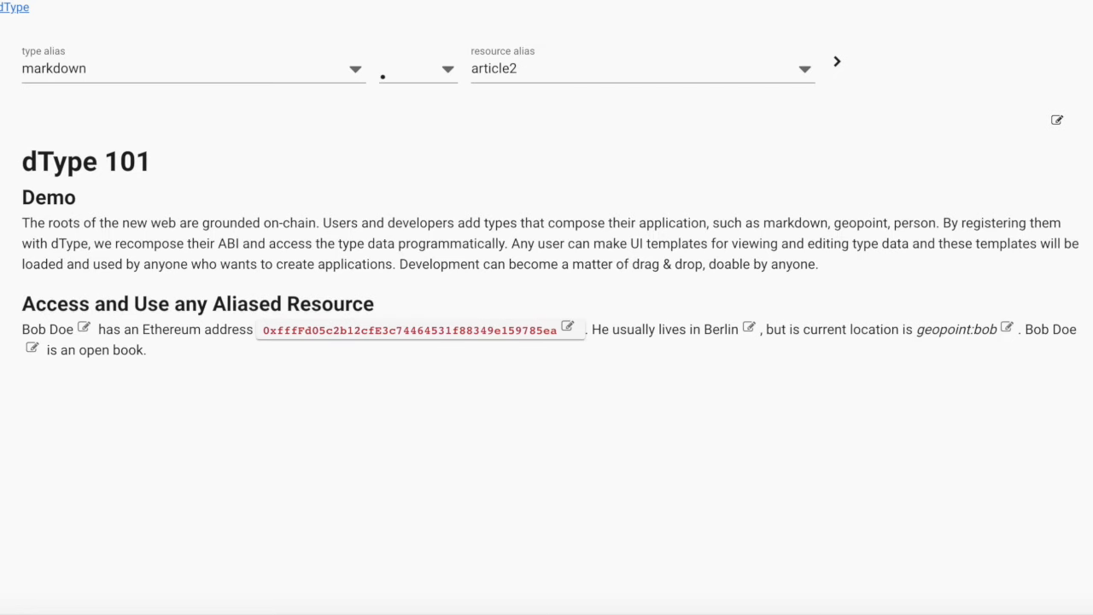
mouse_move(319, 67)
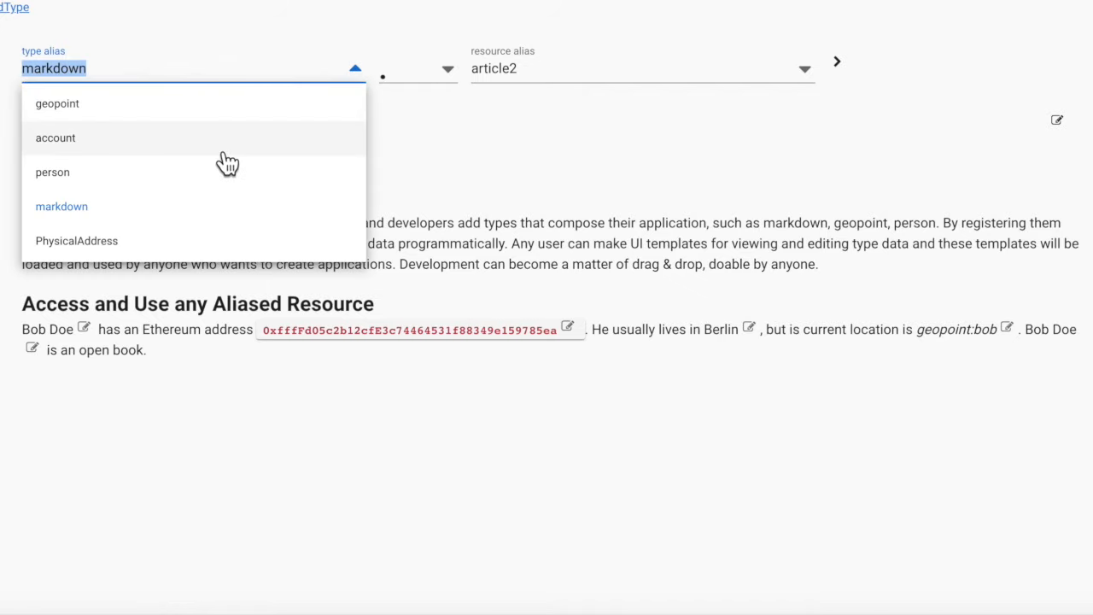
mouse_move(220, 187)
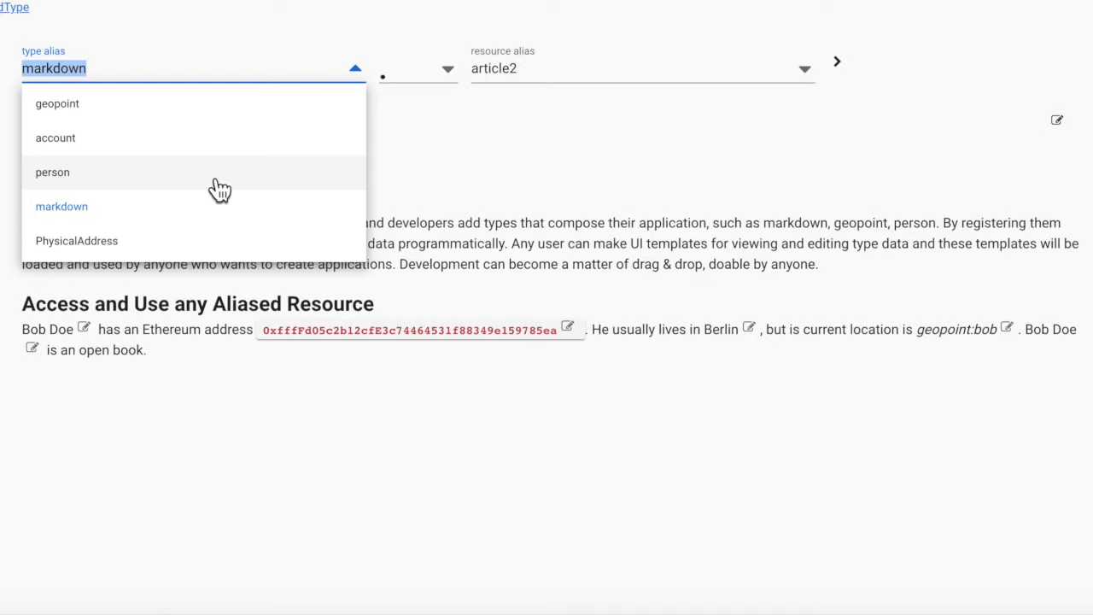
mouse_move(510, 187)
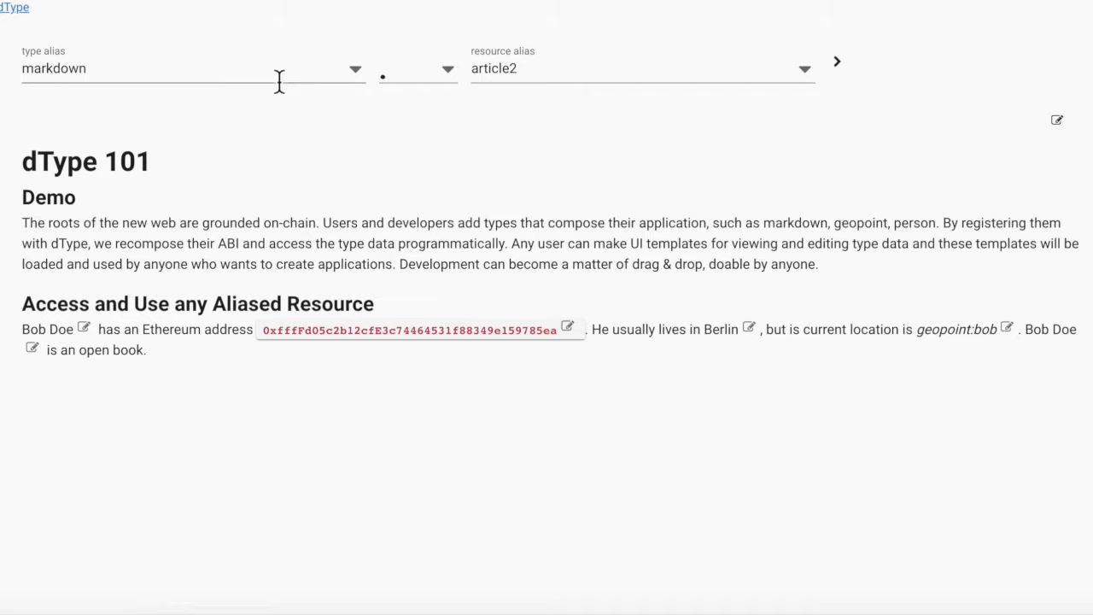
Pick geopoint from the registered types list, then switch the type alias to PhysicalAddress
click(192, 68)
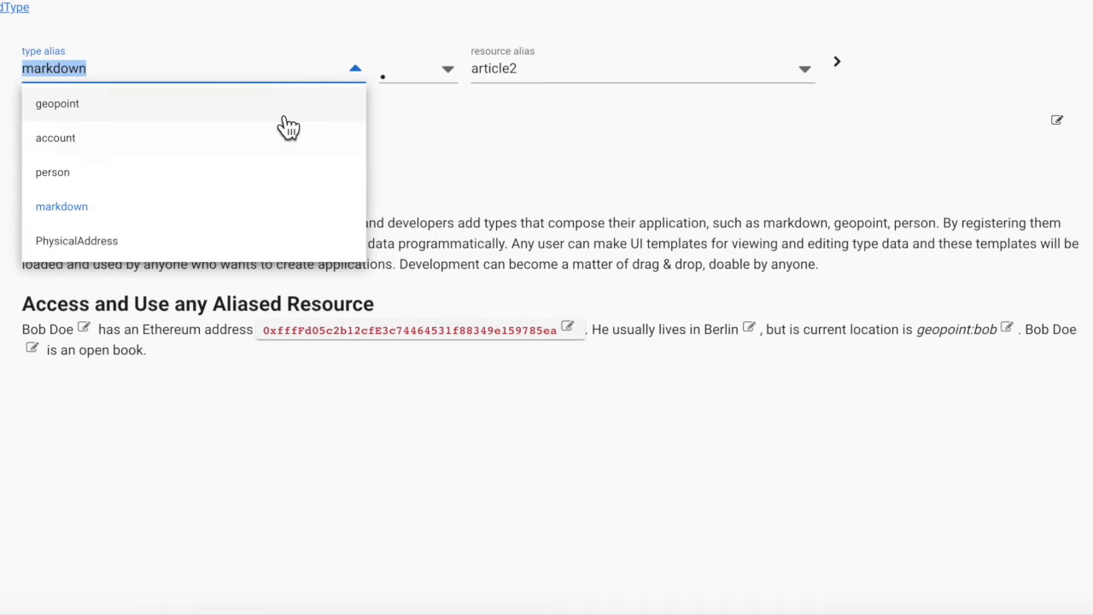
click(56, 103)
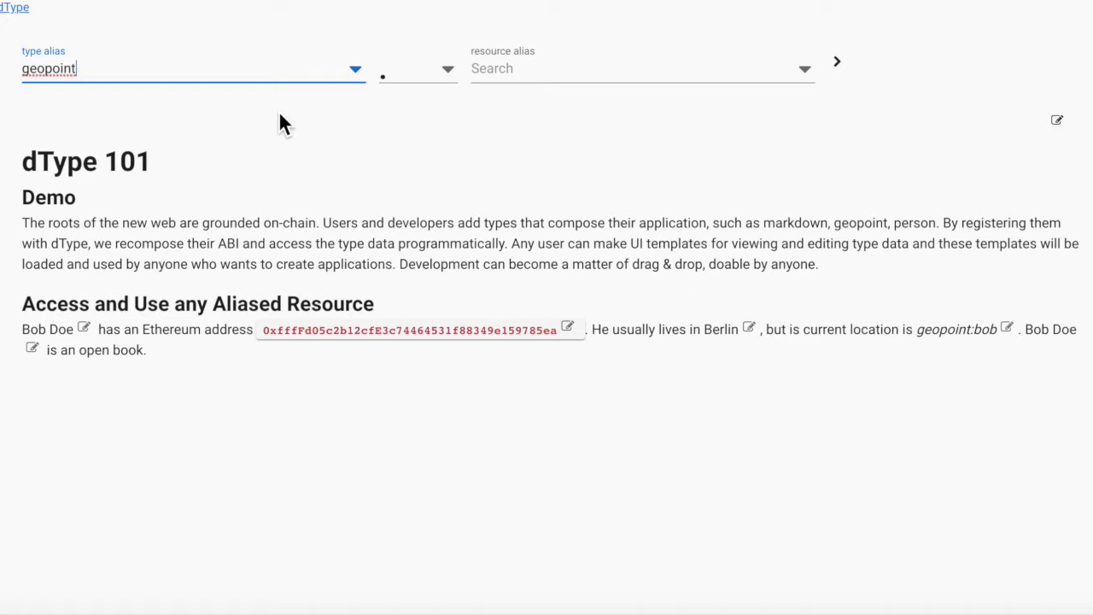
click(640, 68)
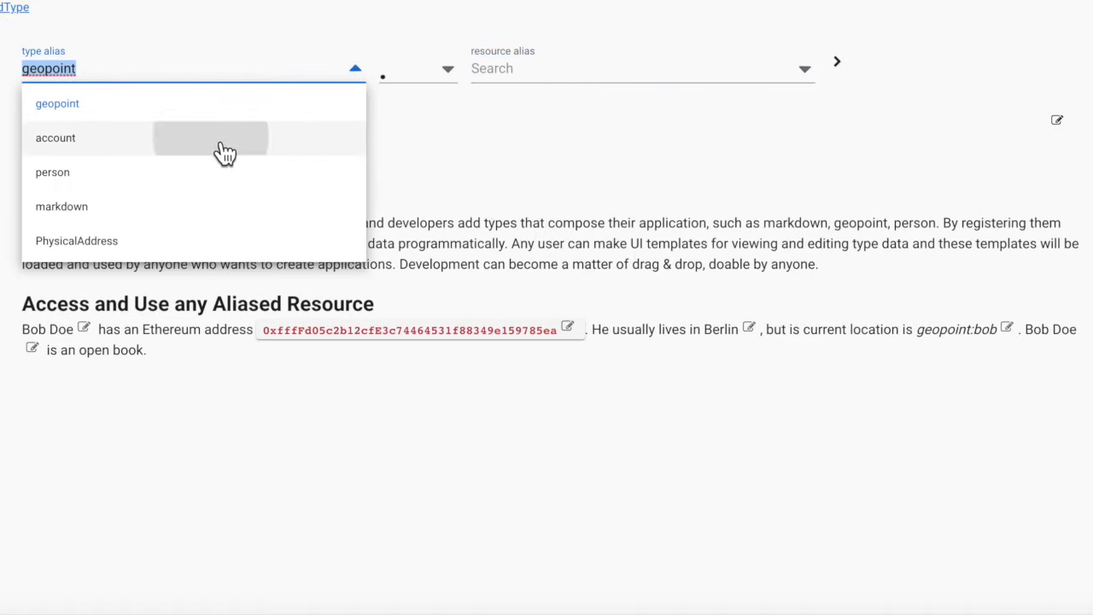
click(55, 138)
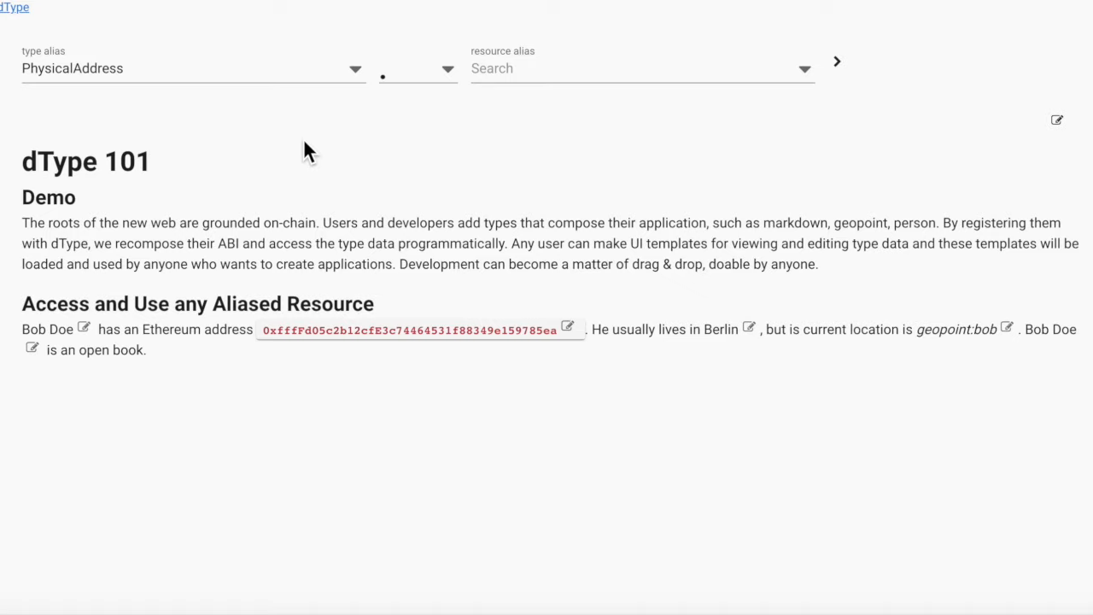
mouse_move(610, 197)
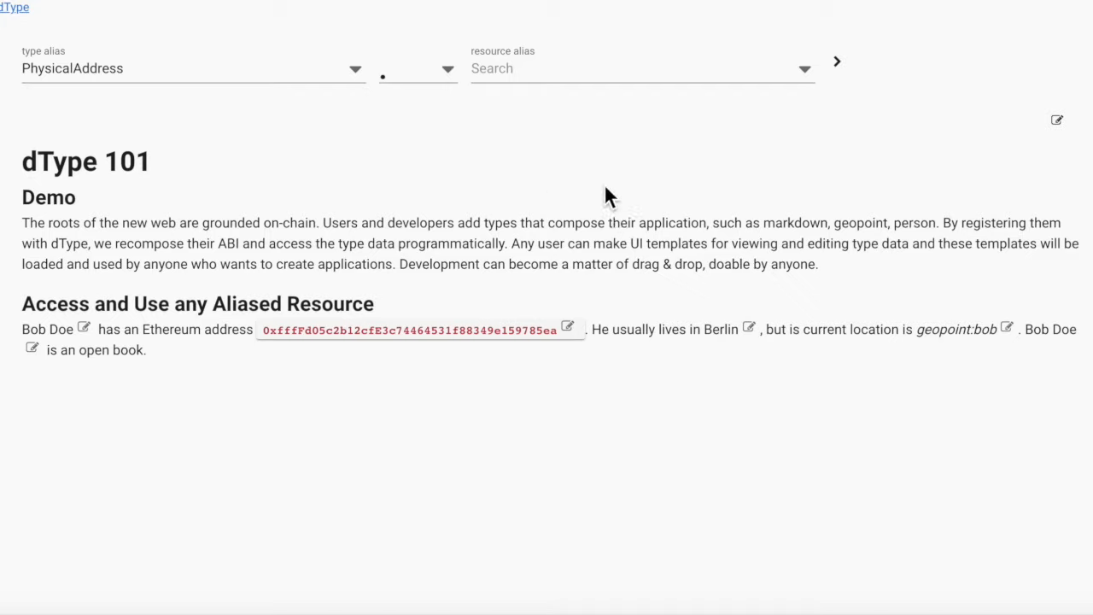
mouse_move(408, 133)
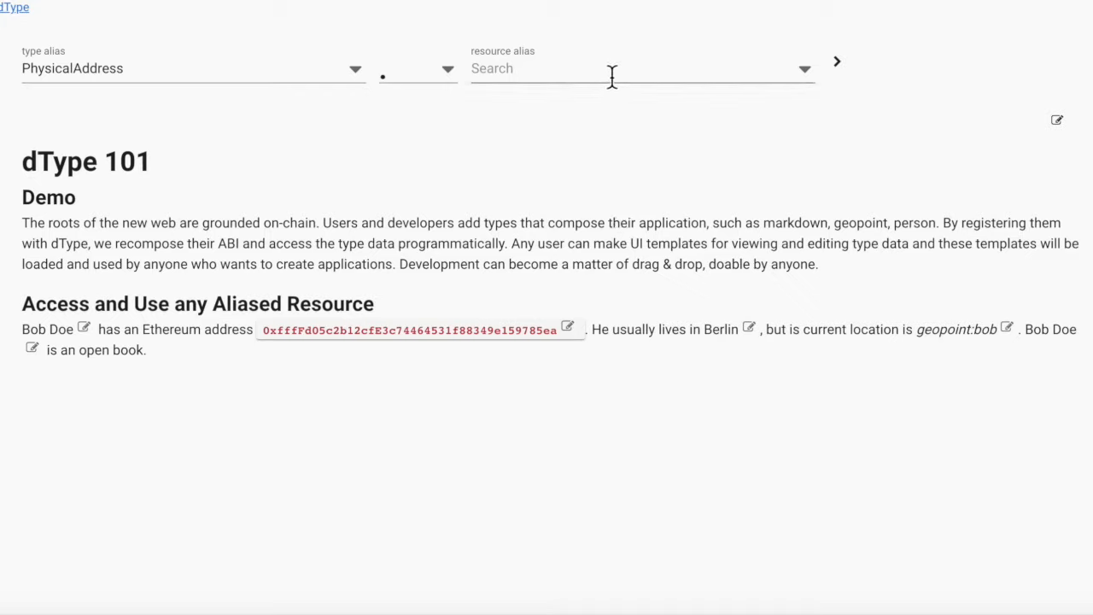
text(bob)
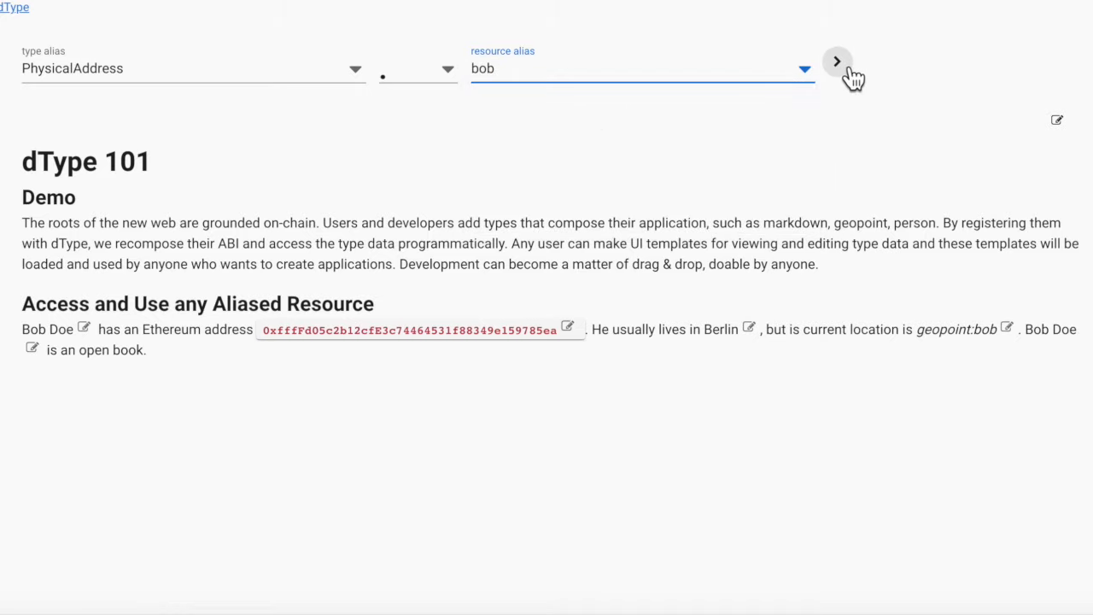
click(836, 61)
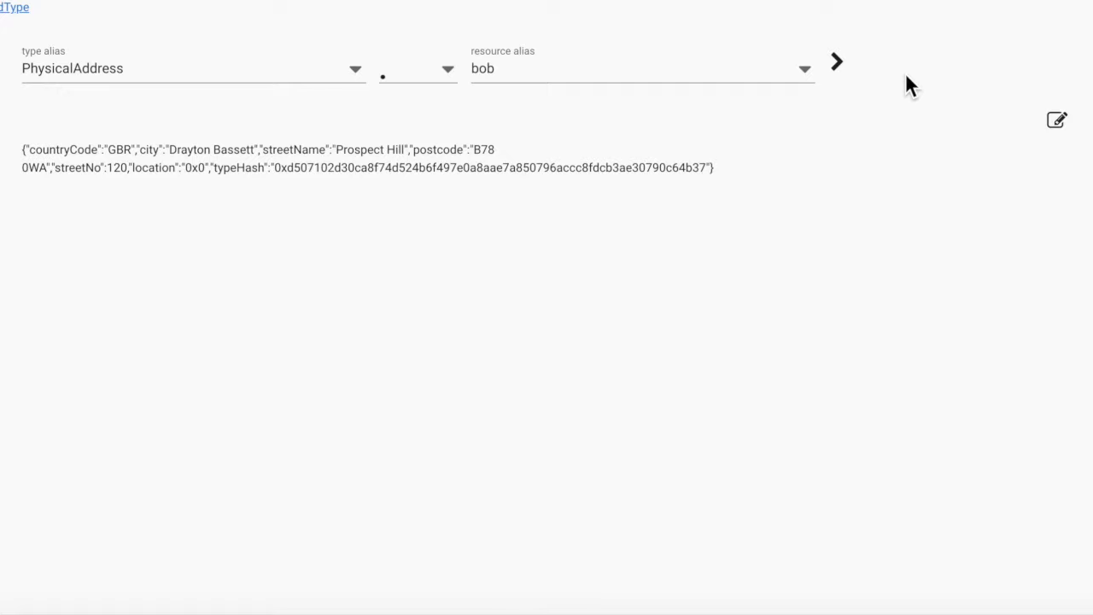
mouse_move(751, 175)
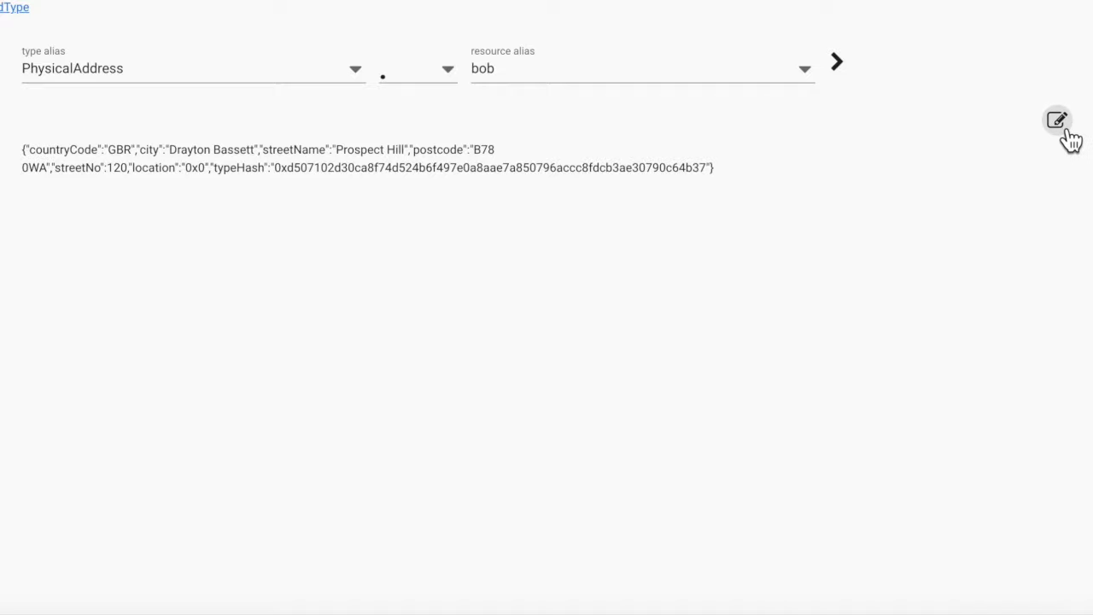
click(1057, 120)
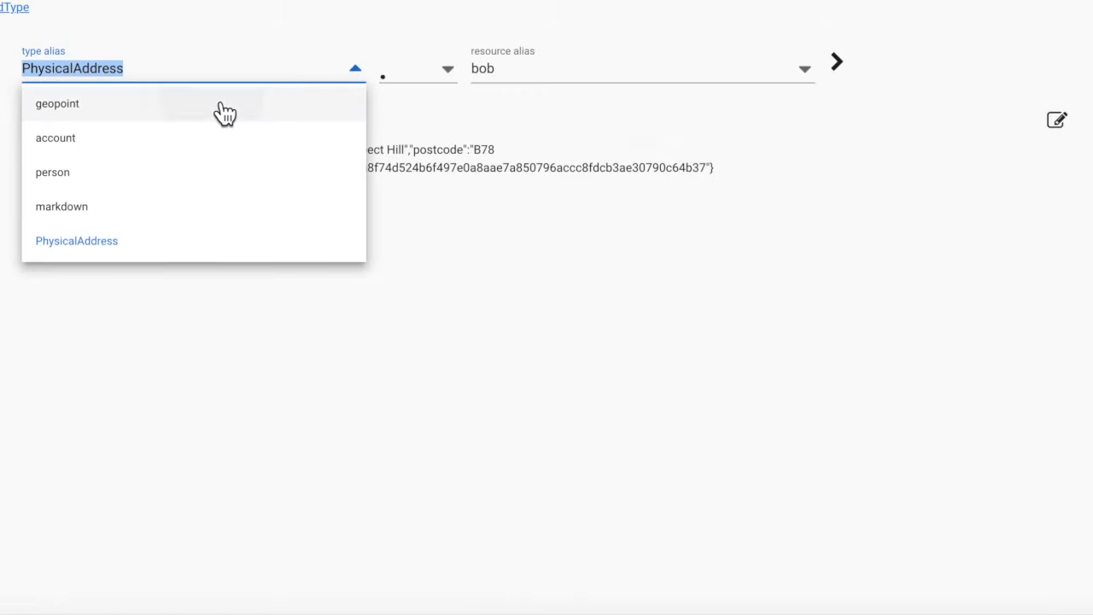
Switch the type to geopoint and show the Paris resource on the map
click(57, 103)
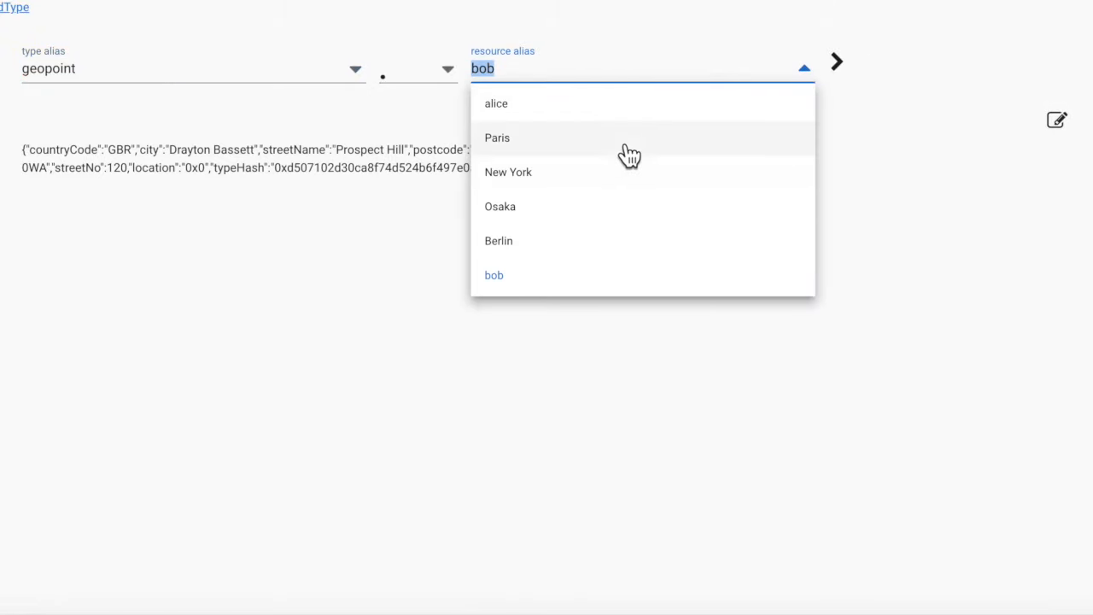
click(497, 138)
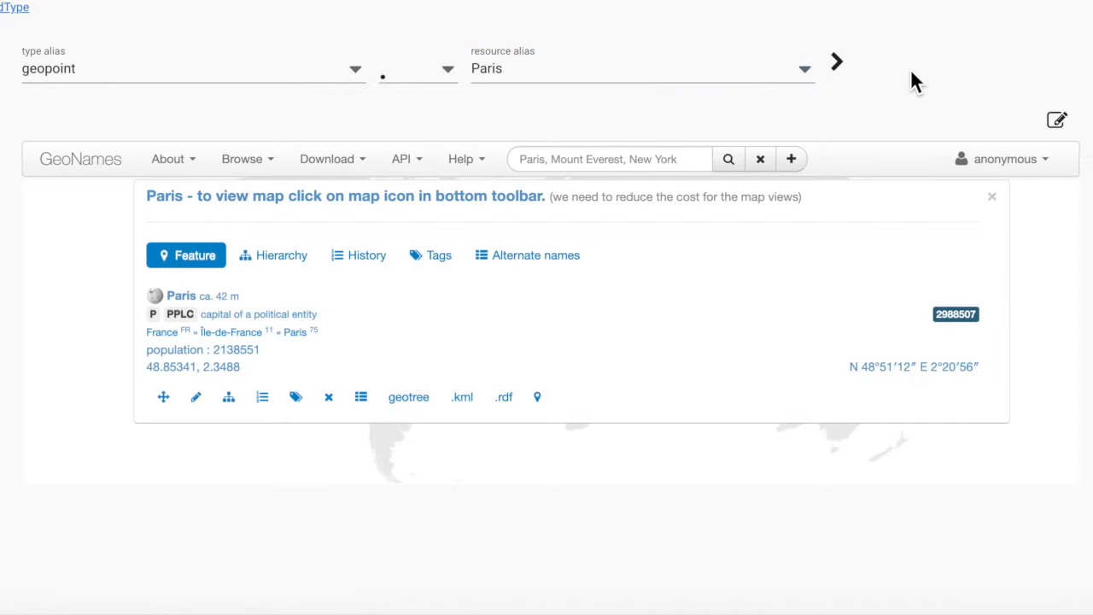
click(537, 396)
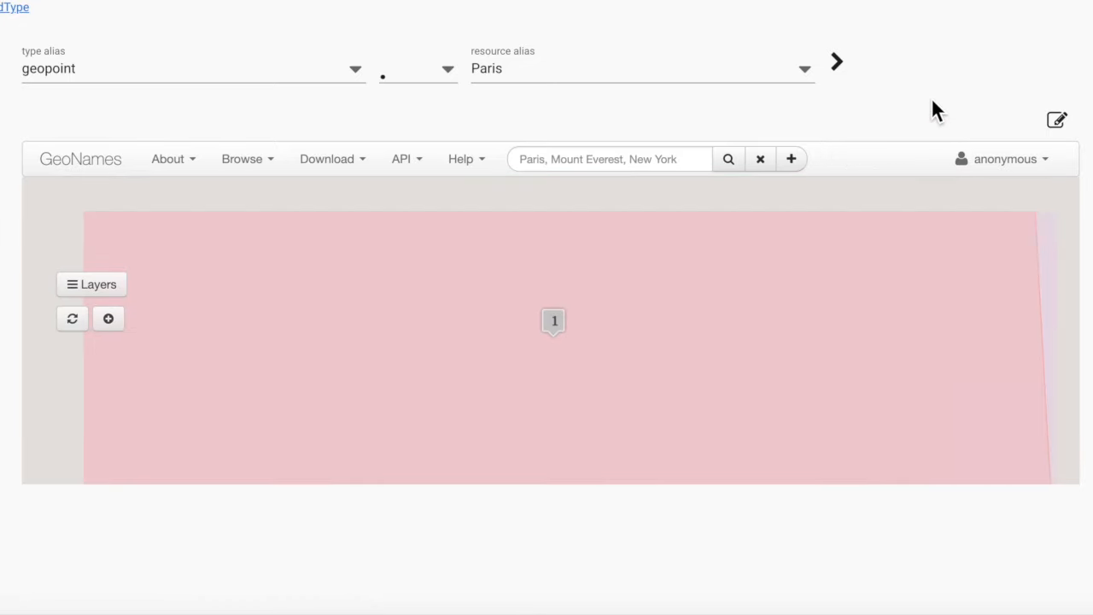
click(554, 322)
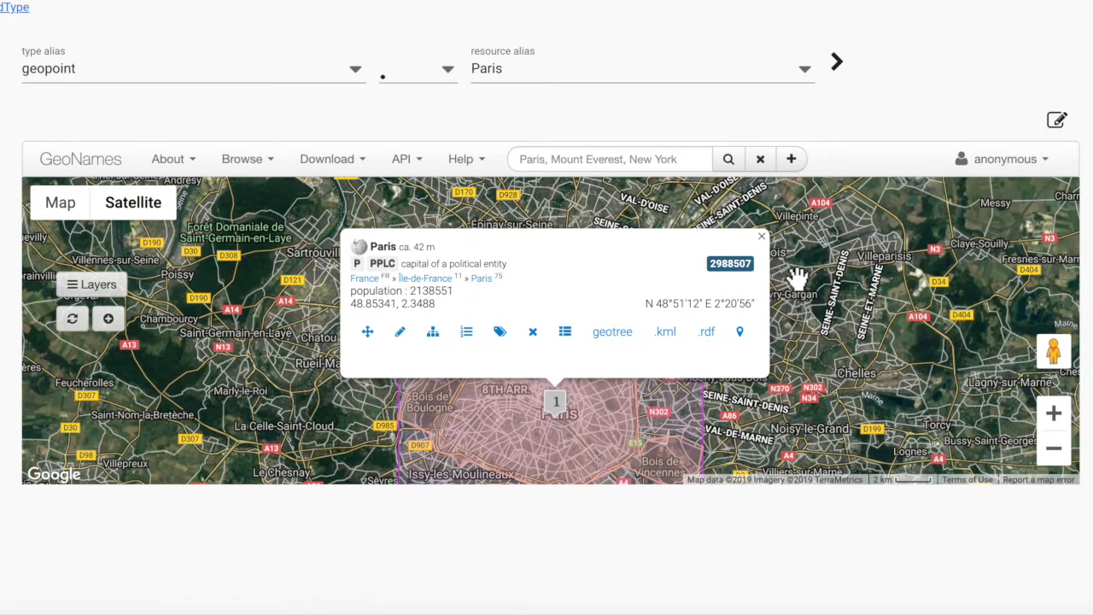
click(760, 236)
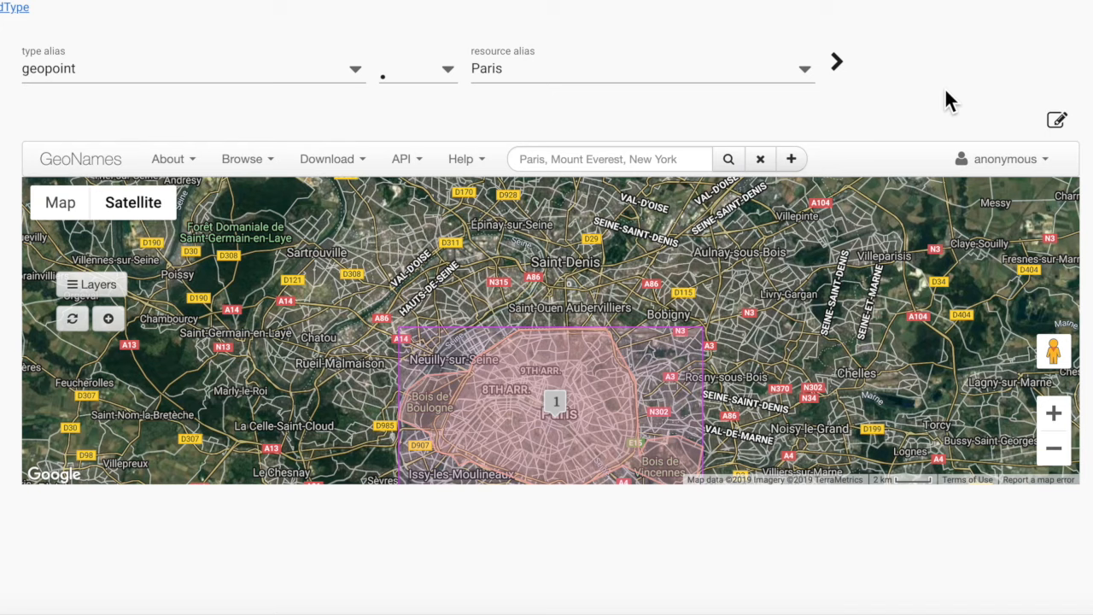
mouse_move(805, 283)
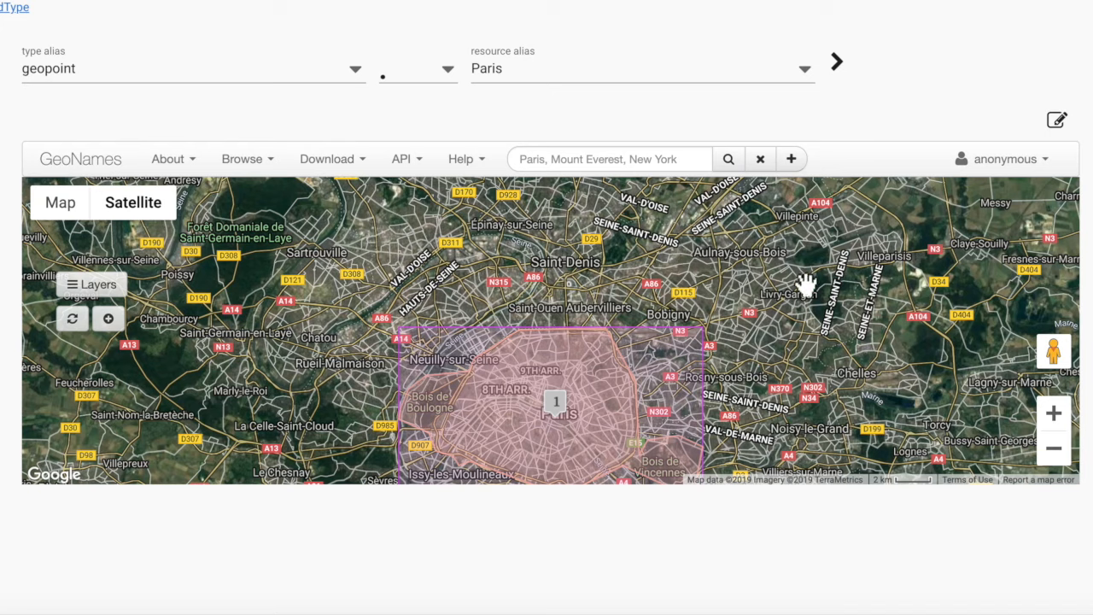
mouse_move(854, 240)
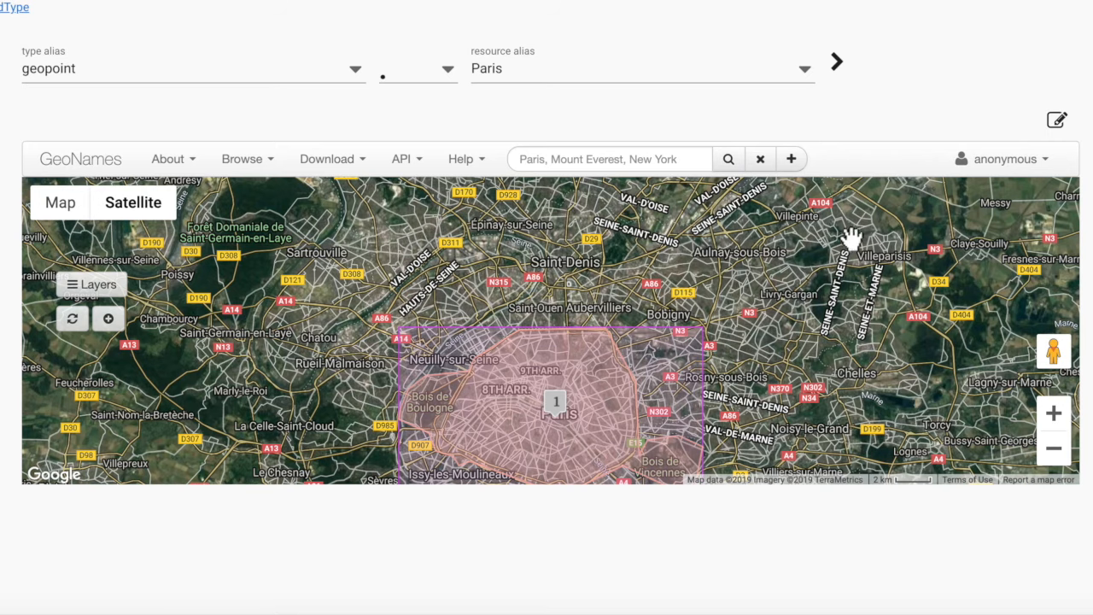
Show New York's Battery Park on the map, then load the alice geopoint
text(New York)
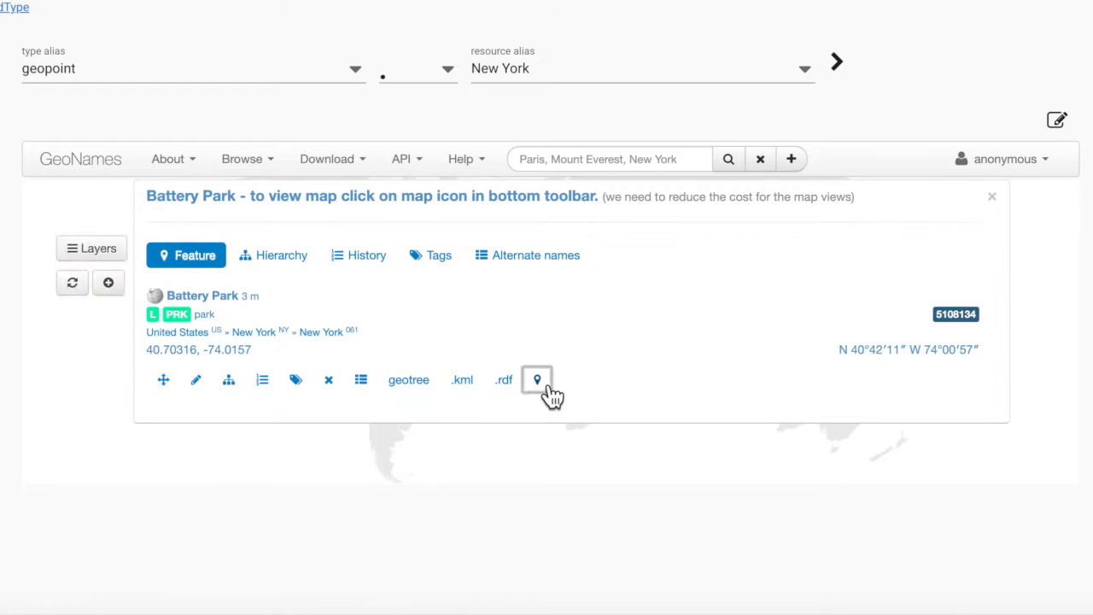
click(536, 379)
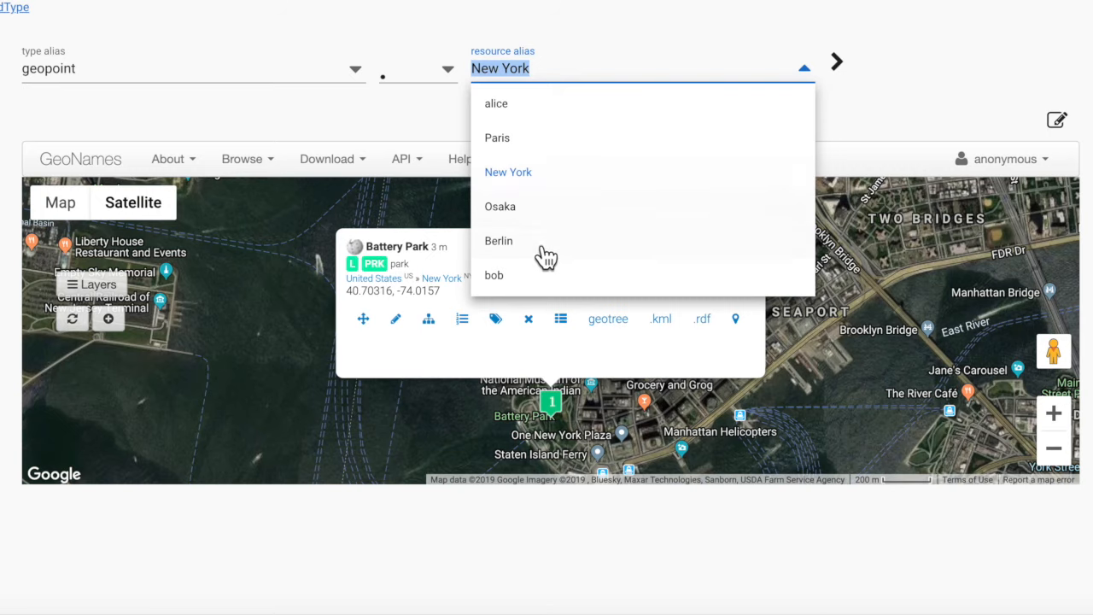
click(495, 103)
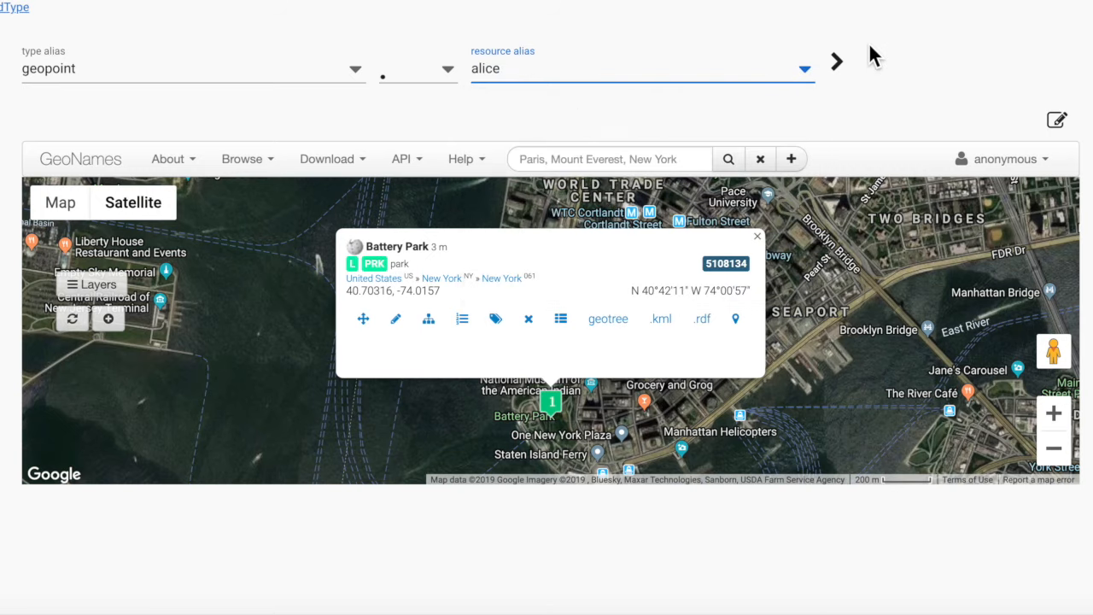
click(835, 61)
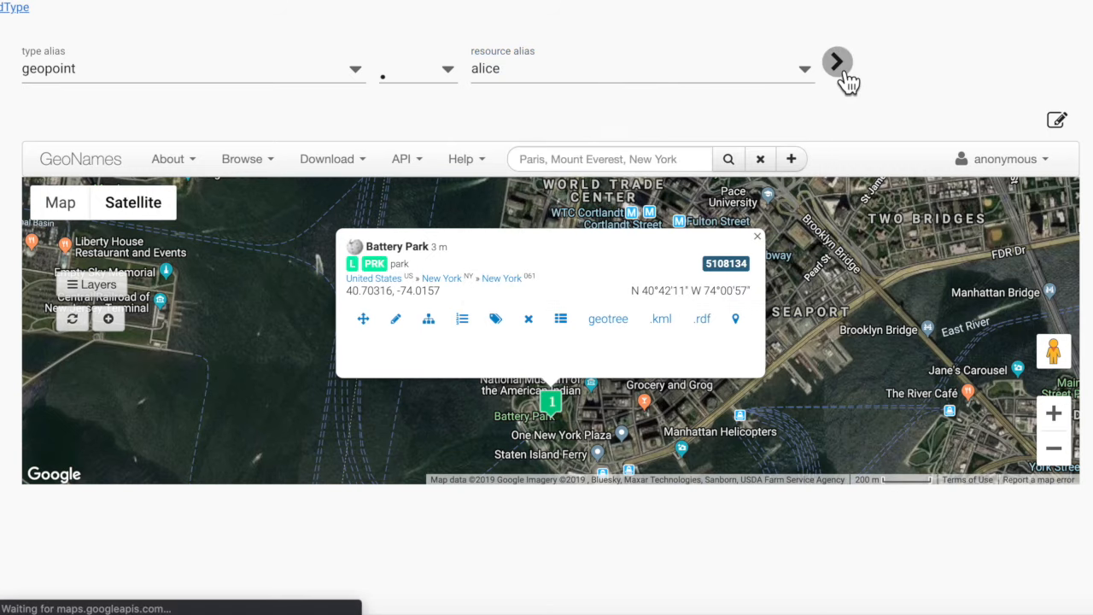
Zoom in on alice's marker near Fukuoka and, in edit mode, drag it to Osaka
click(836, 61)
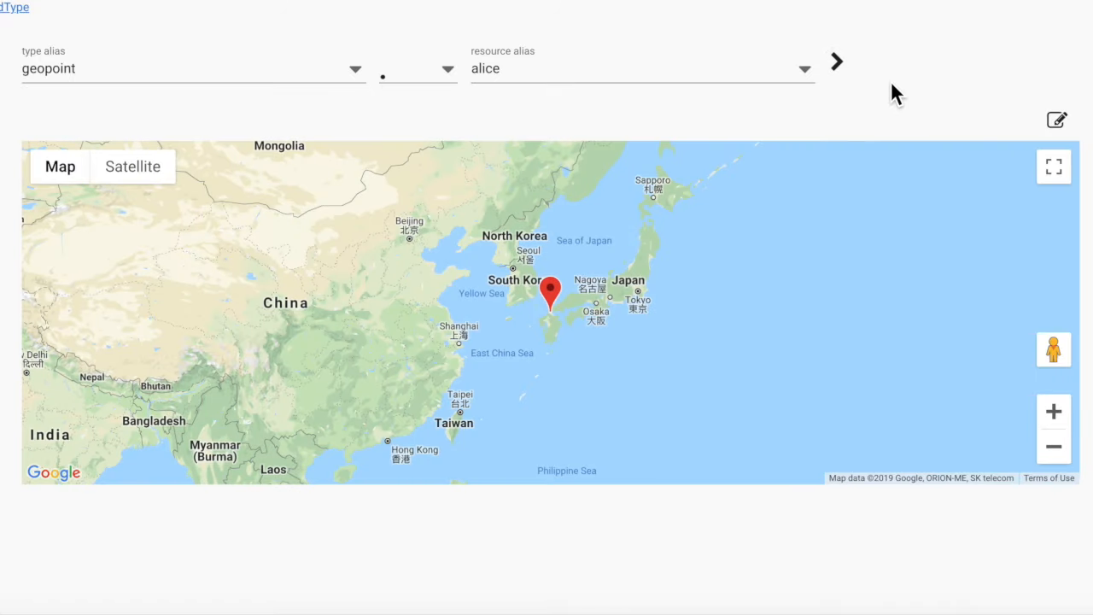
mouse_move(1013, 323)
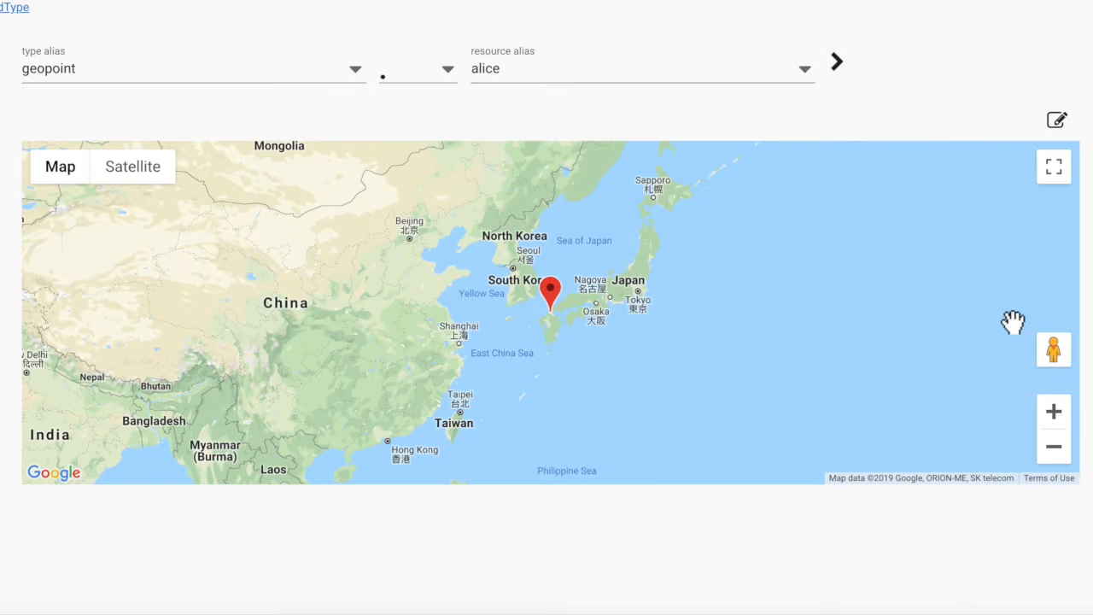
click(1054, 410)
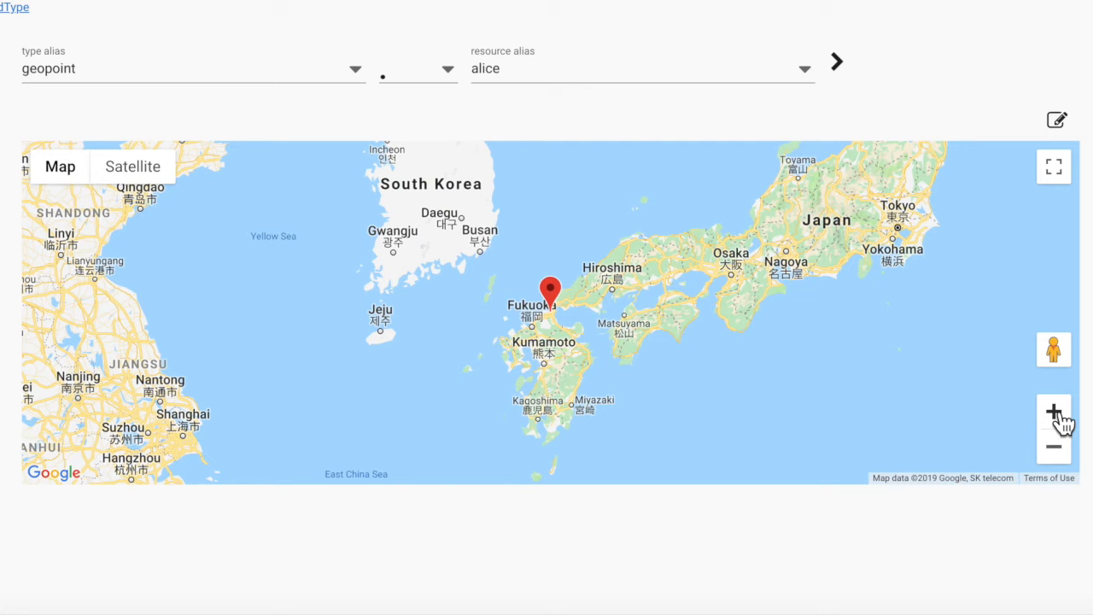
click(1053, 410)
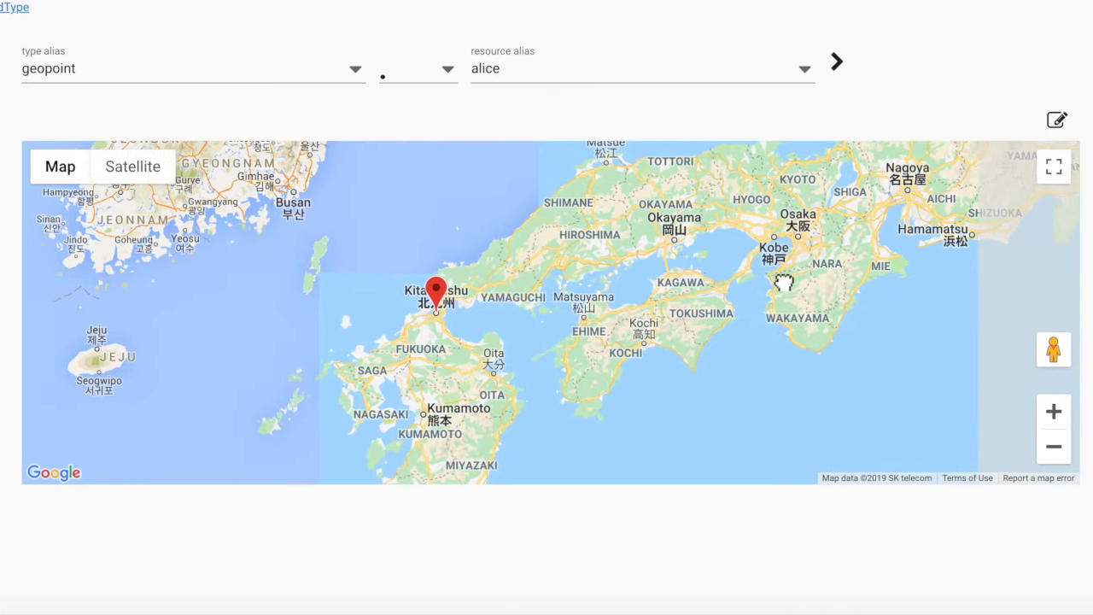
click(1057, 118)
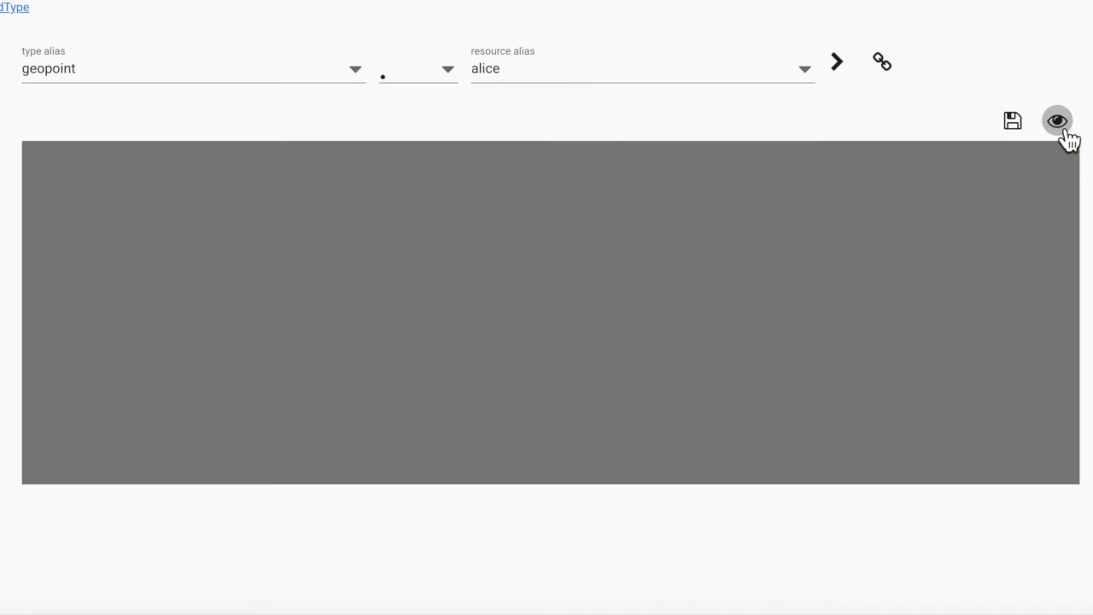
click(1057, 119)
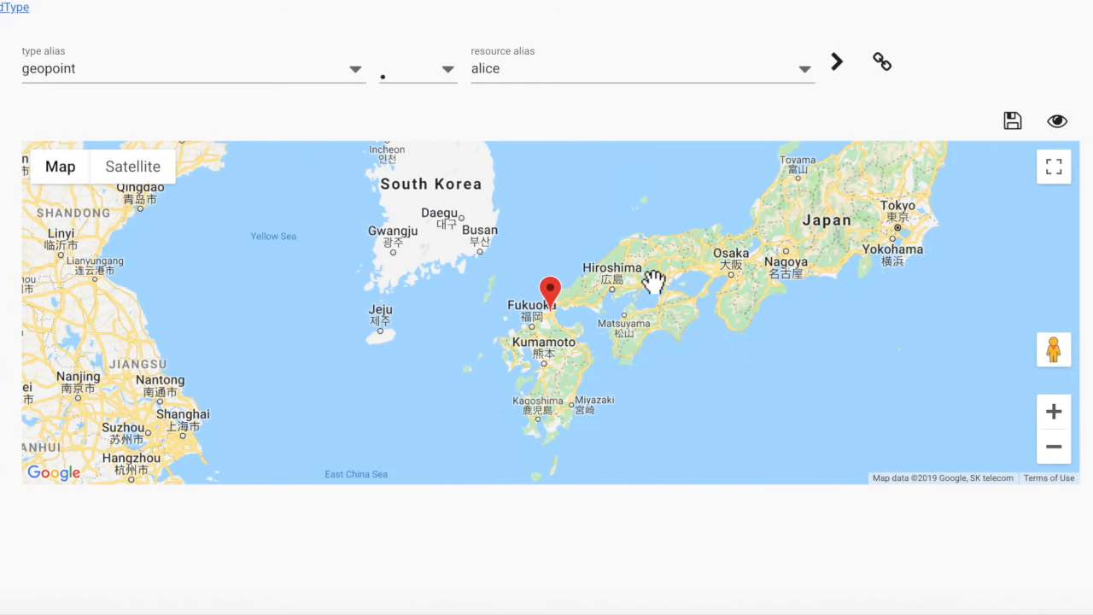
drag(550, 288, 732, 254)
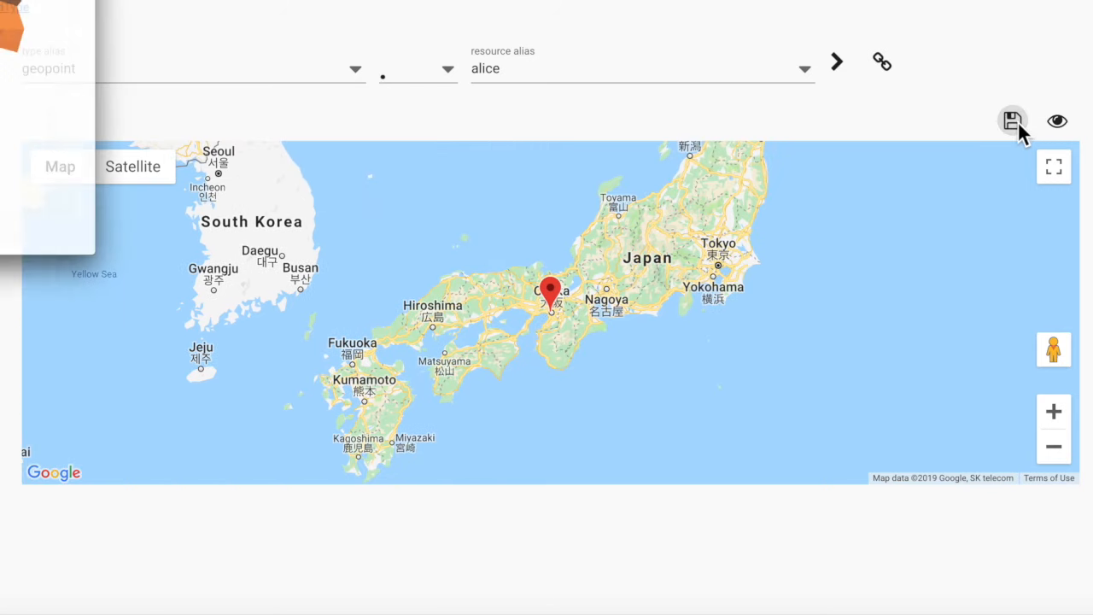
Save alice's Osaka location by confirming two MetaMask transactions and signing the message
click(1012, 119)
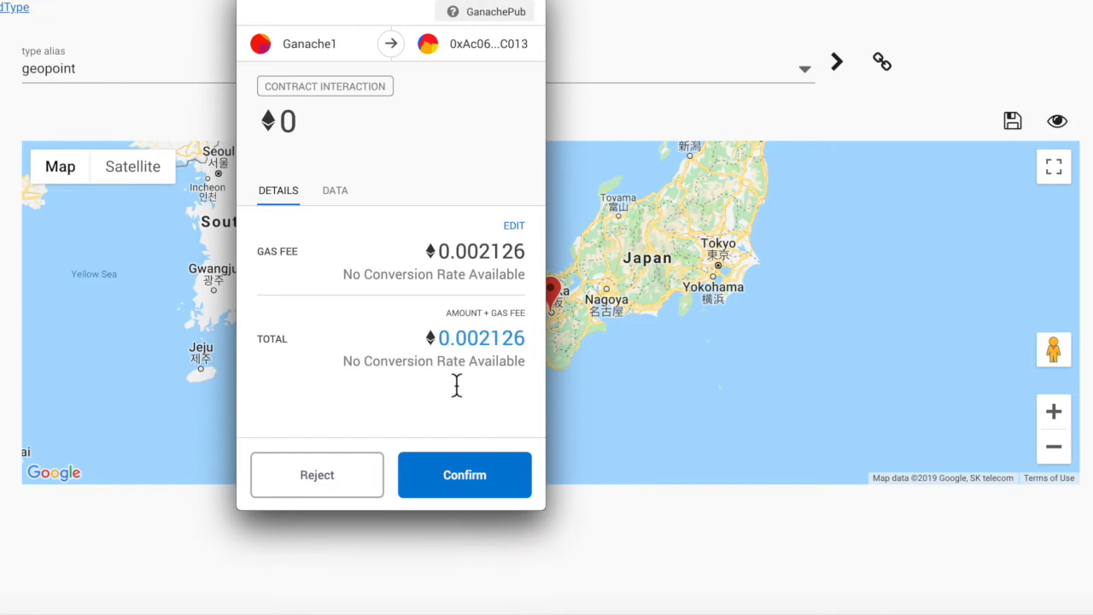
click(464, 474)
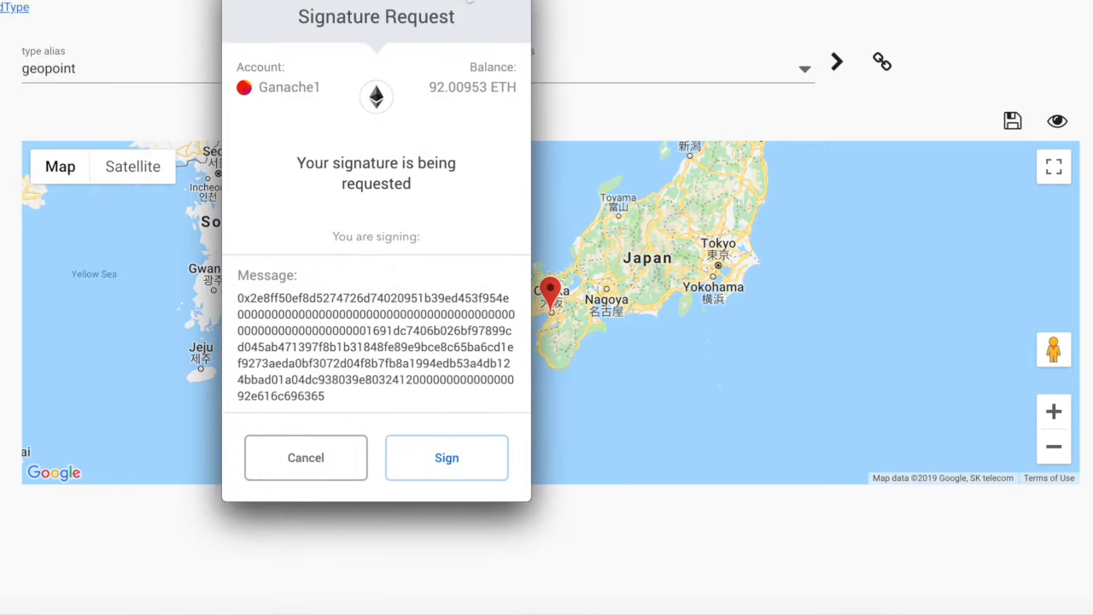
click(445, 457)
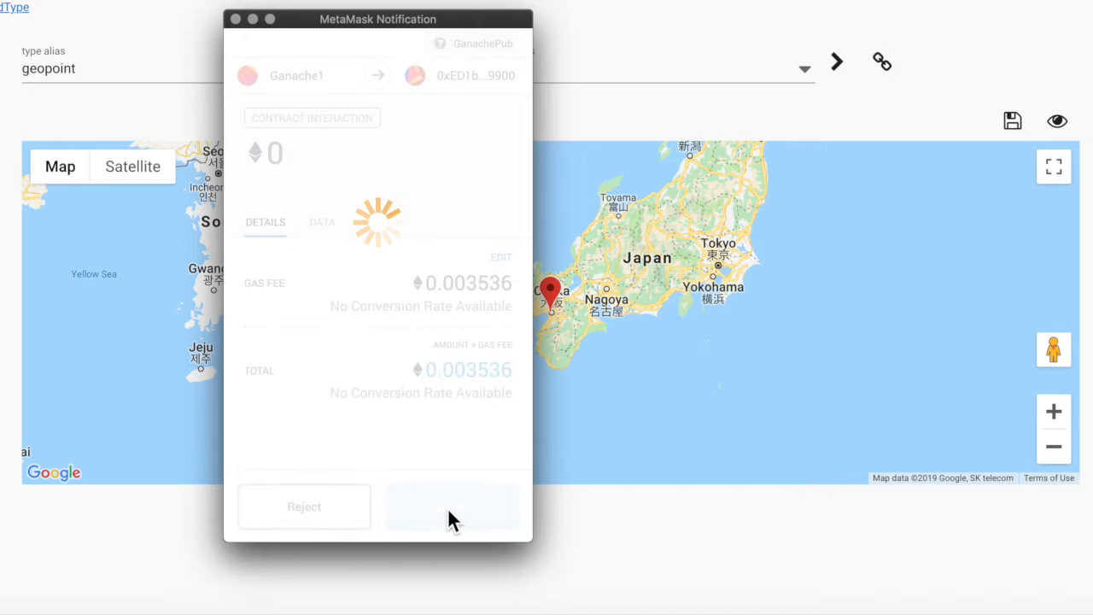
click(451, 506)
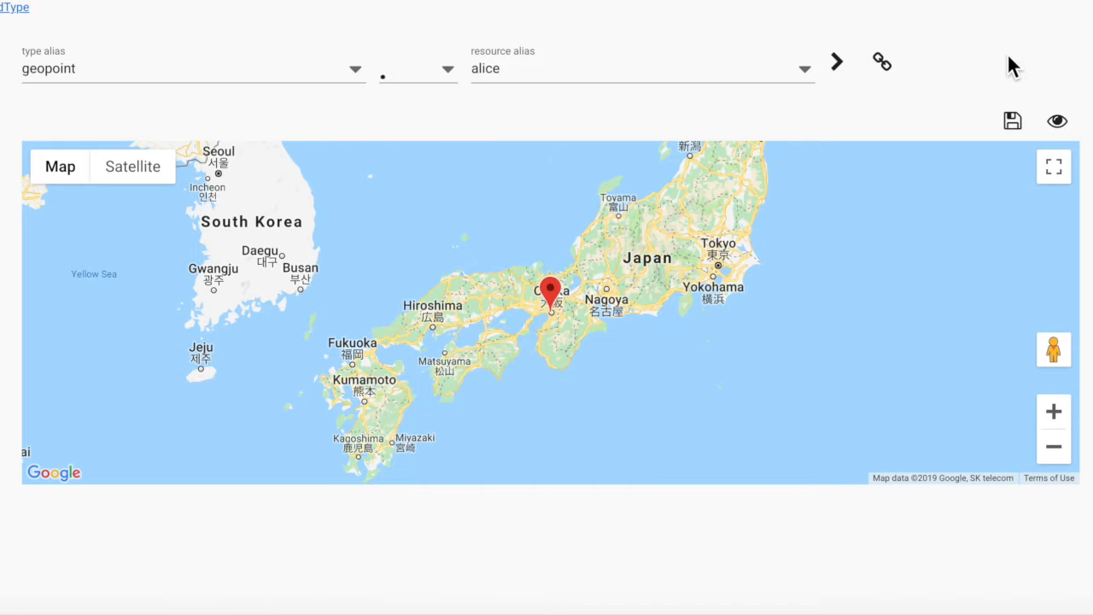
click(1057, 120)
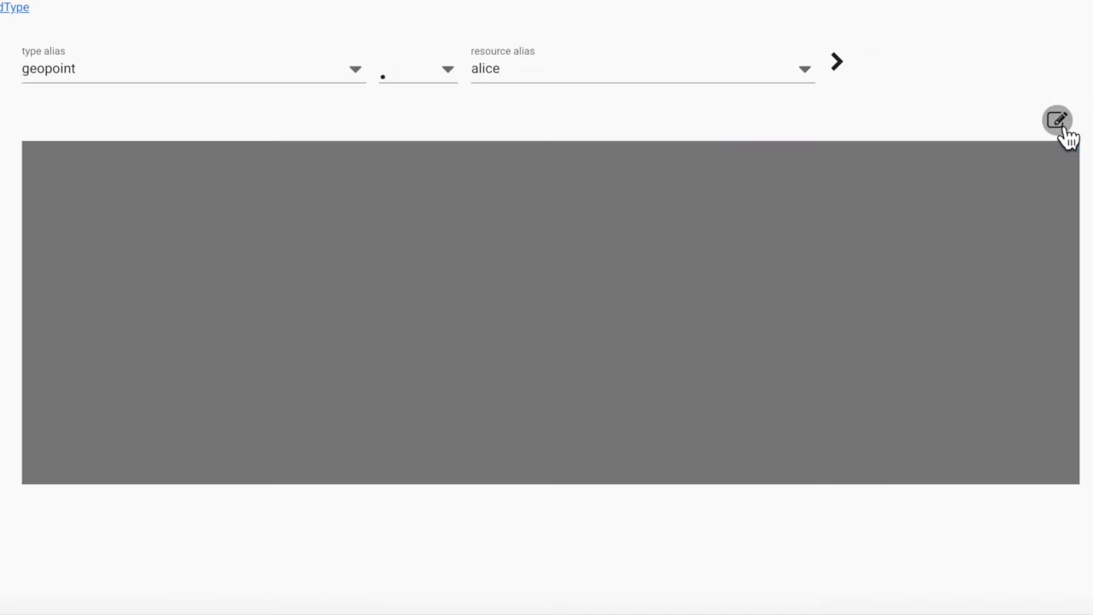
Zoom in to confirm alice's marker at Osaka, then load bob's geopoint near Dresden
click(1057, 119)
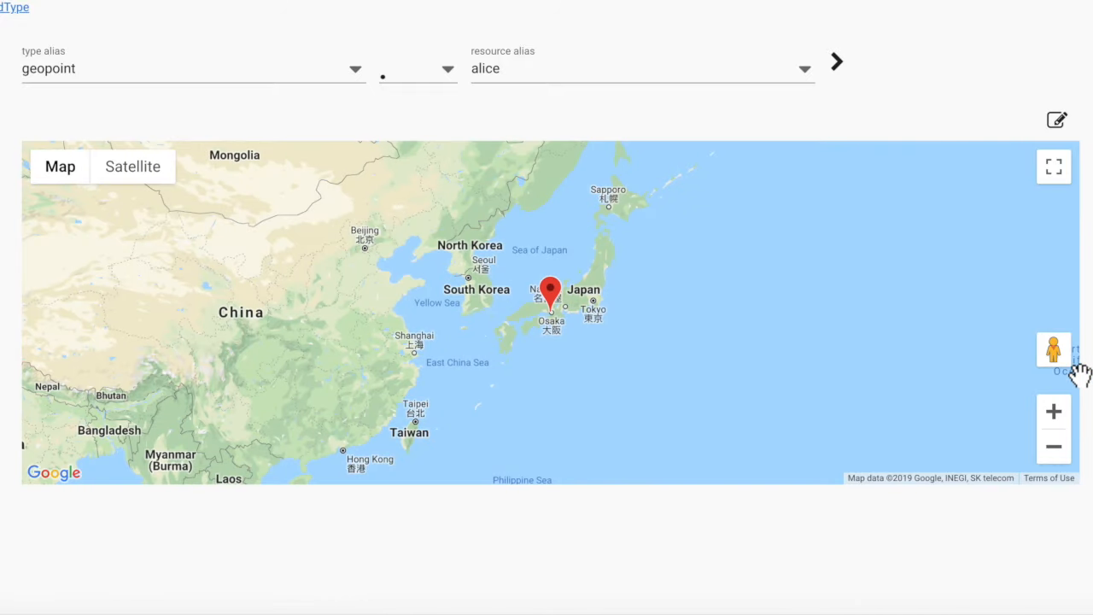
click(1054, 411)
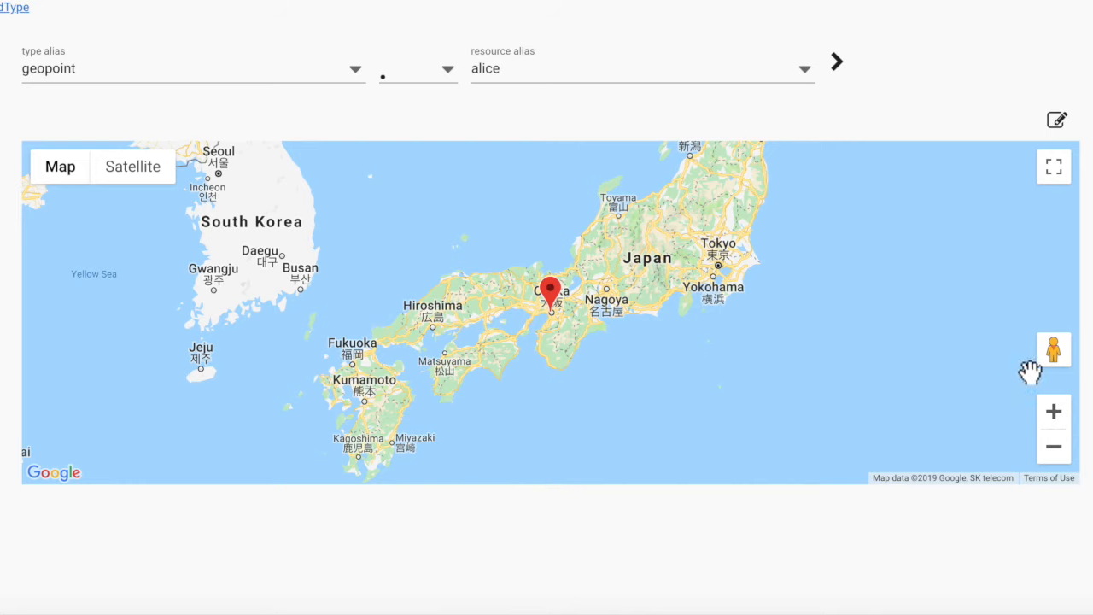
text(bob)
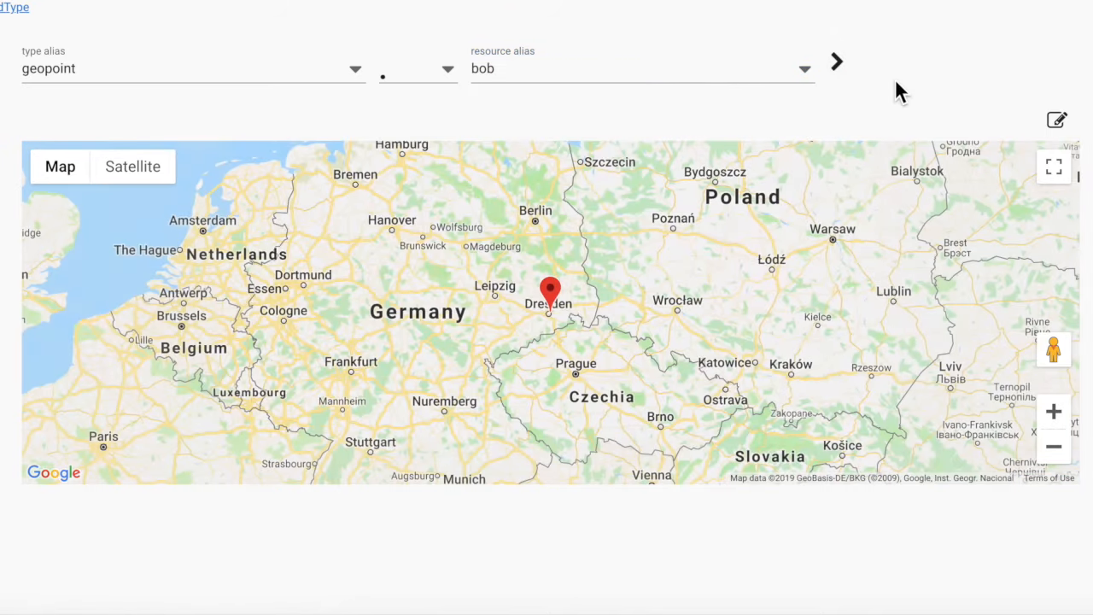
click(1053, 410)
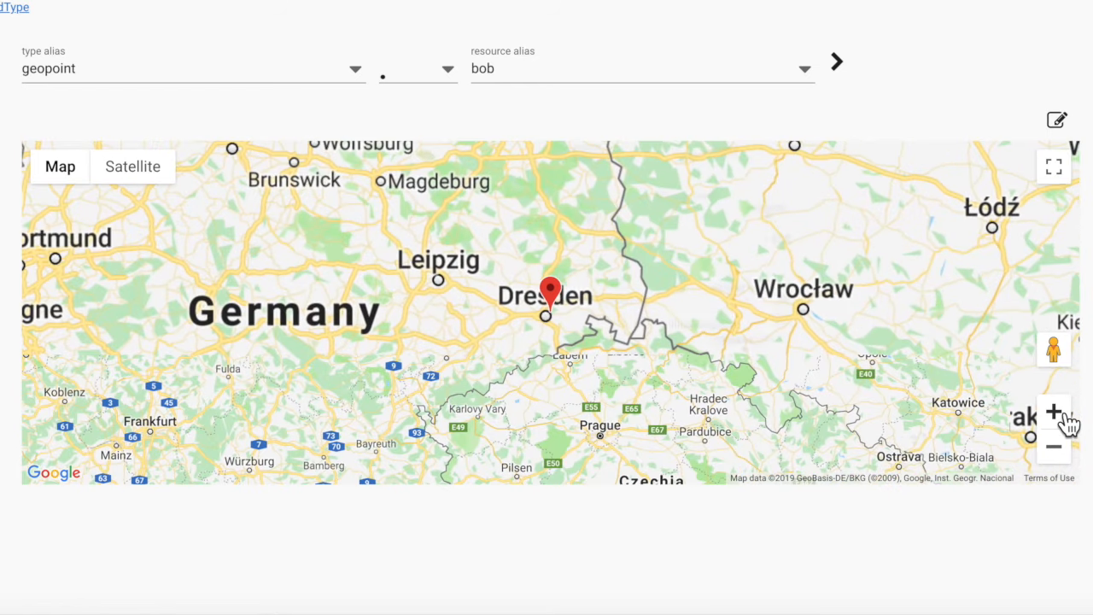
click(1054, 447)
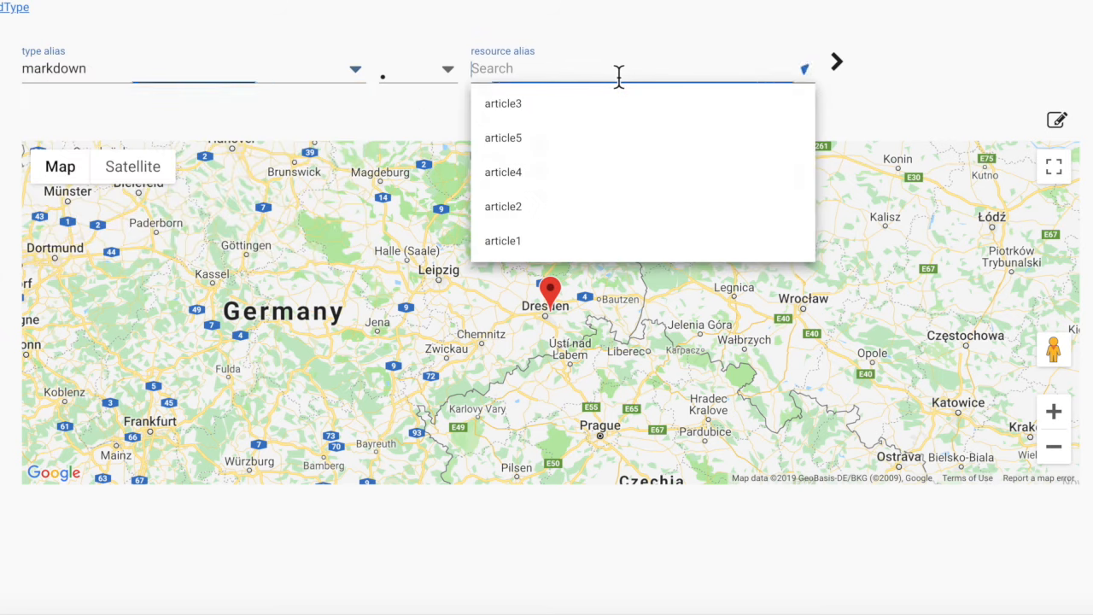
Load markdown.article2 'dType 101', switch it into editing, and show the rendered side preview
click(502, 206)
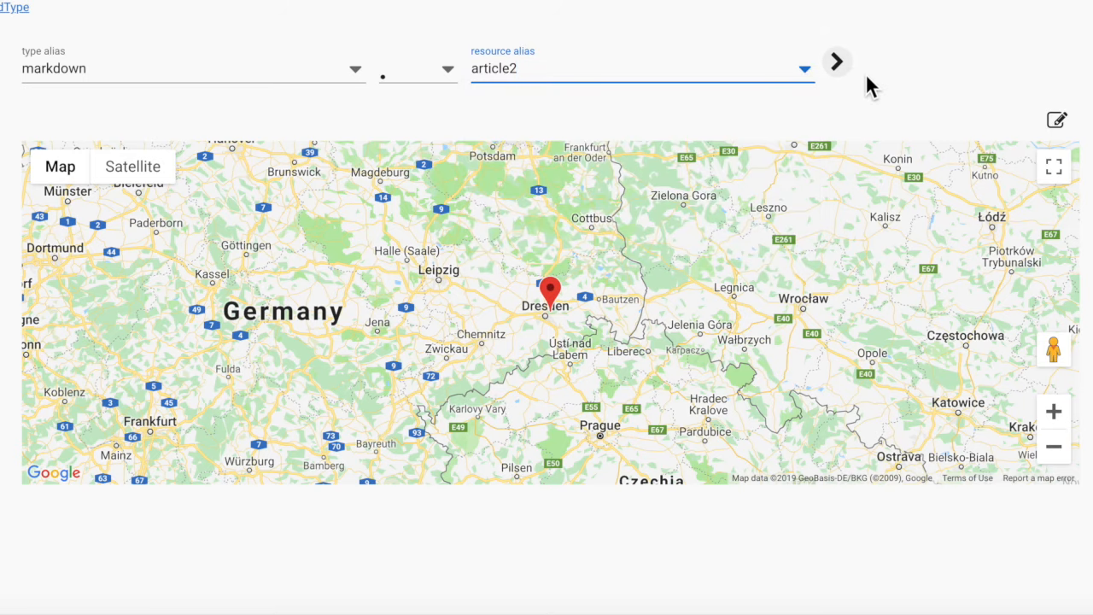
click(835, 60)
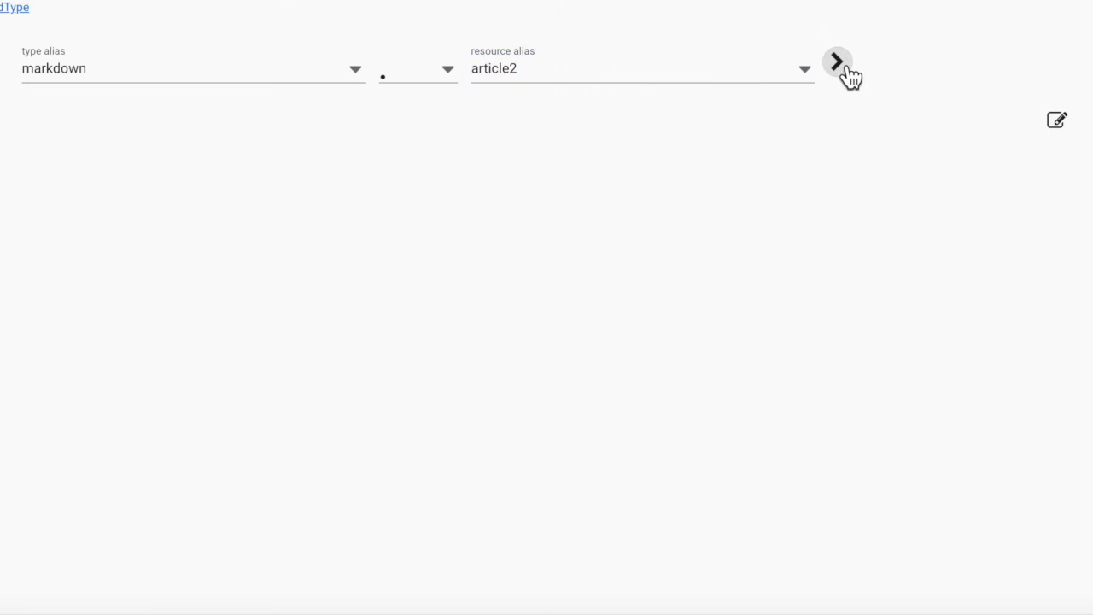
click(836, 61)
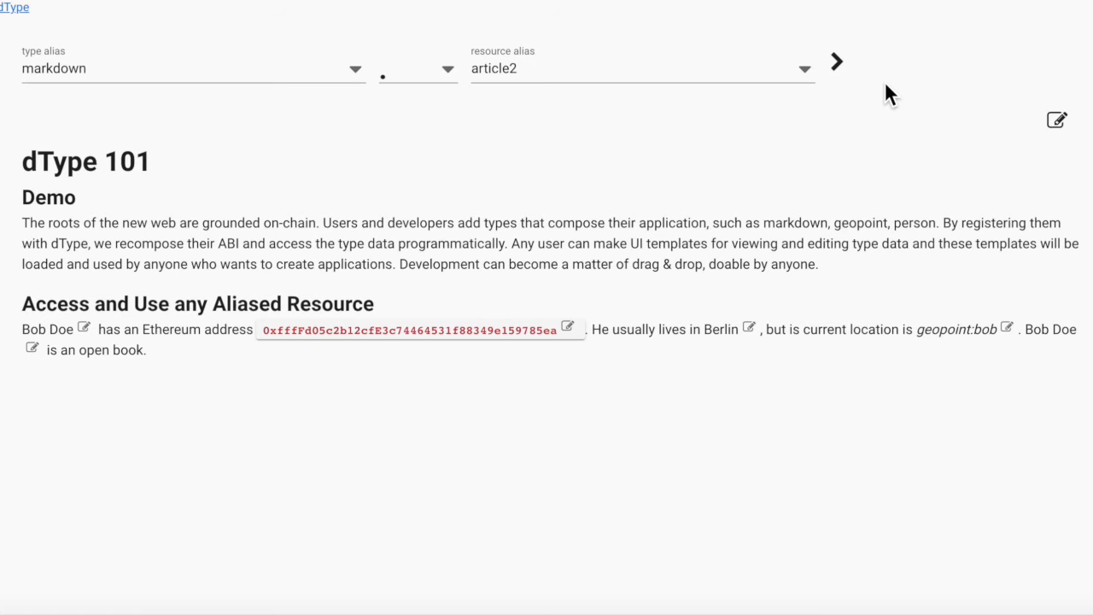
click(1056, 119)
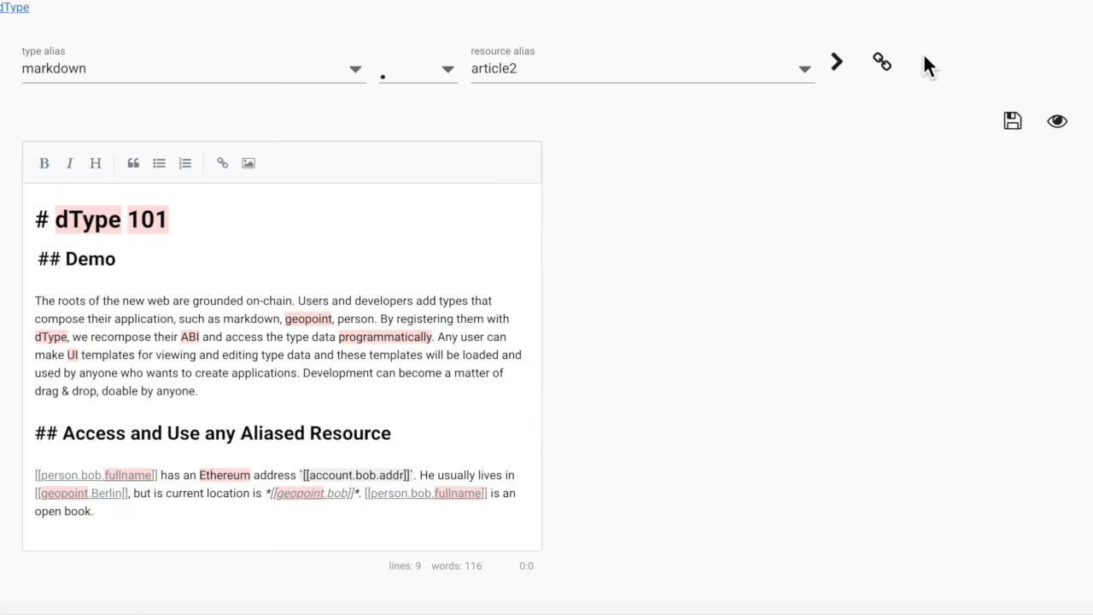
click(1057, 120)
text(person)
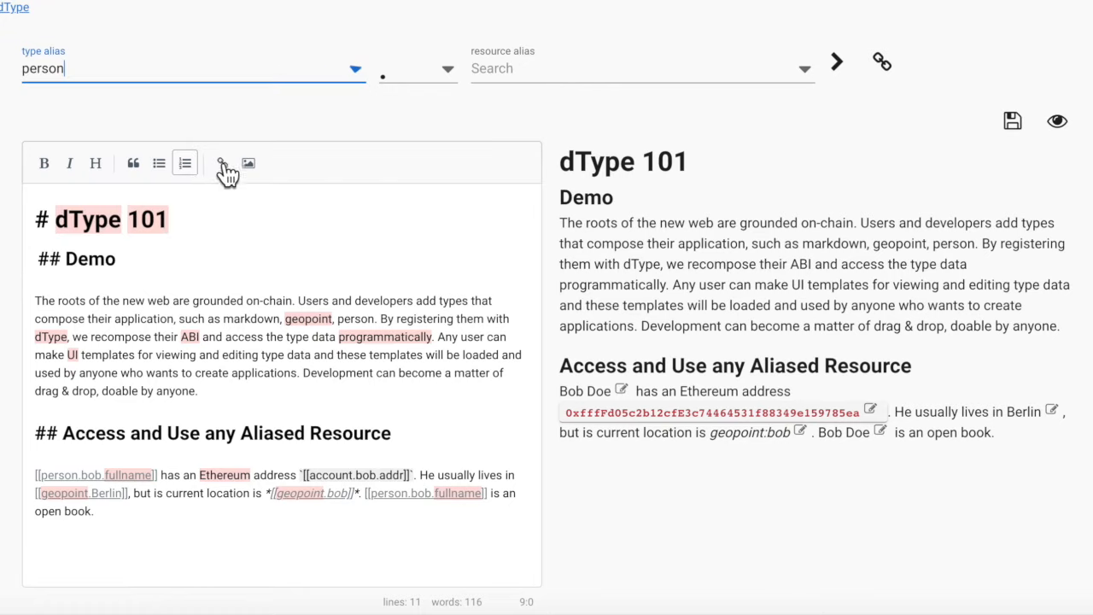
Add a line linking alice's '.fullname]]' with 'also has a location' and her geopoint
text(alice)
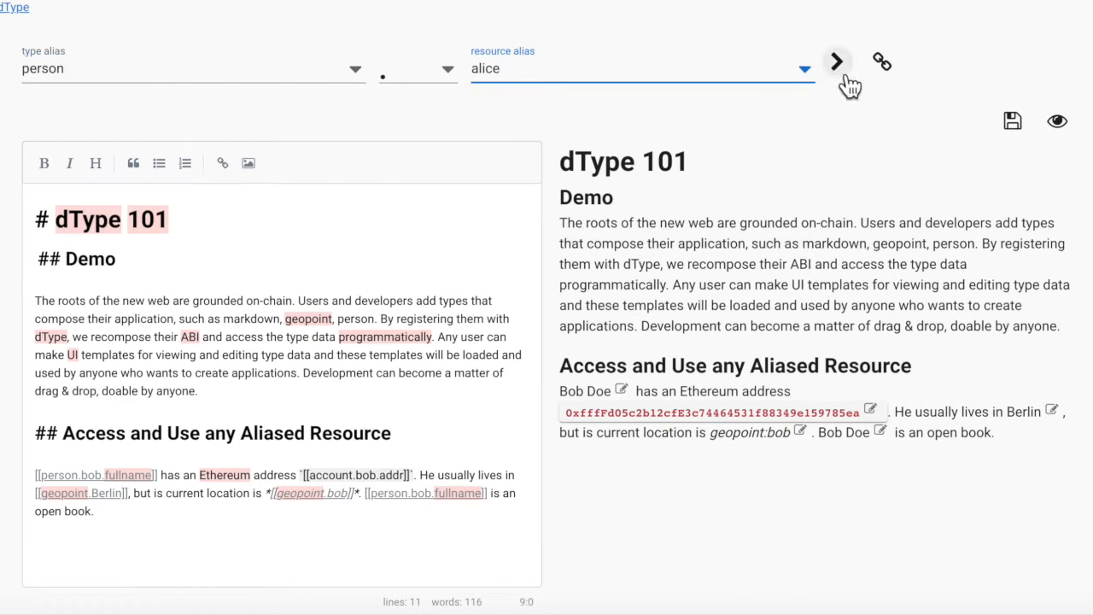
click(836, 61)
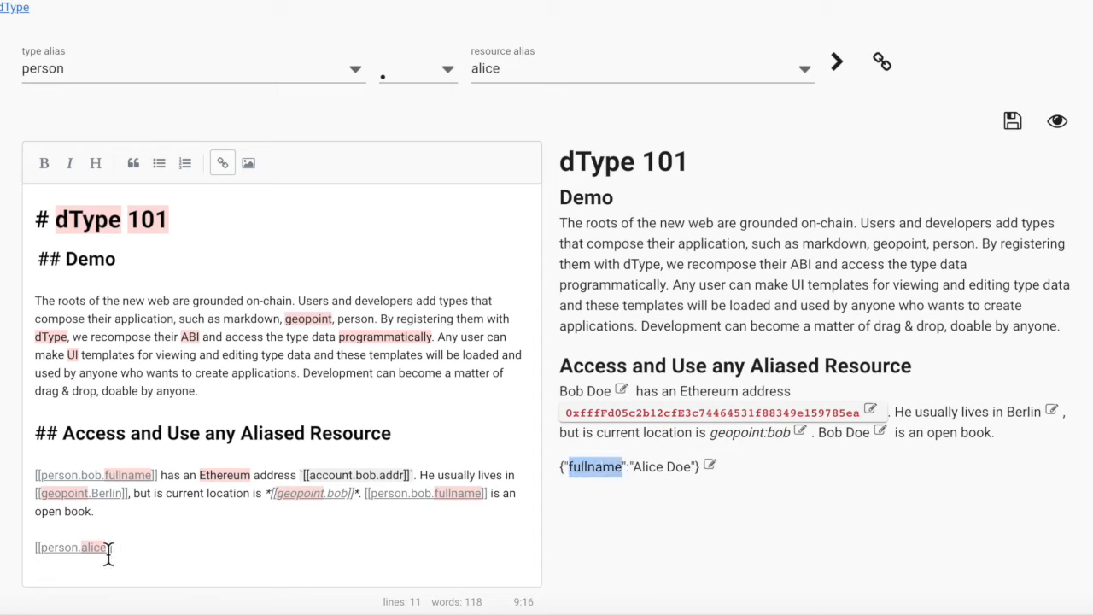
text(.fullname]])
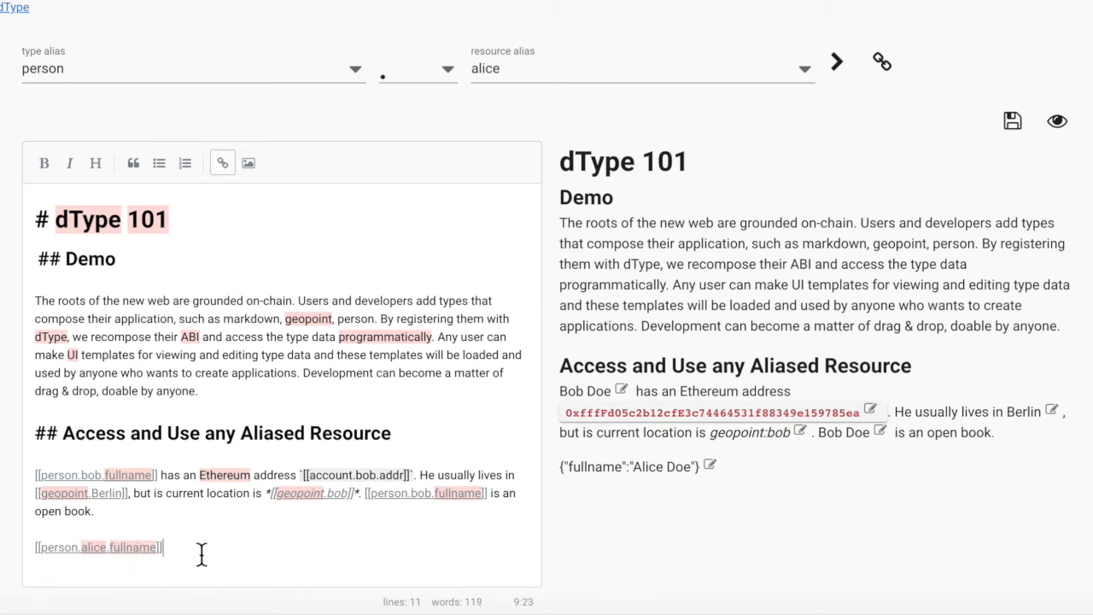
text(also has a)
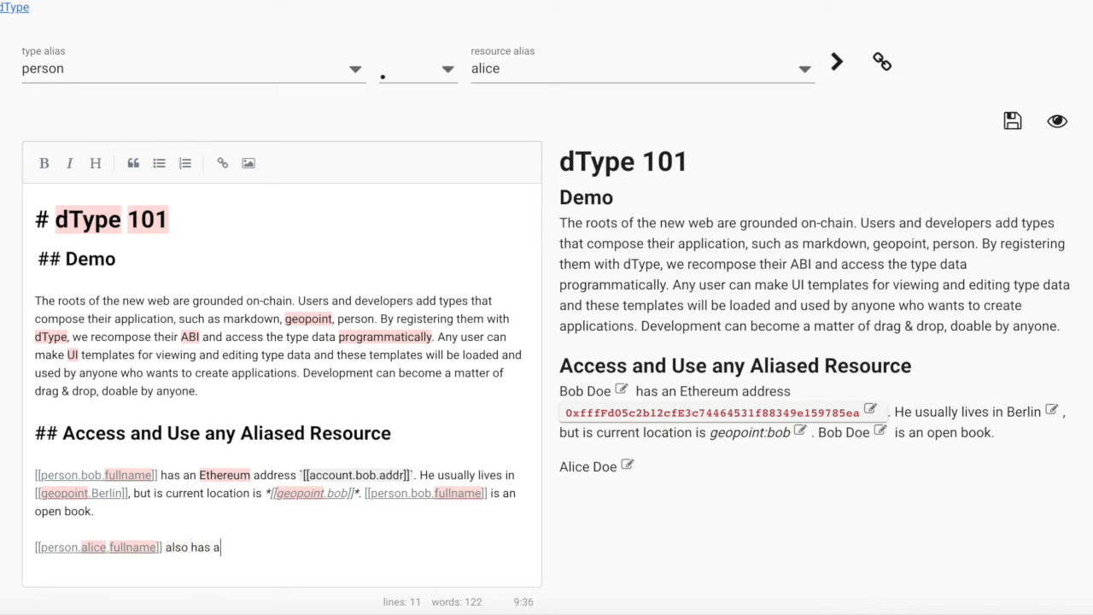
text(location)
click(194, 69)
text(geopoint)
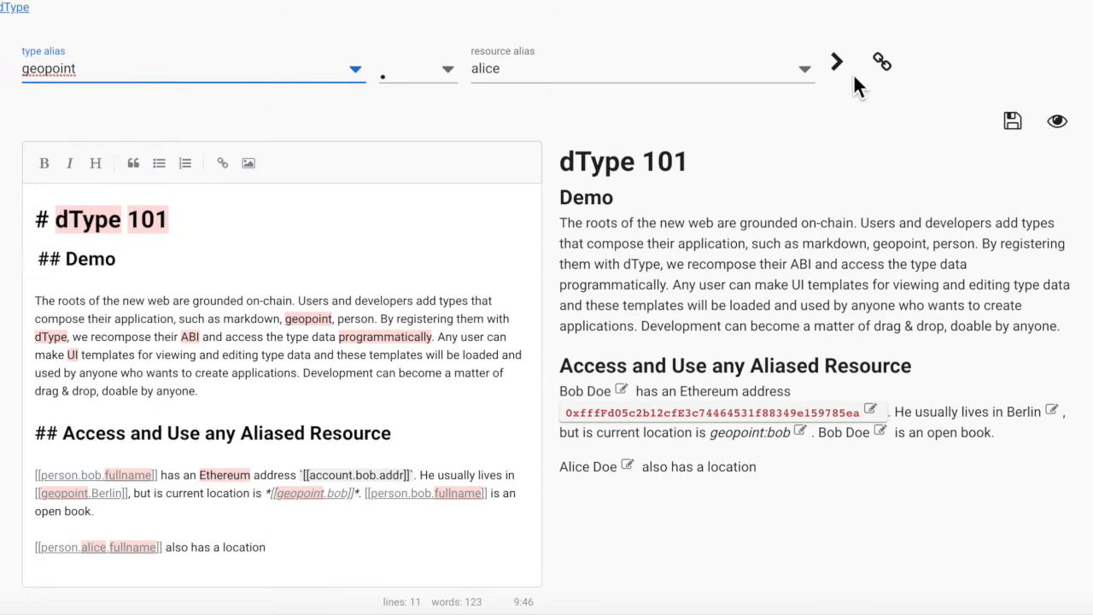
click(836, 61)
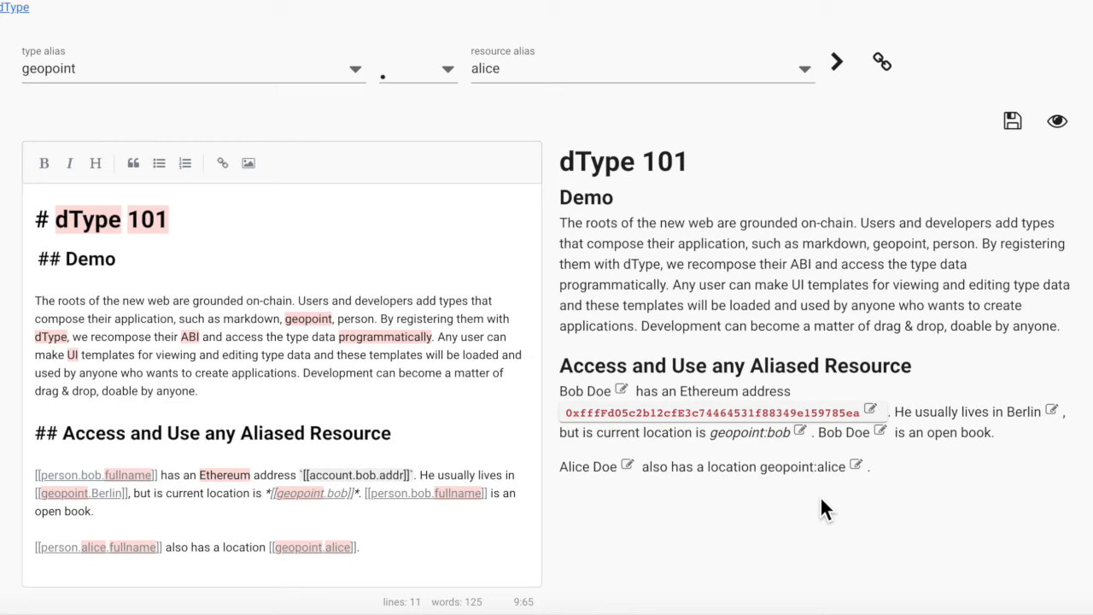
mouse_move(763, 478)
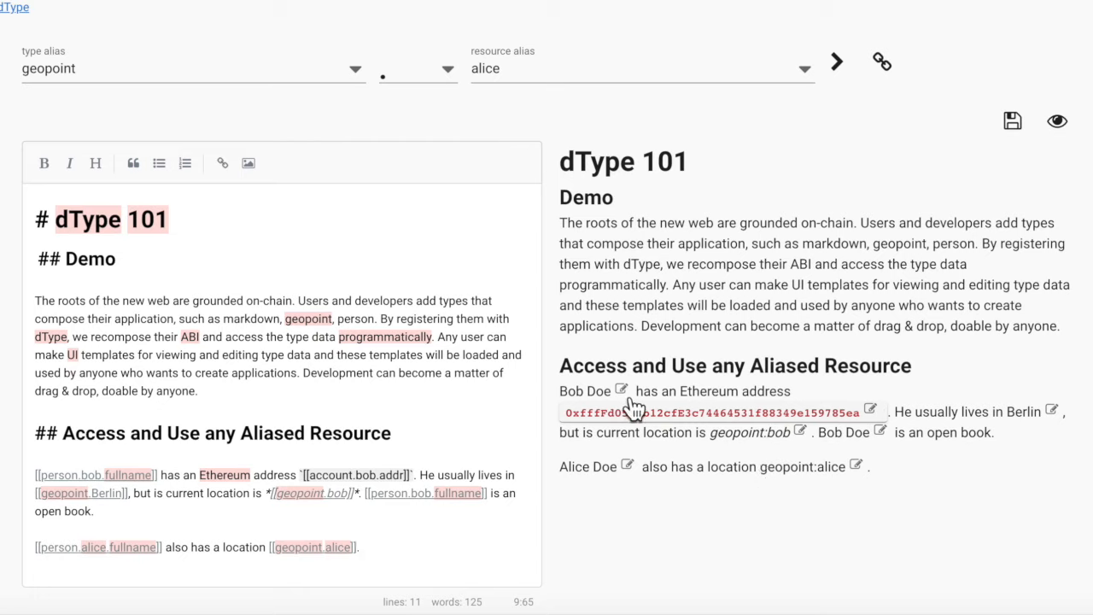
mouse_move(890, 453)
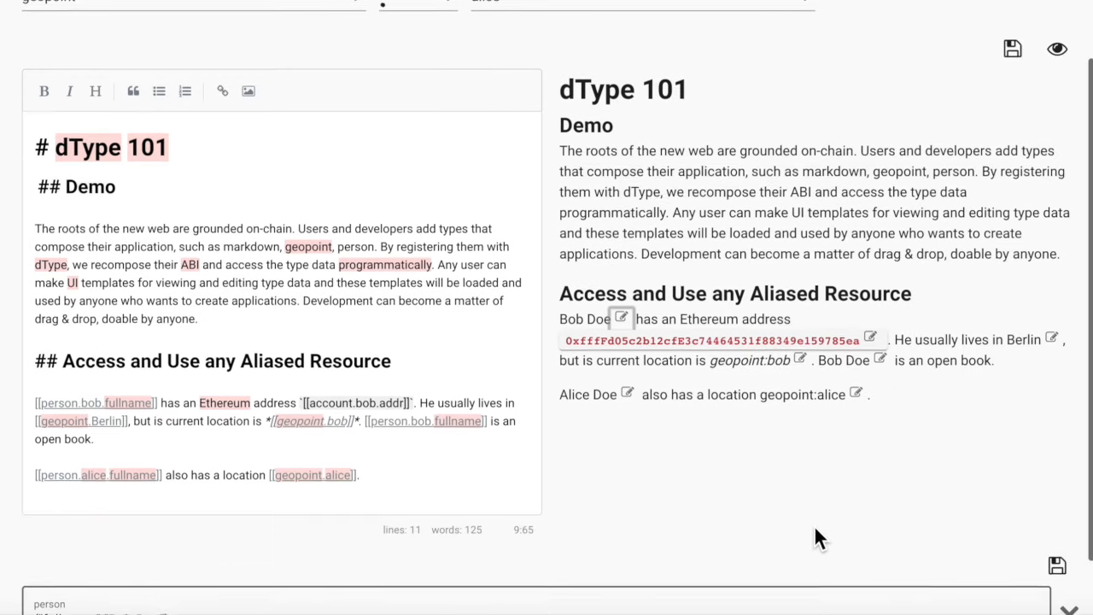
Change bob's fullname to 'Bob Johnson' and approve the transaction in MetaMask
click(621, 317)
text("Bob Johnson")
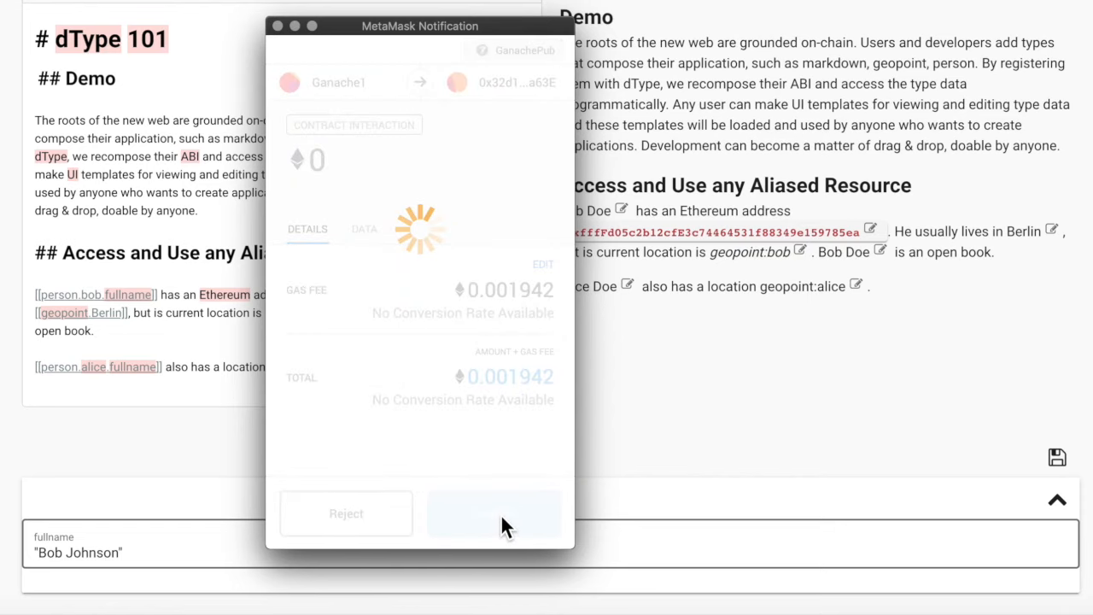
click(493, 513)
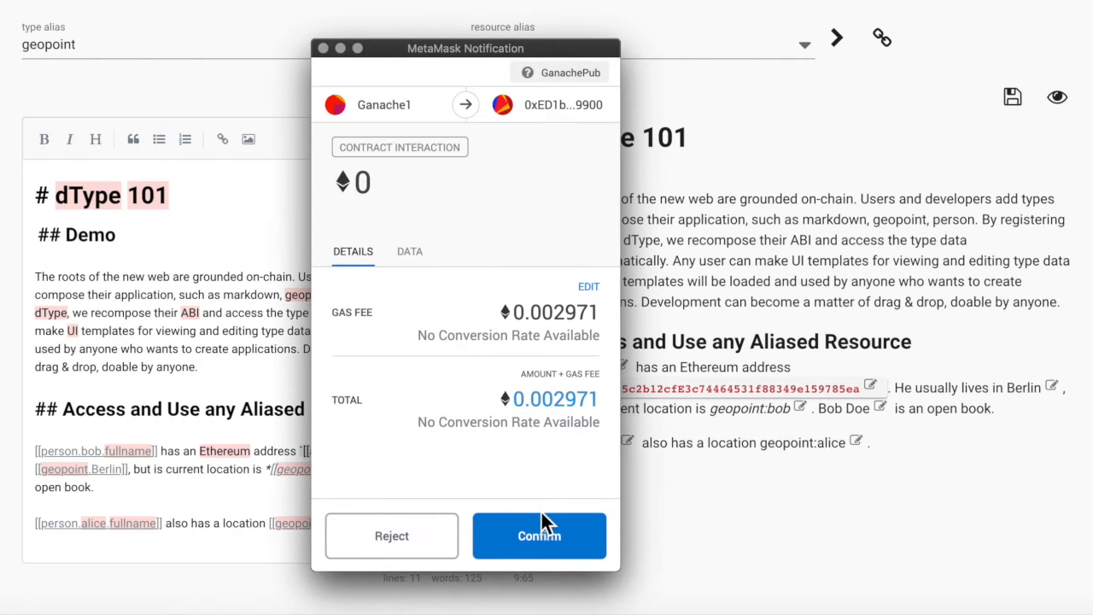
click(539, 536)
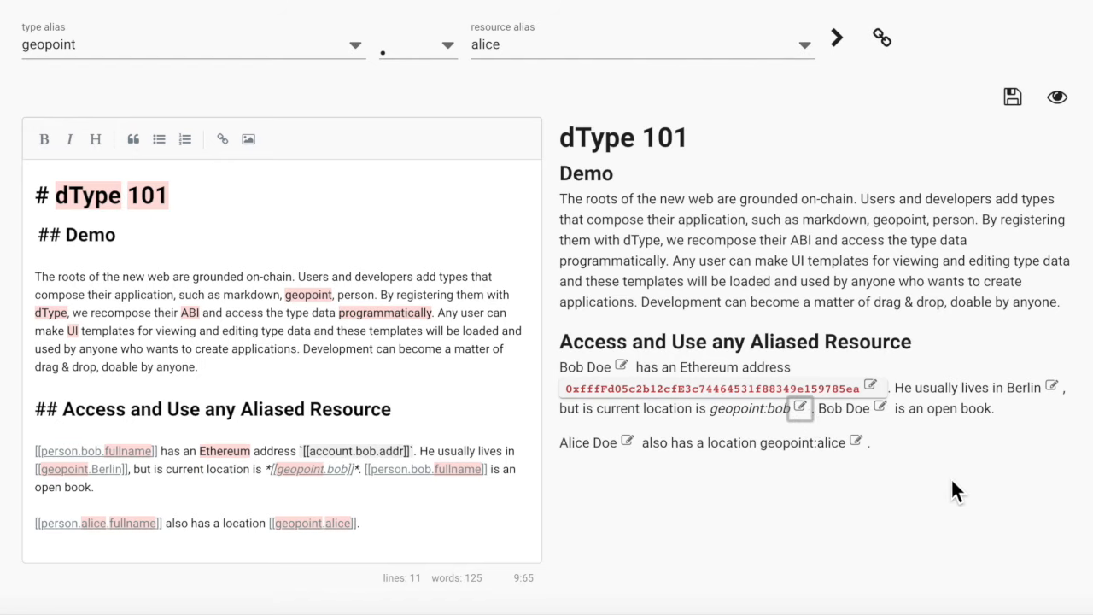
Zoom the map, sign and confirm alice's location update, then show Land Berlin's outline
scroll(down, 3)
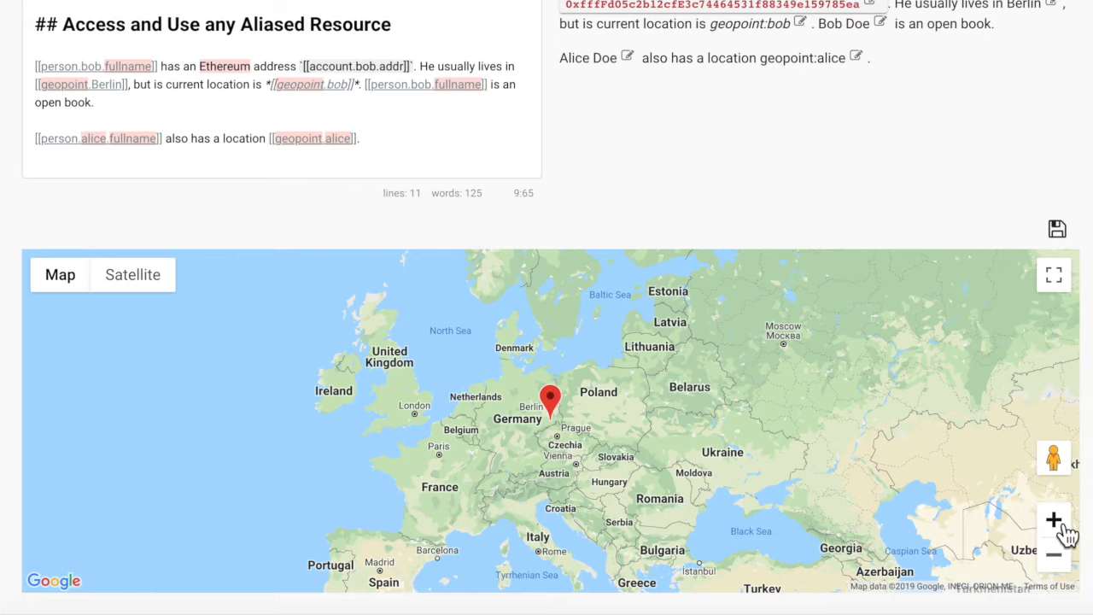
click(1053, 519)
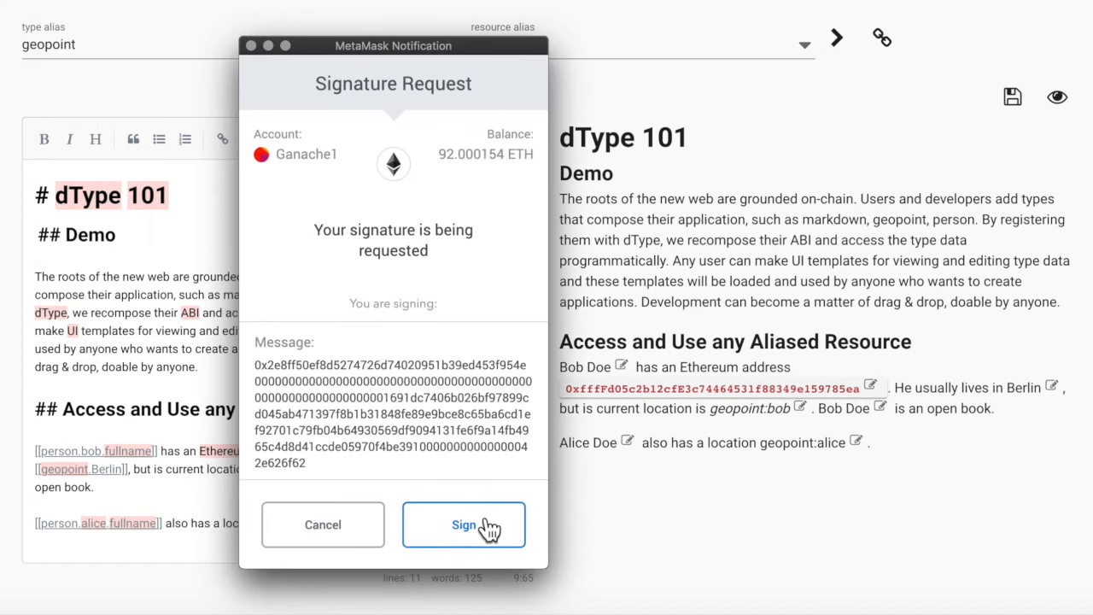
click(463, 524)
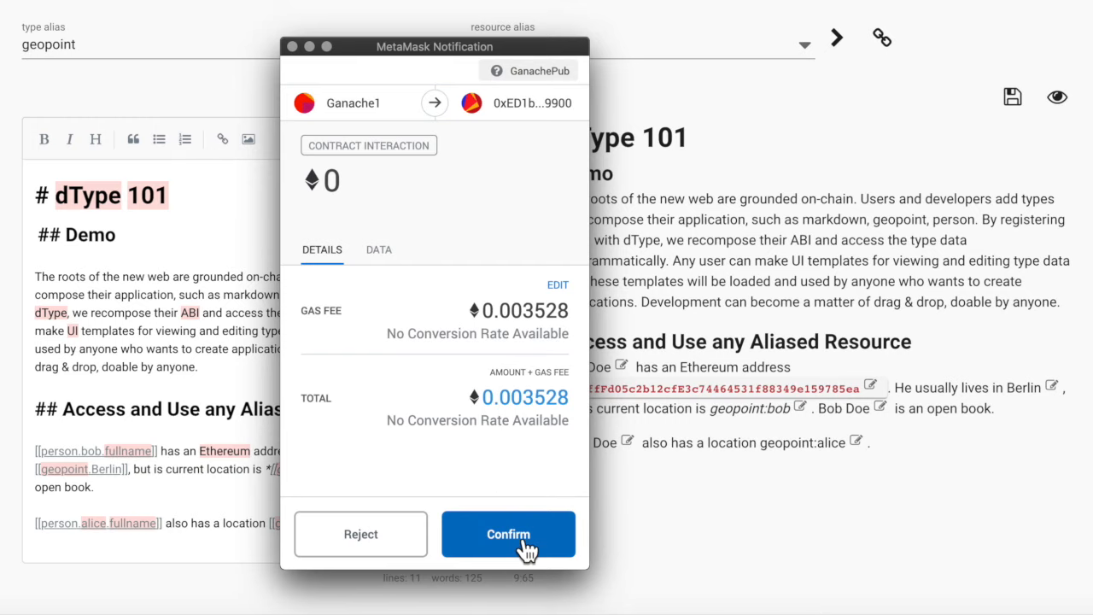
click(508, 534)
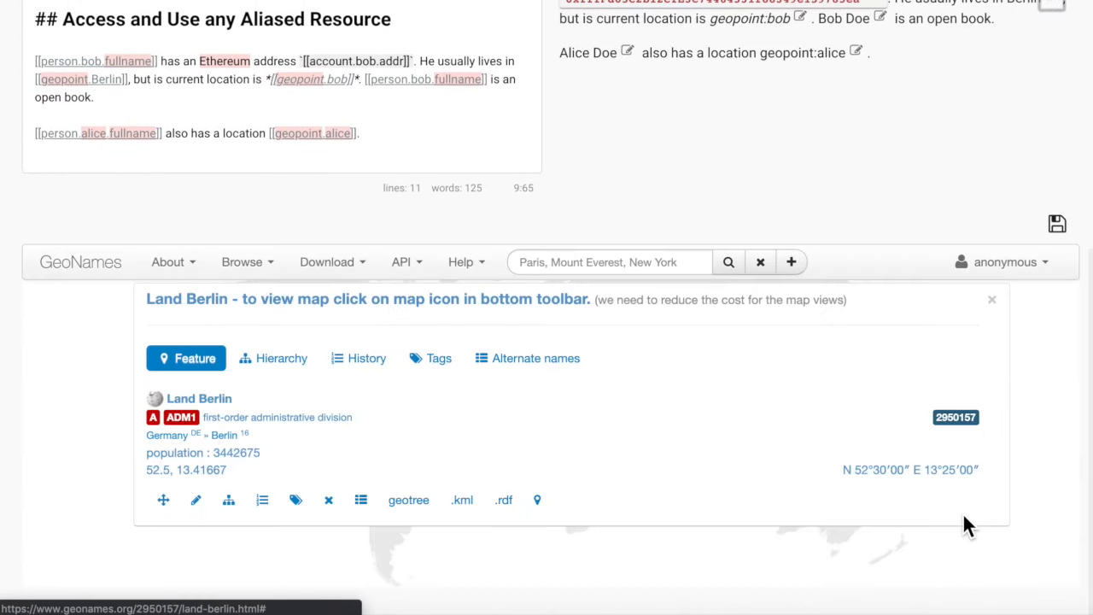
click(537, 500)
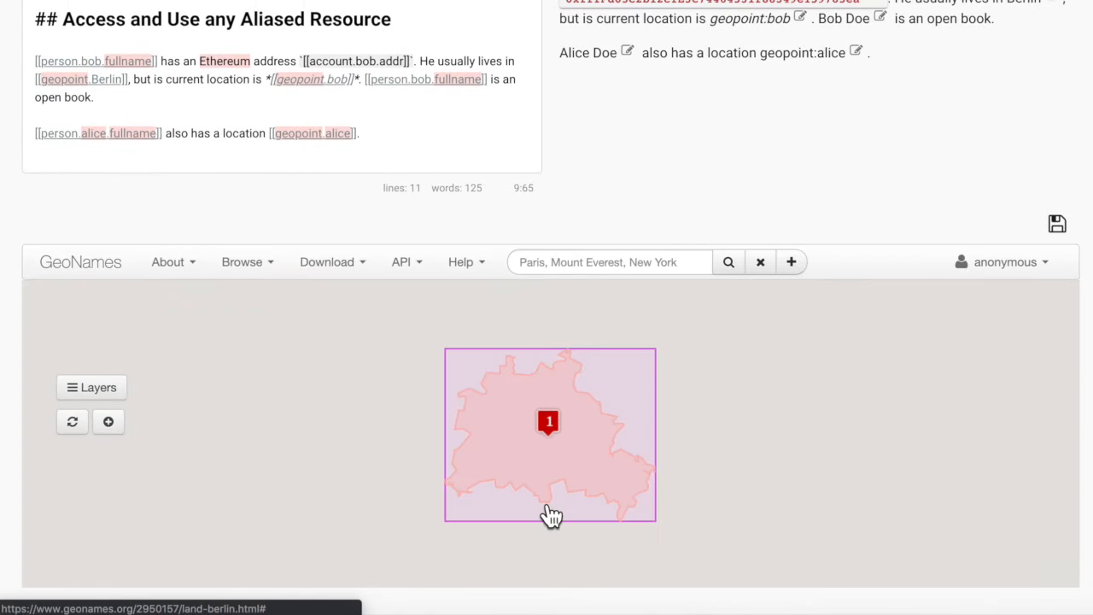
click(548, 421)
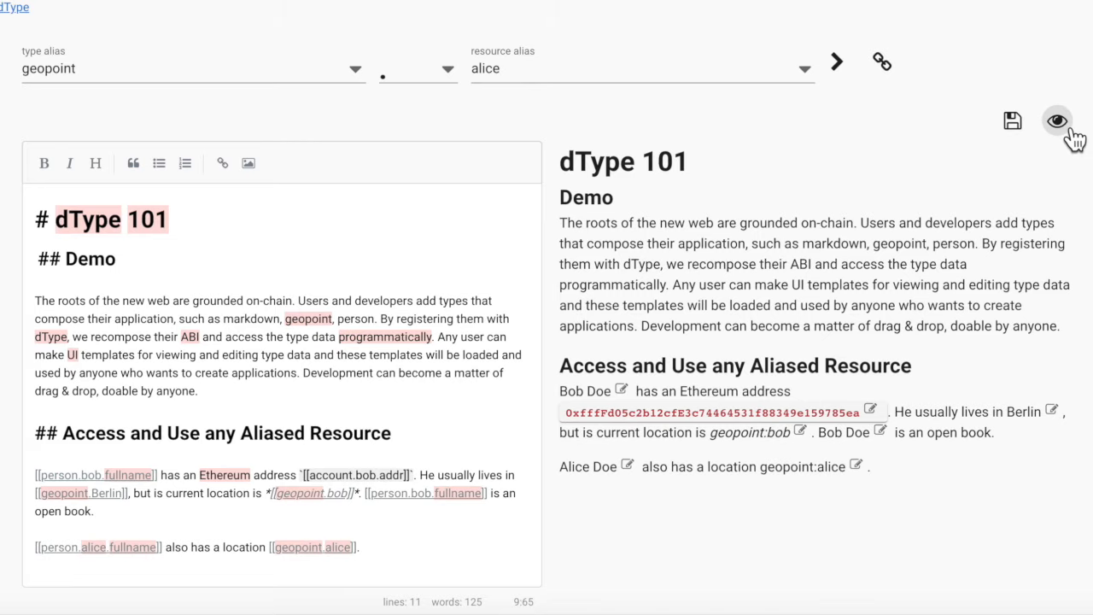
Check the article shows Bob Johnson, then load bob's geopoint and zoom toward Leipzig
click(1058, 119)
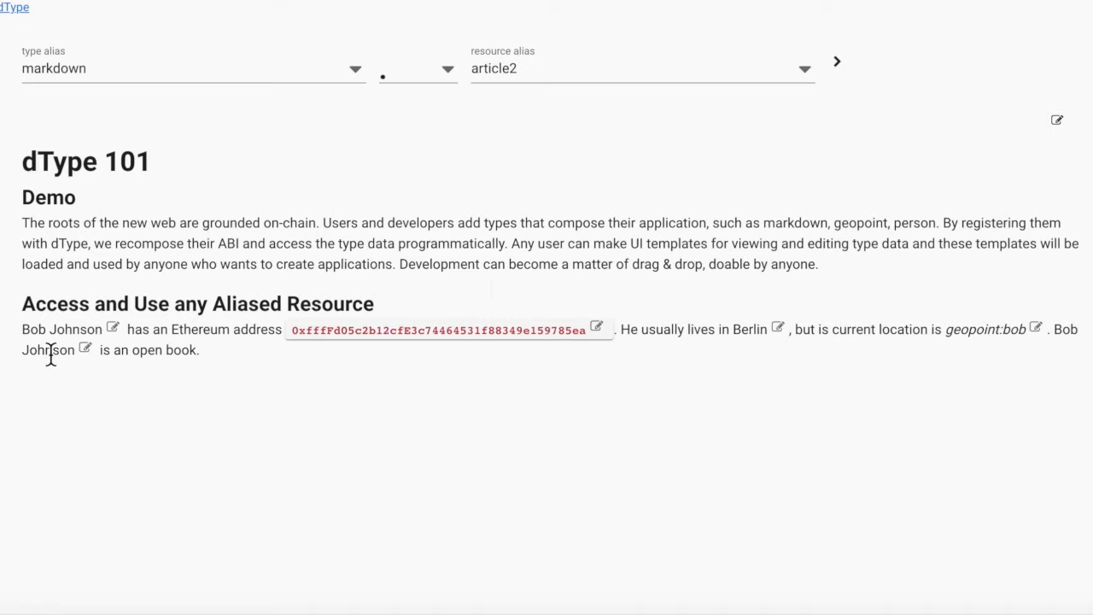
double_click(76, 329)
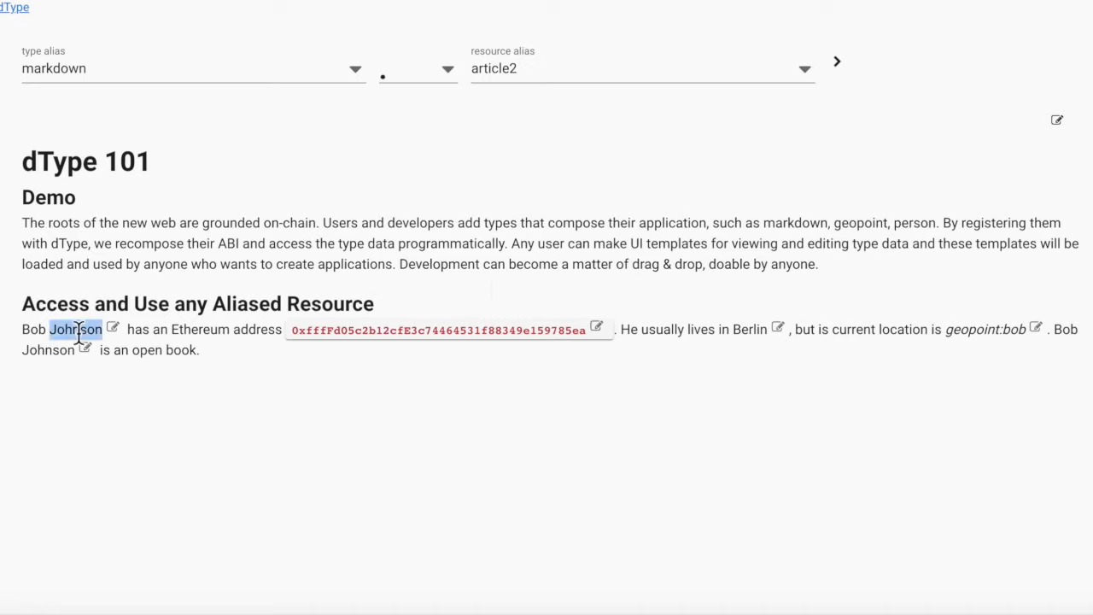
mouse_move(954, 335)
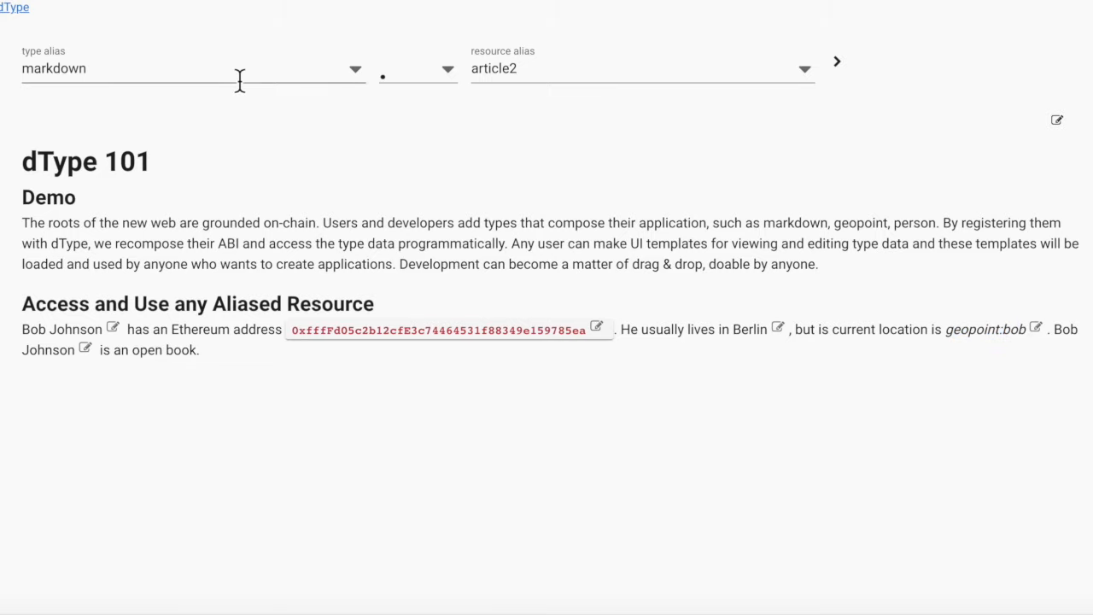
click(640, 68)
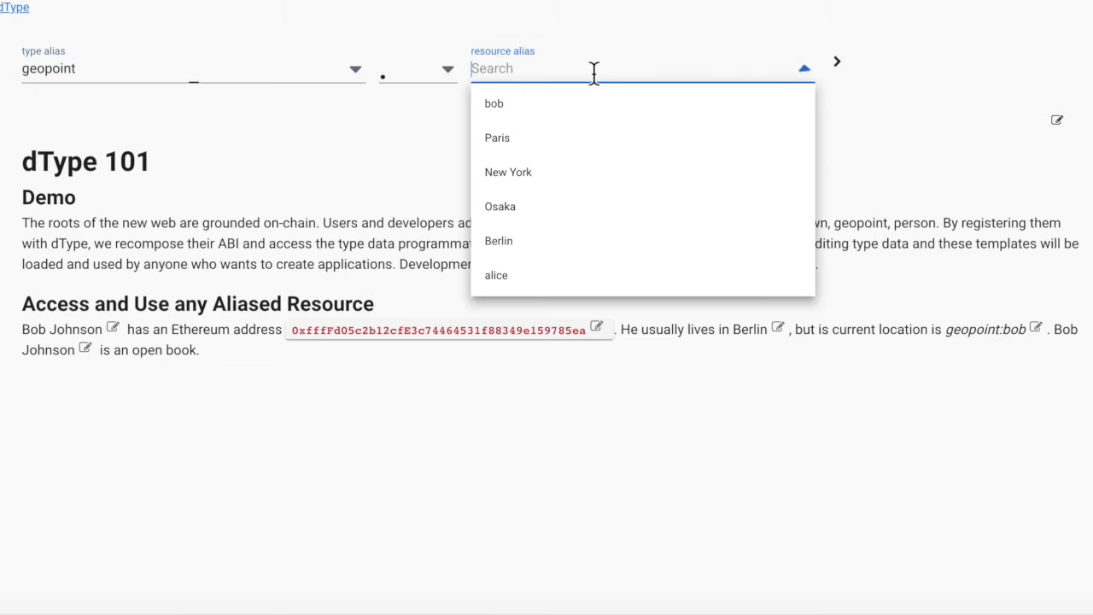
click(493, 104)
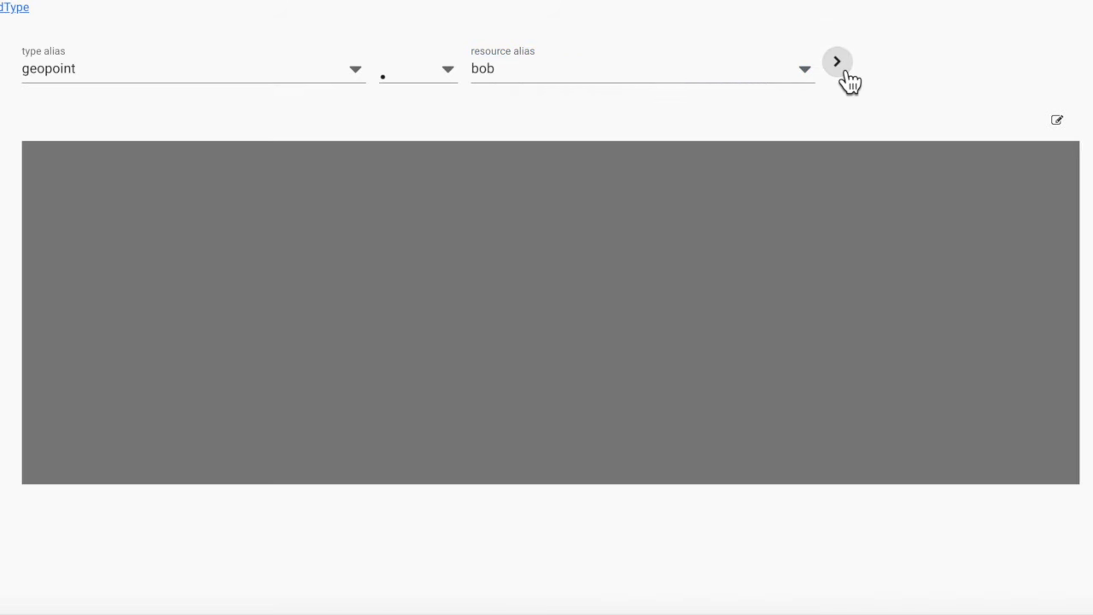
click(836, 61)
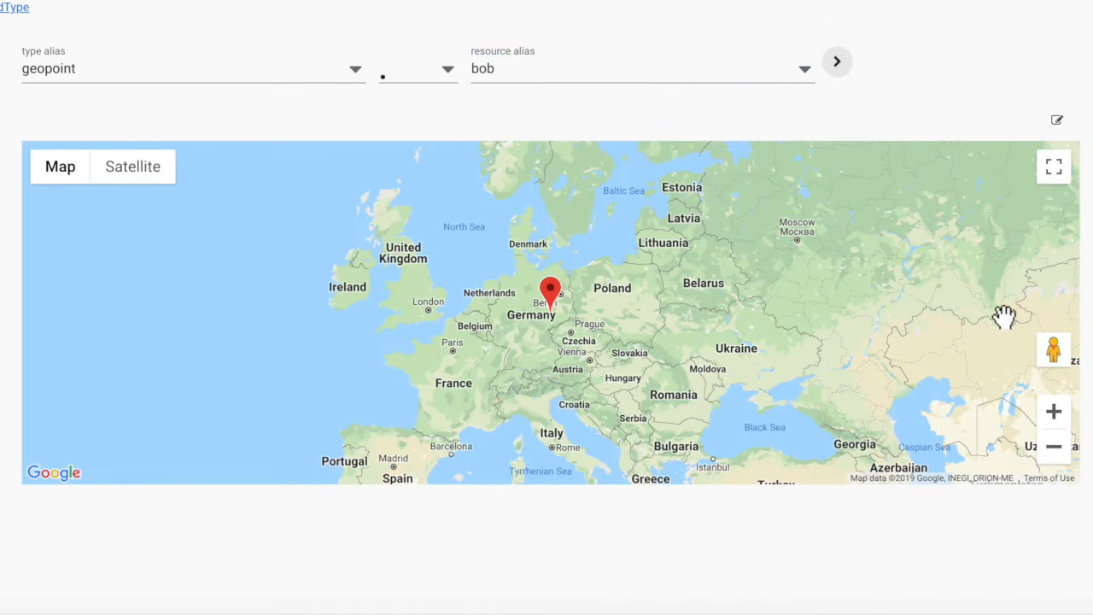
click(1054, 410)
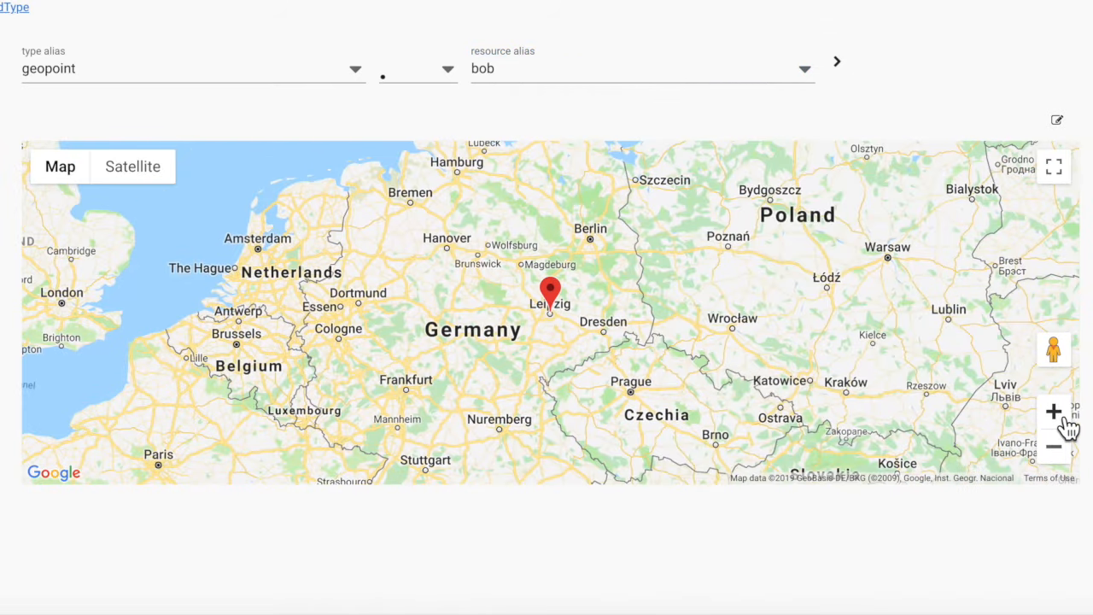
click(1053, 410)
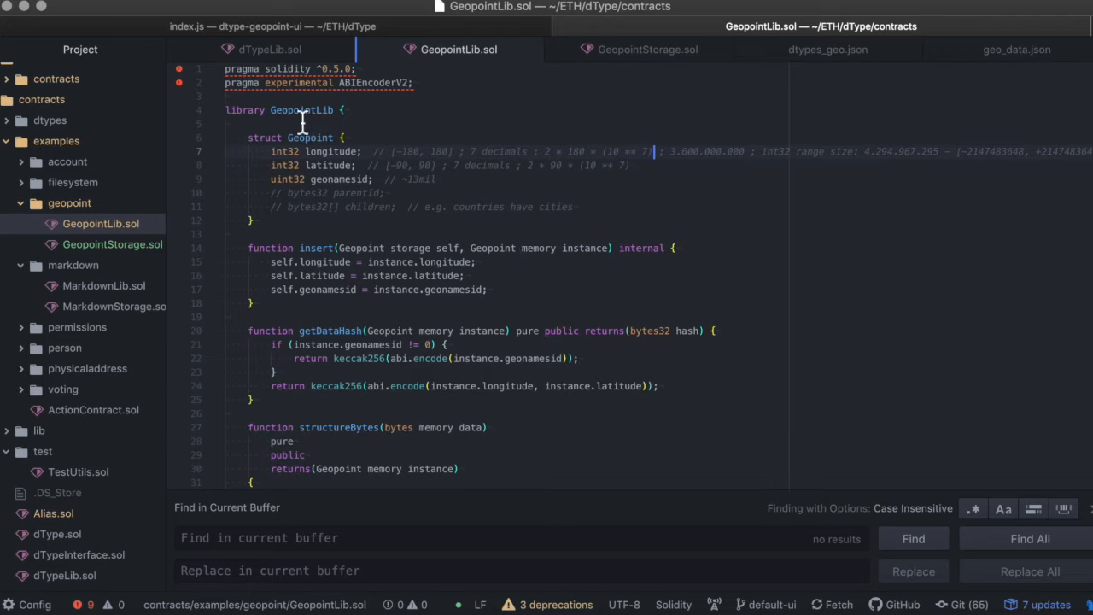
Highlight the Geopoint struct, its int32 latitude/longitude fields and 3.600.000.000 range, then view GeopointStorage.sol
double_click(302, 109)
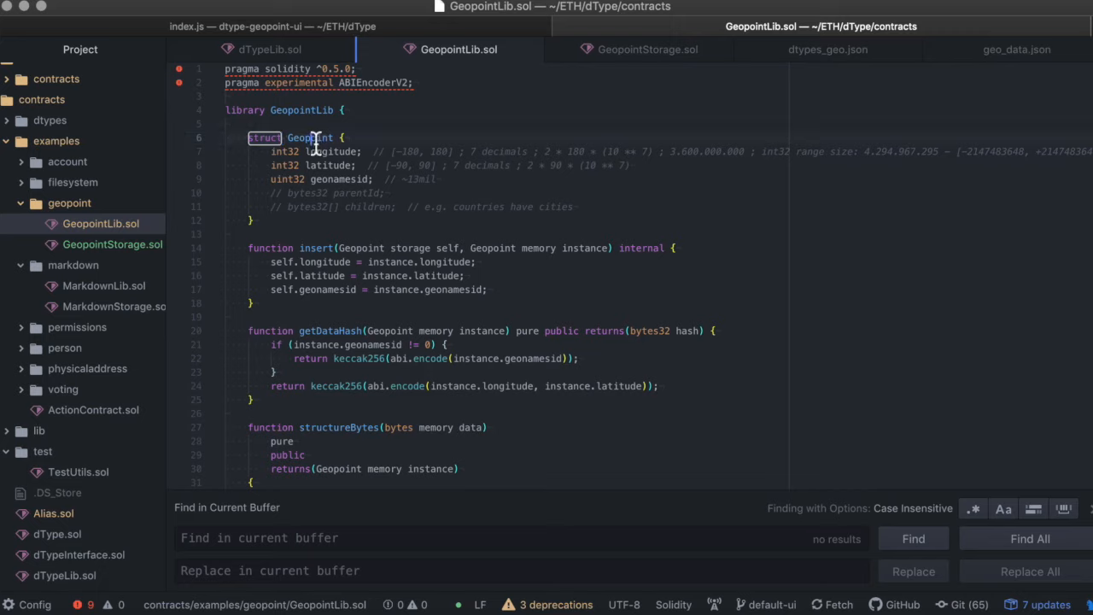
double_click(310, 137)
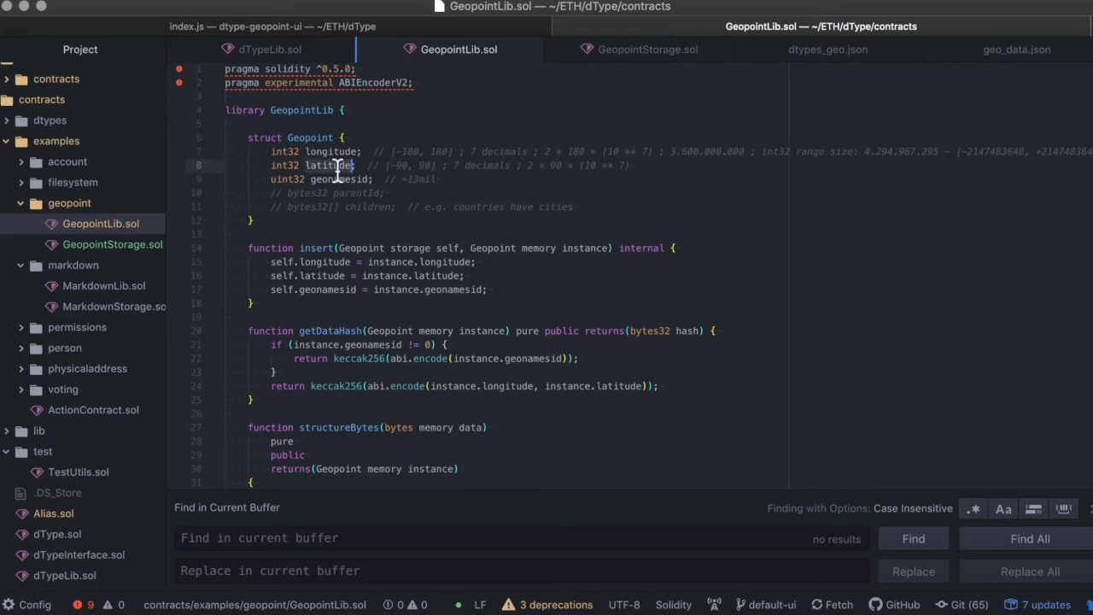
double_click(328, 151)
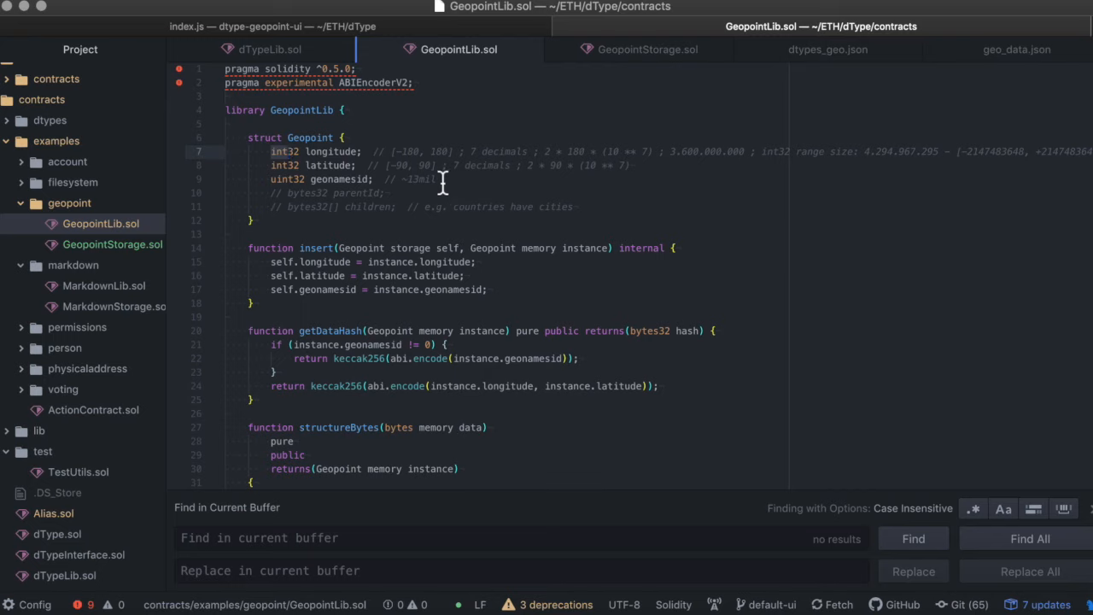
mouse_move(405, 158)
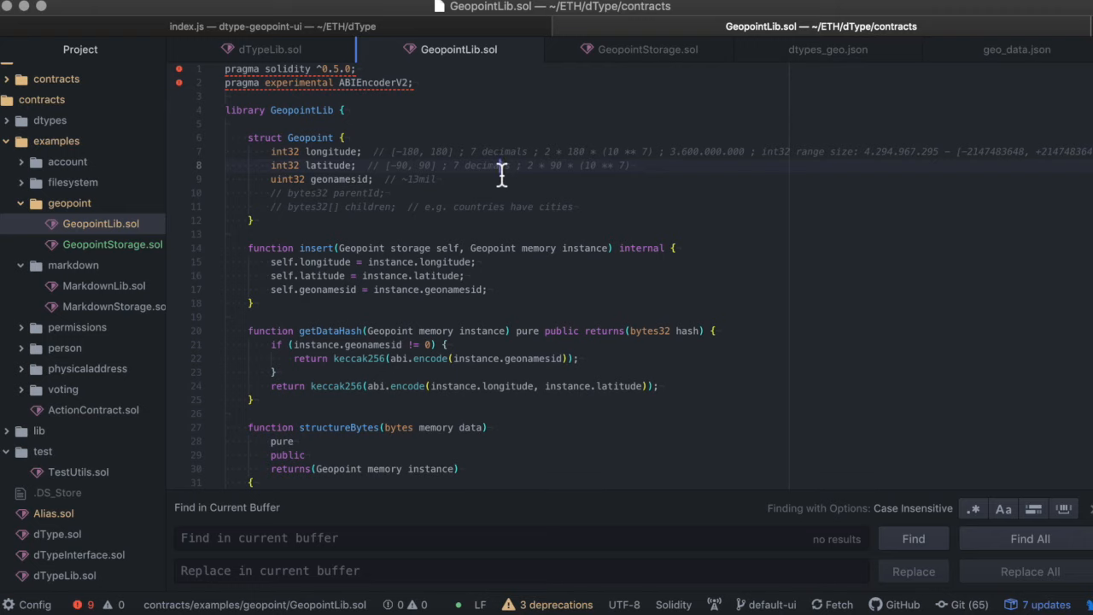
double_click(500, 151)
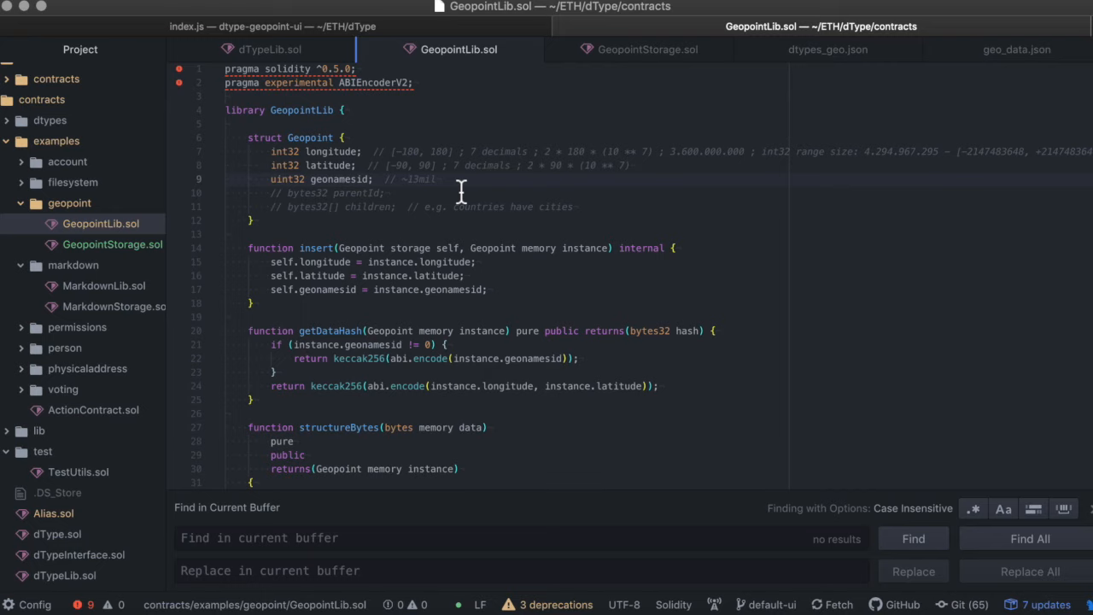
click(437, 180)
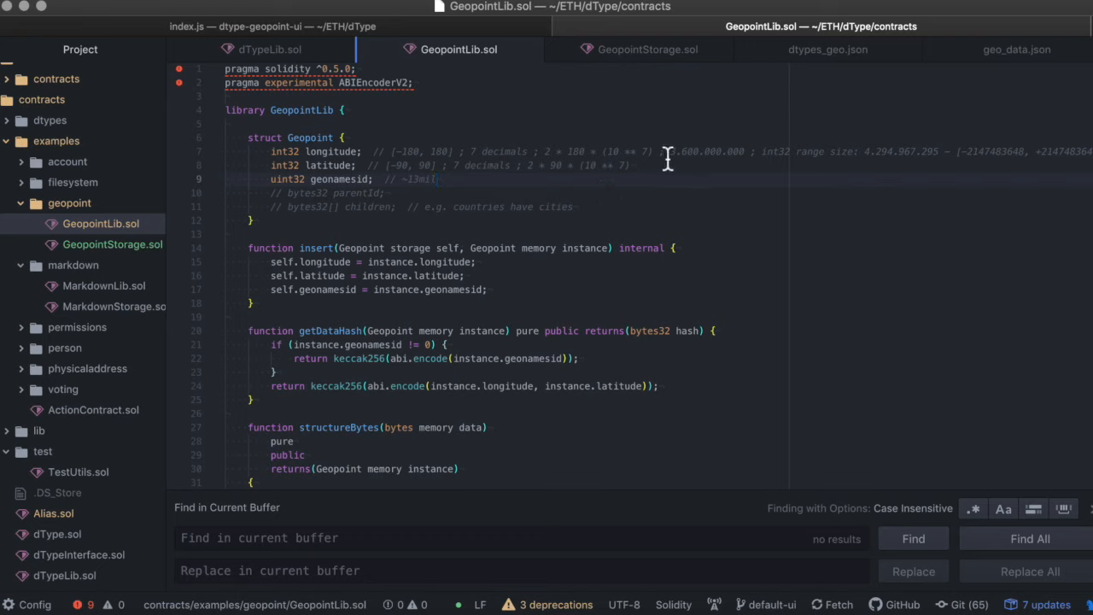
double_click(709, 151)
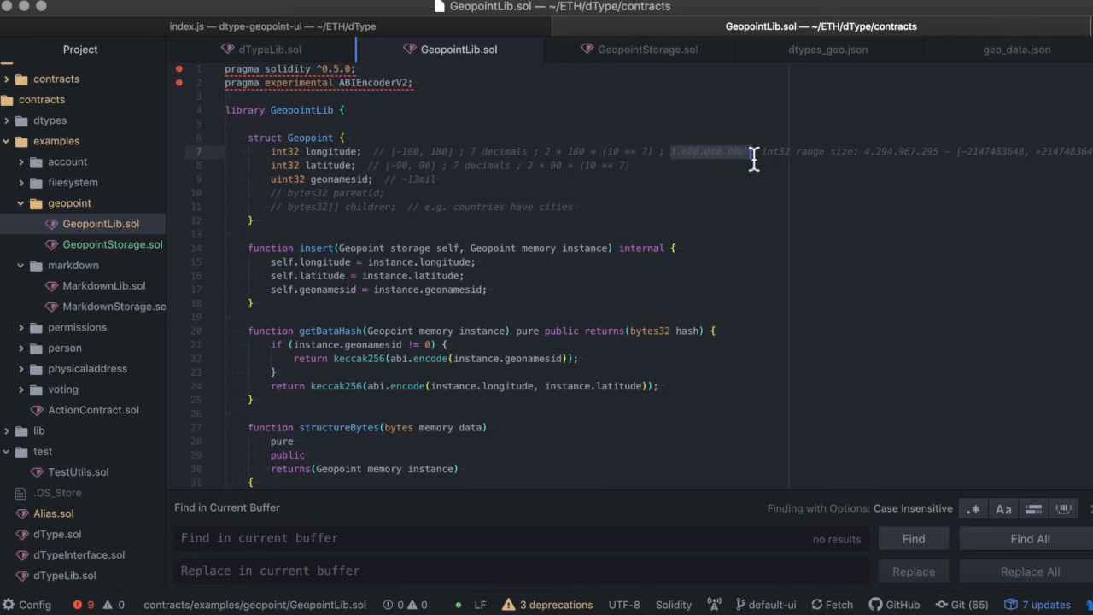
click(440, 179)
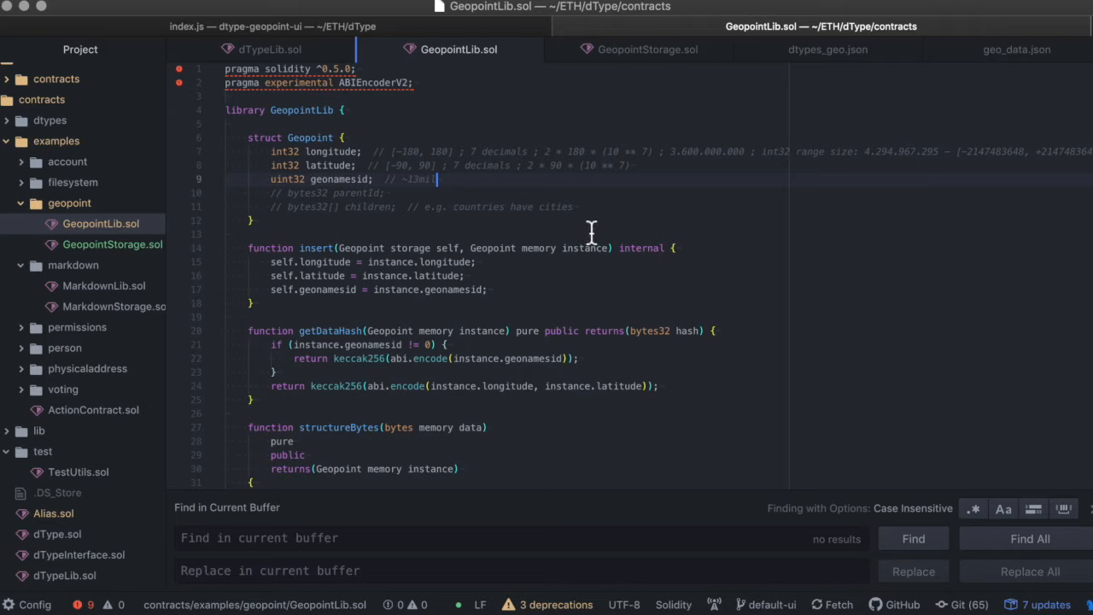
mouse_move(644, 207)
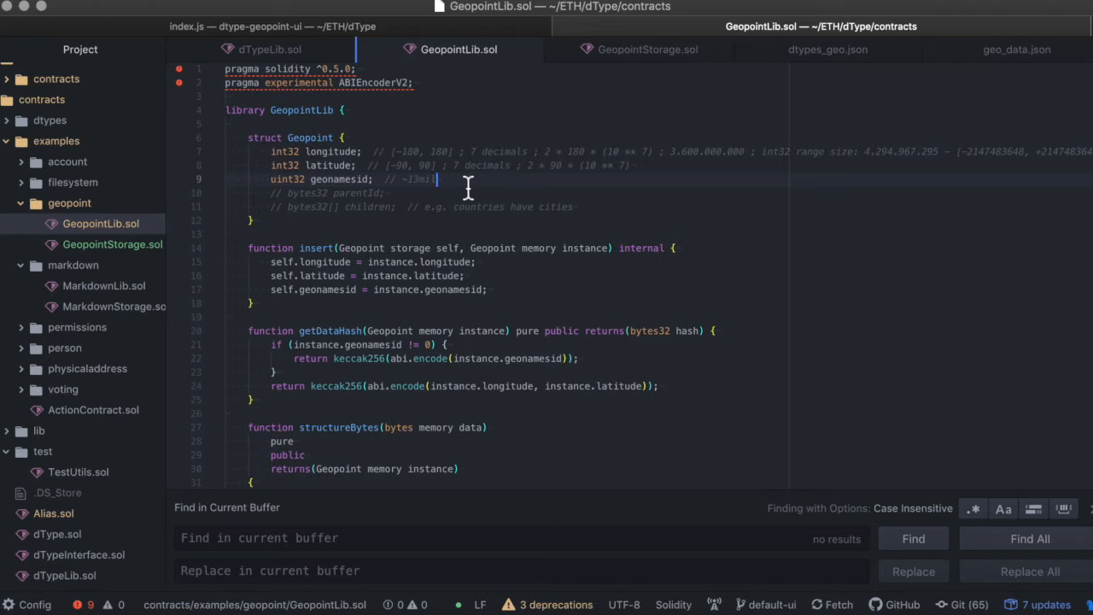
double_click(287, 180)
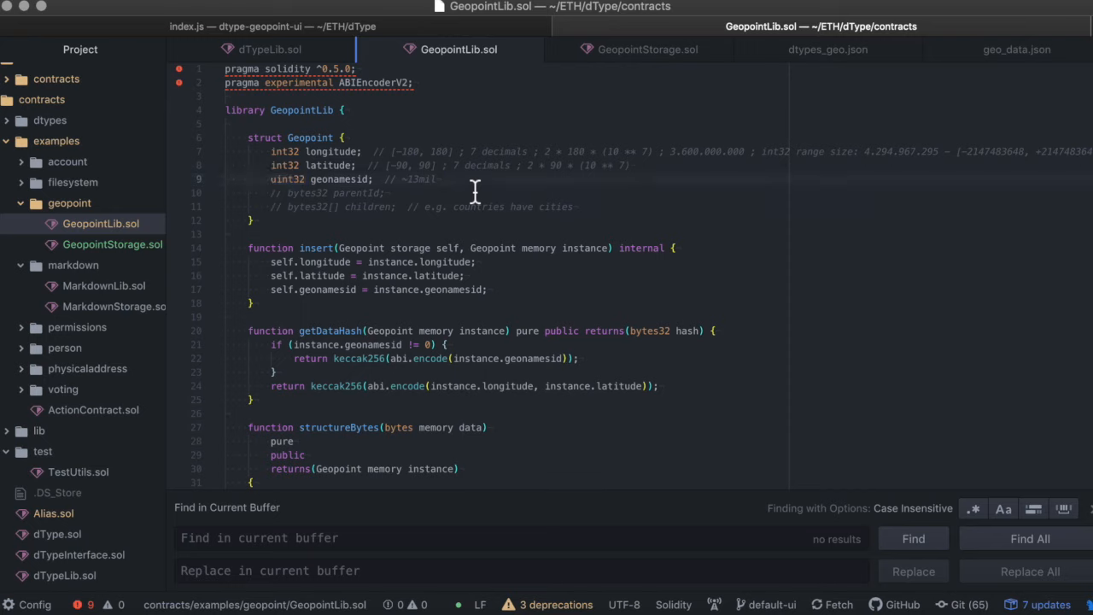
click(435, 179)
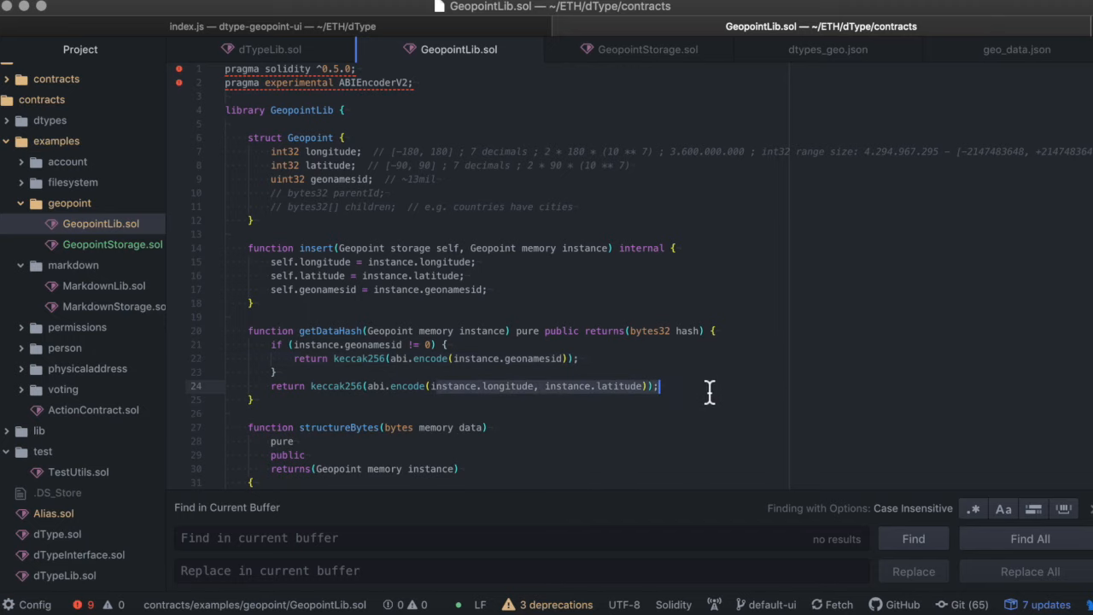
scroll(down, 3)
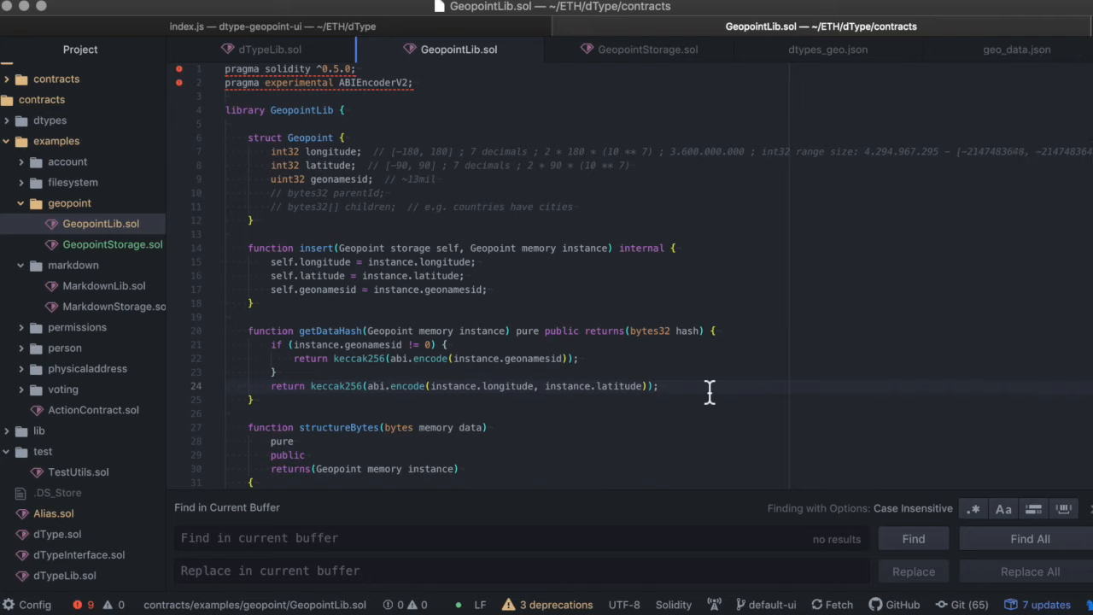
mouse_move(714, 394)
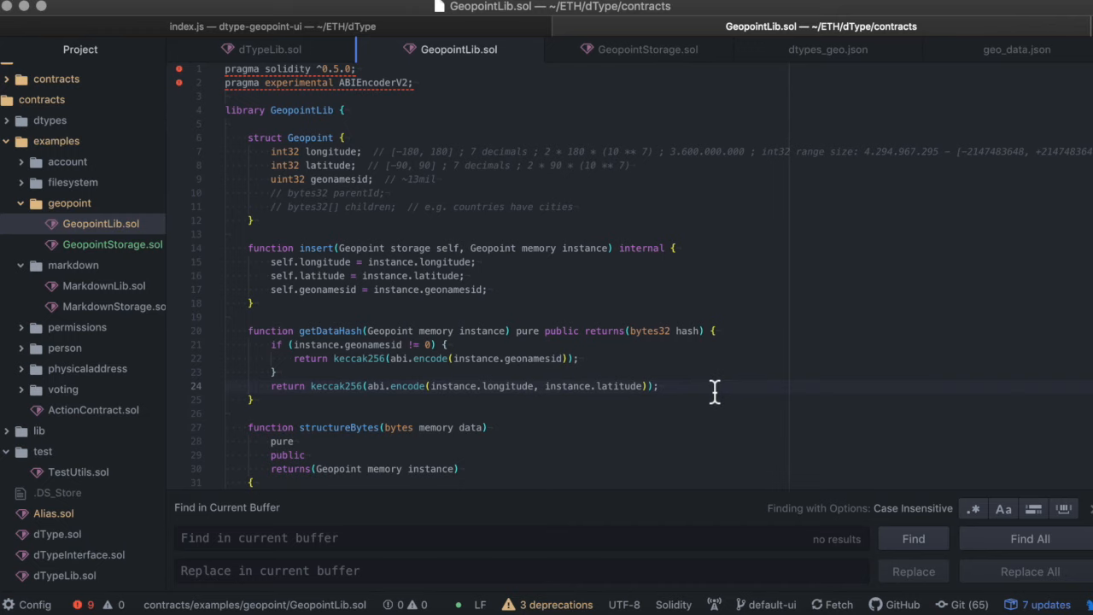
click(647, 48)
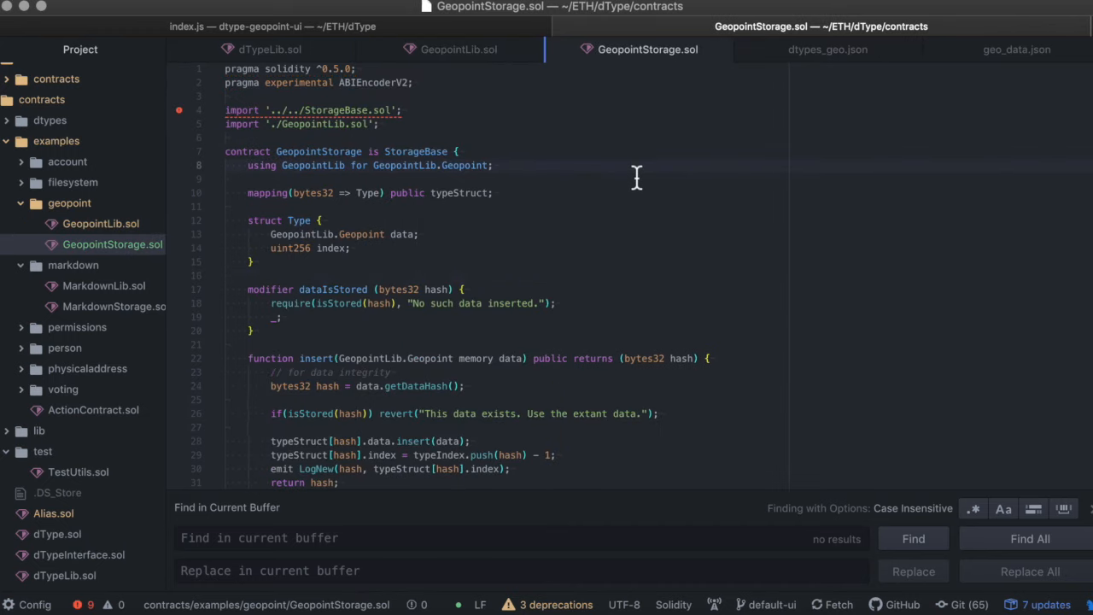
double_click(318, 151)
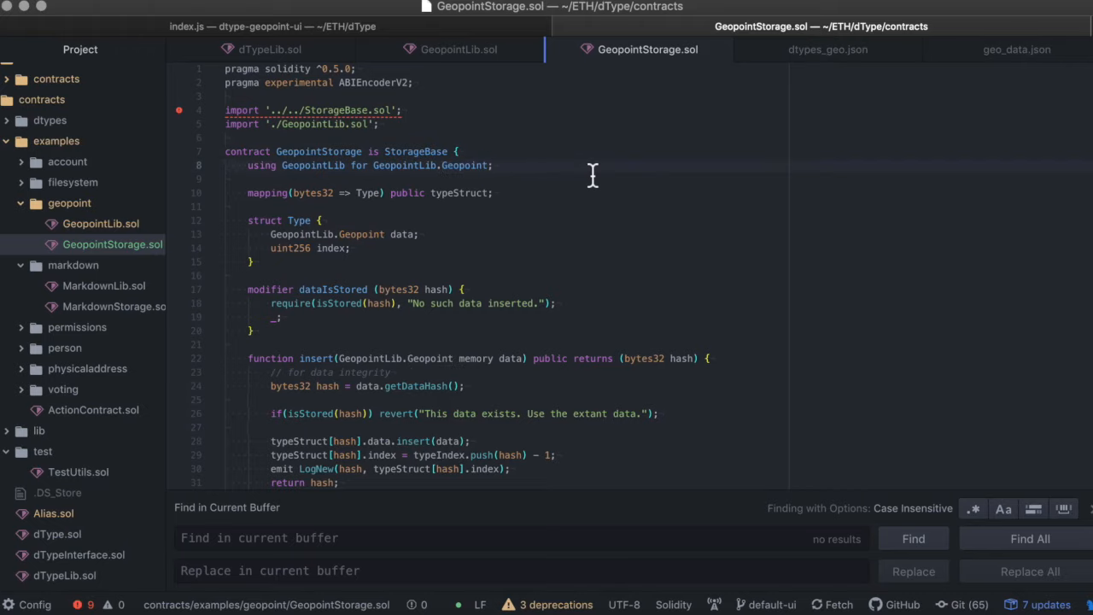
scroll(down, 3)
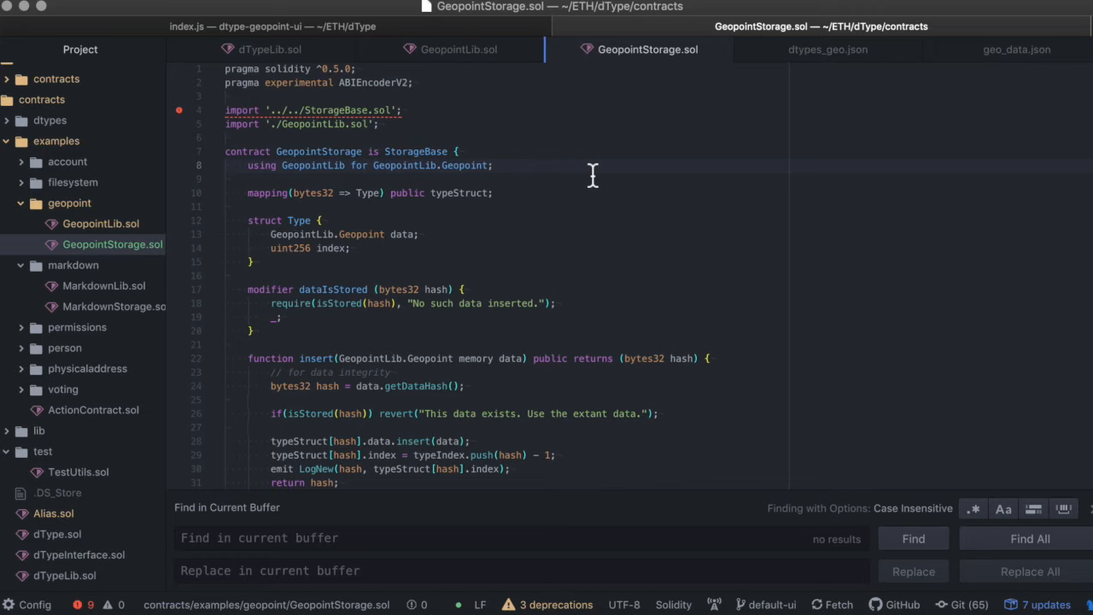
click(493, 165)
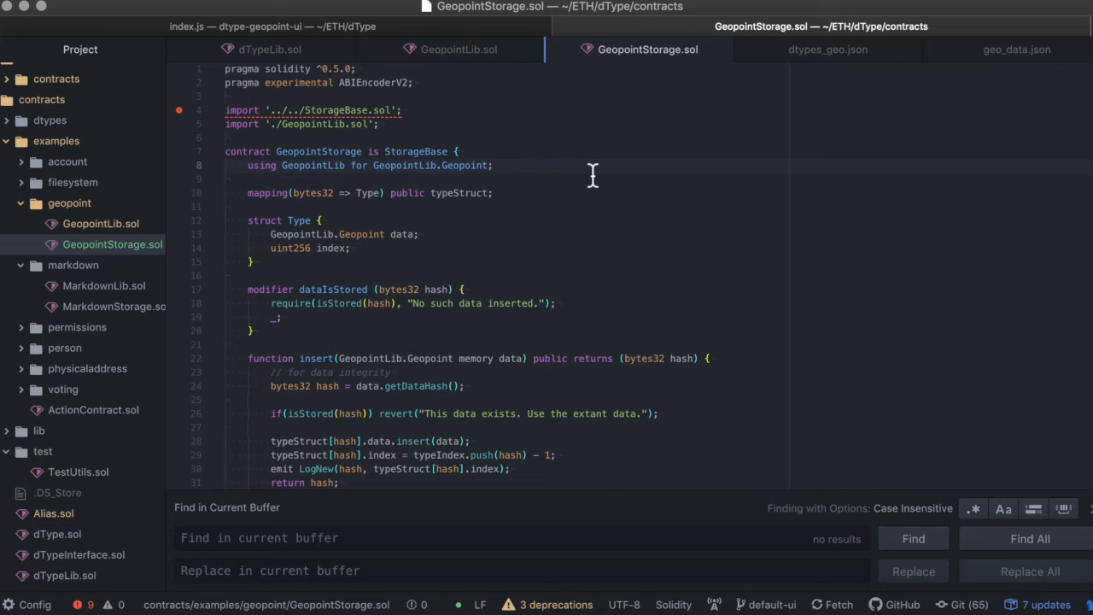
mouse_move(826, 49)
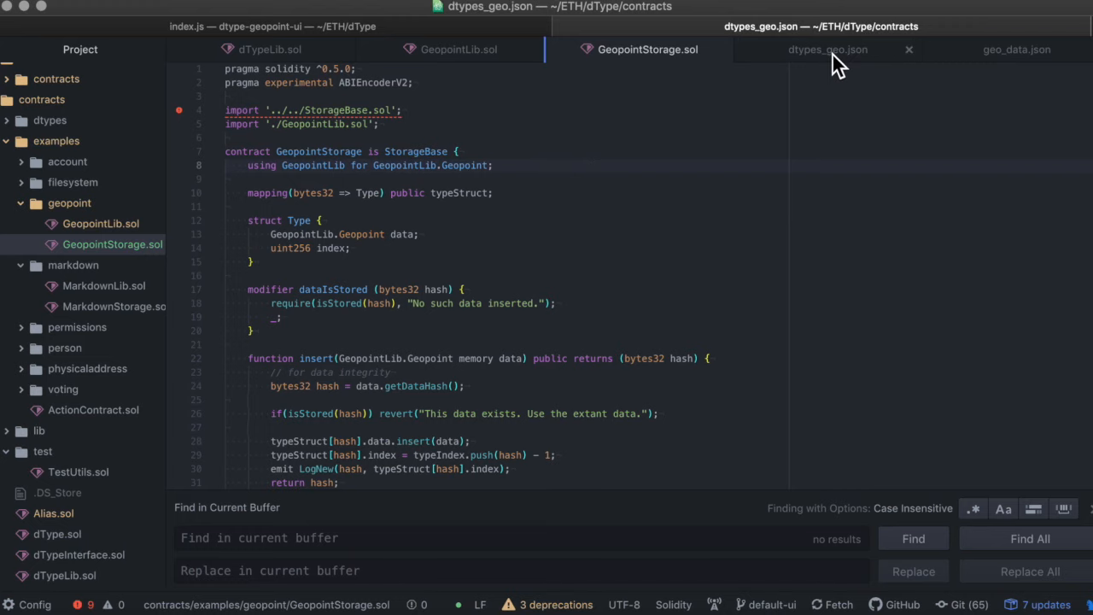
Compare dtypes_geo.json's fields and types with dTypeLib's TypeChoices enum, then open geo_data.json
click(827, 49)
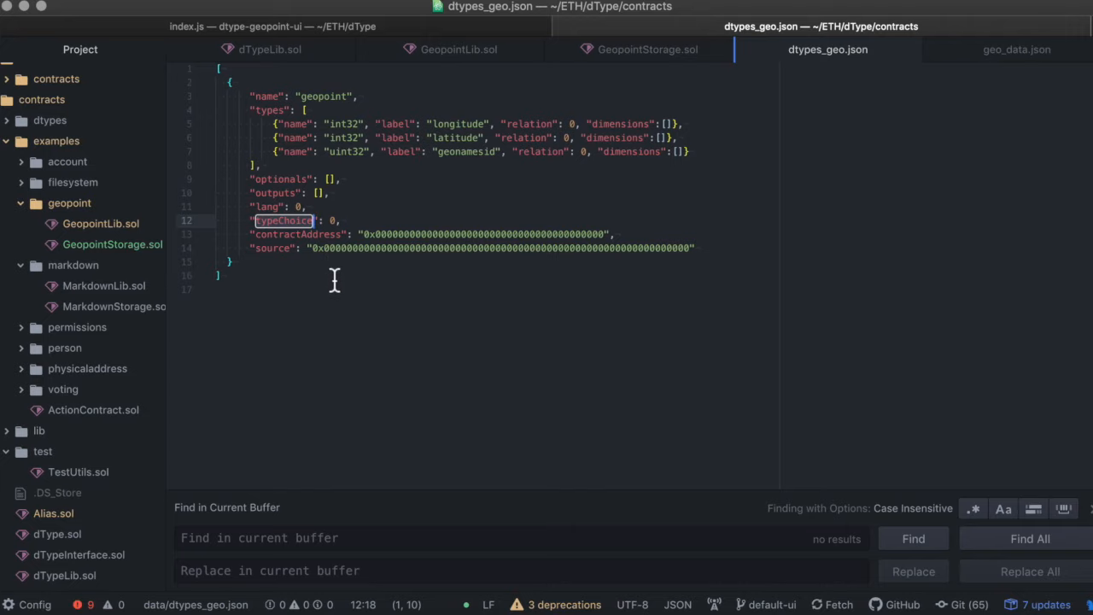
mouse_move(649, 60)
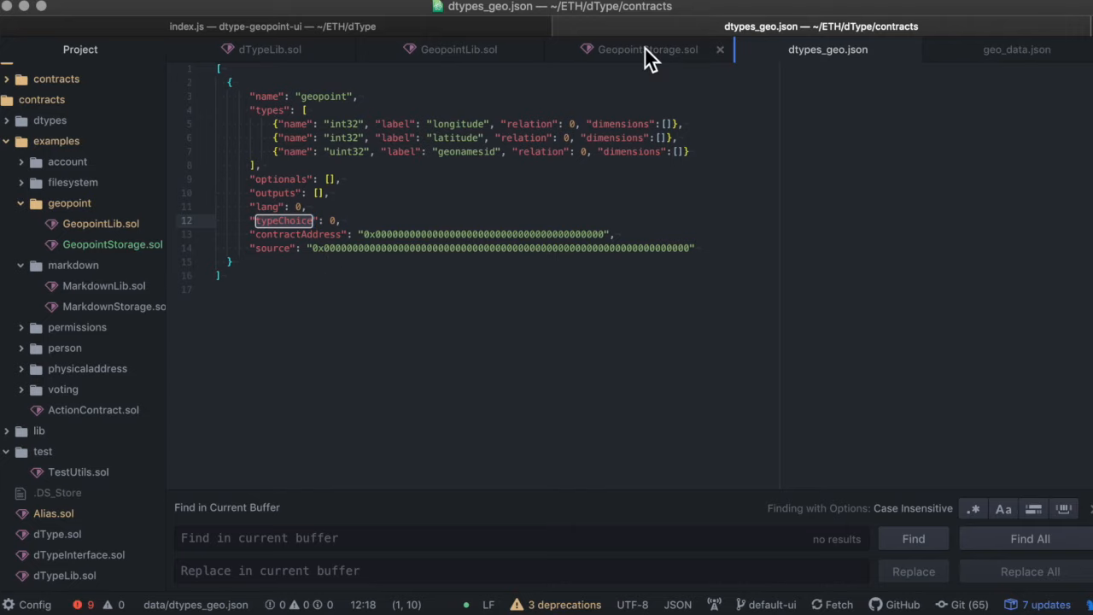
click(269, 49)
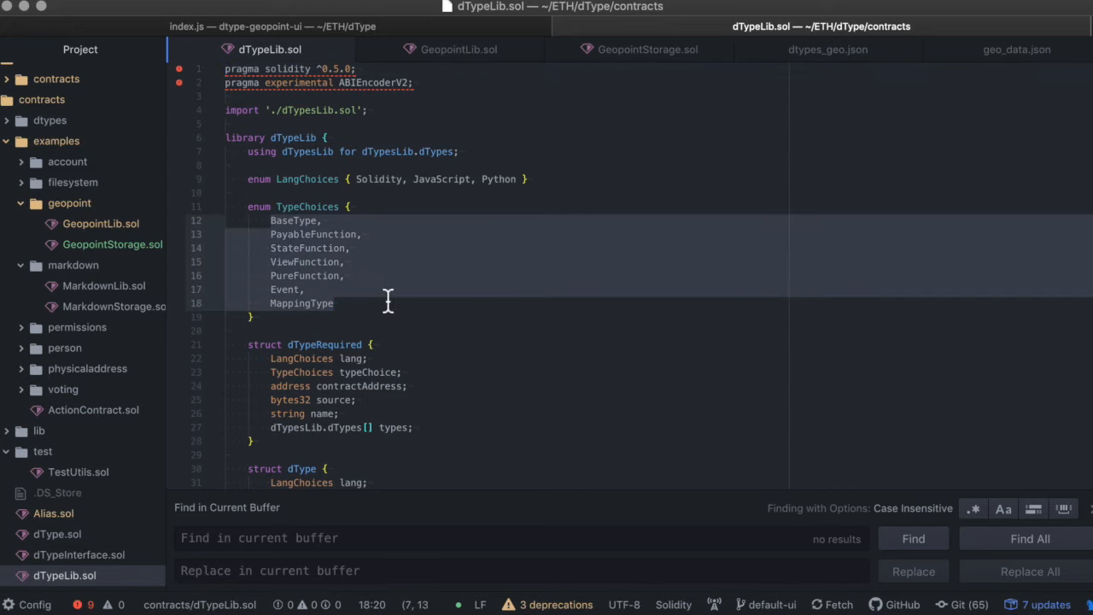
click(826, 49)
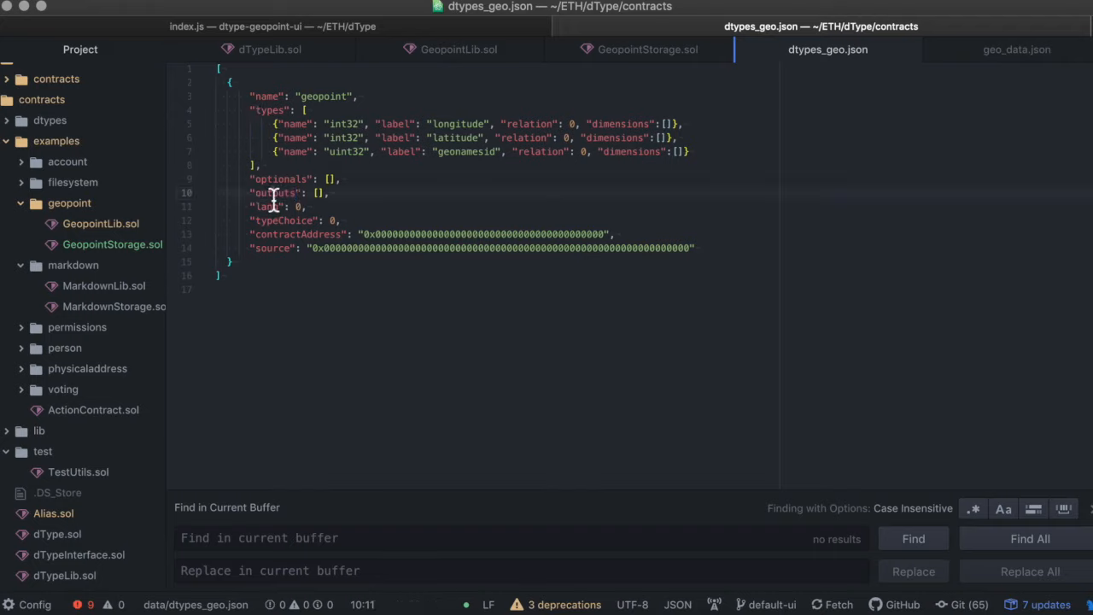
double_click(275, 192)
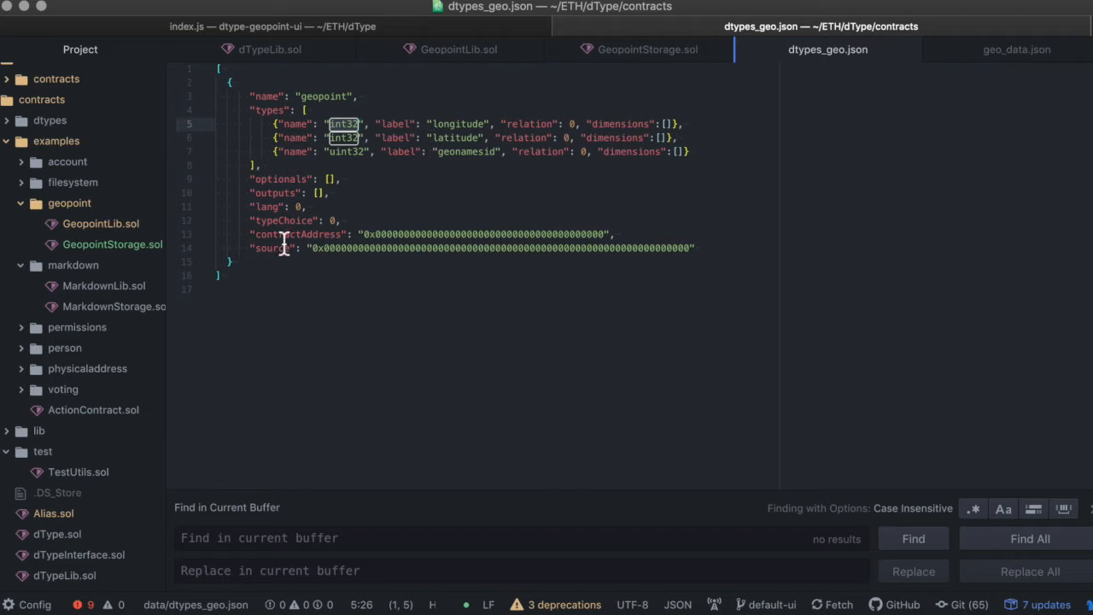
double_click(298, 234)
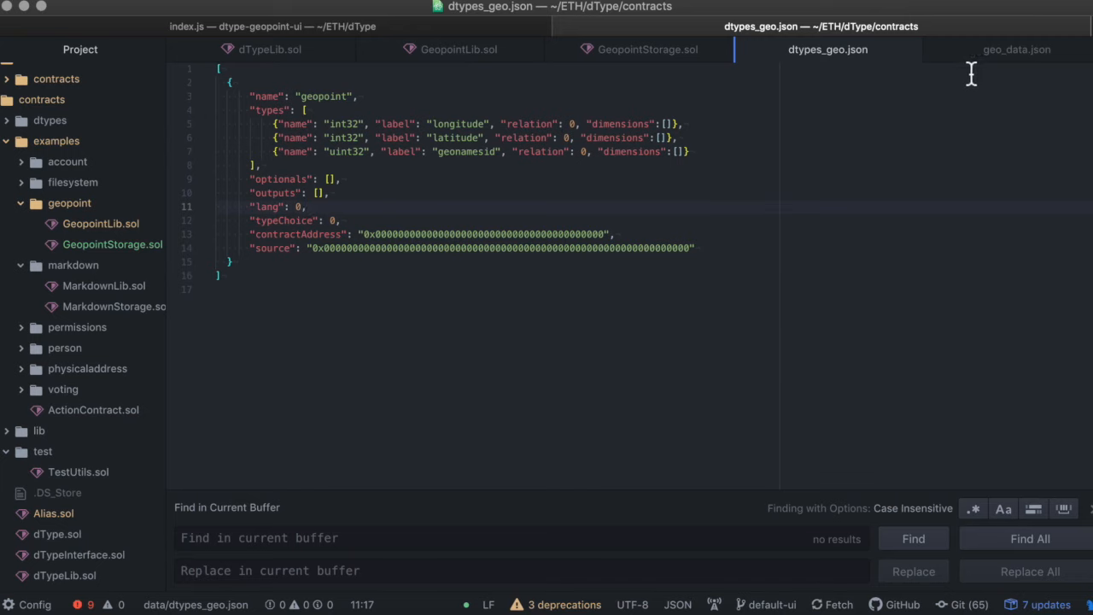
click(1016, 48)
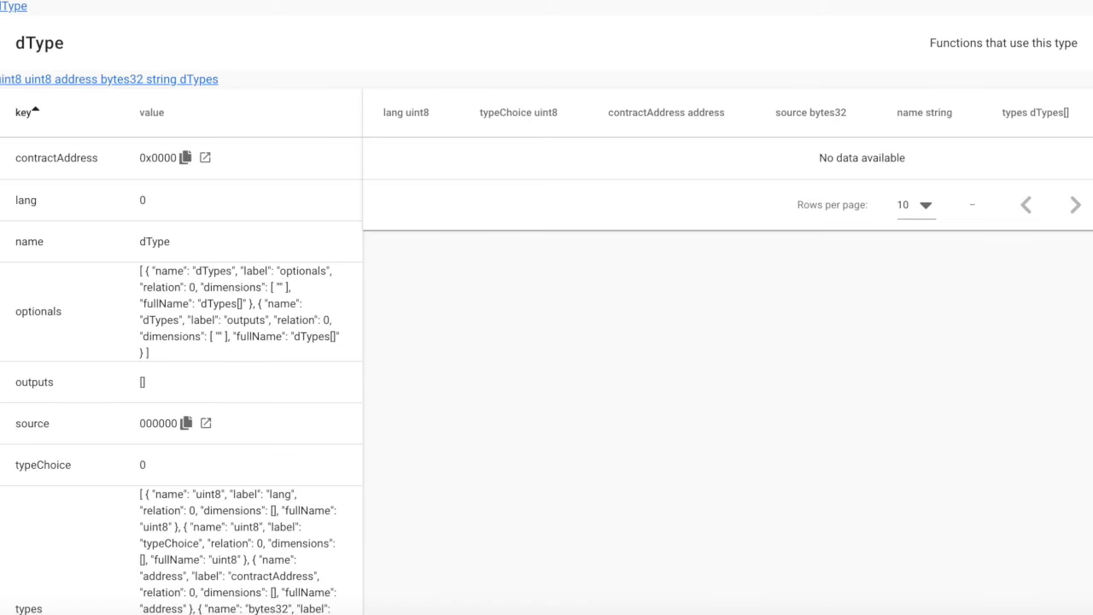
mouse_move(556, 323)
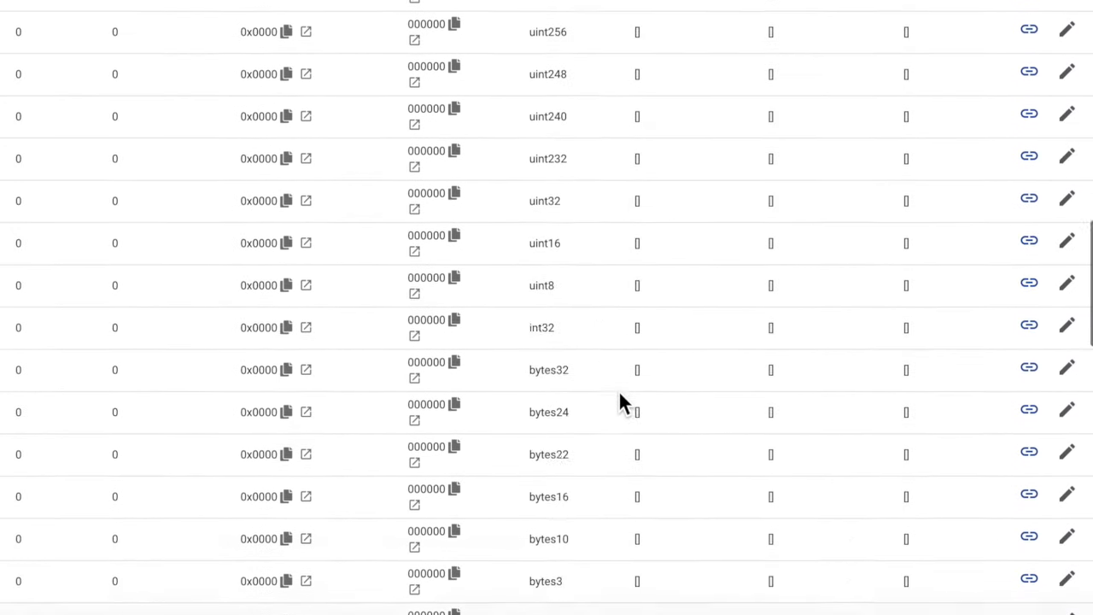
Try the new-type form with name 'Some' and uint232 and bytes fields
scroll(down, 3)
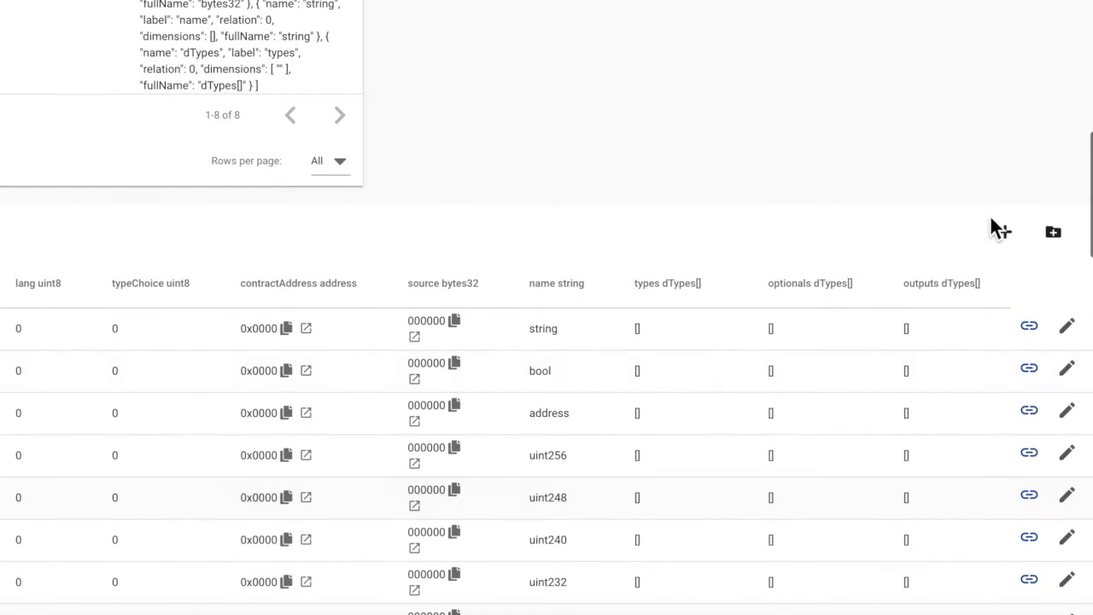
click(1053, 231)
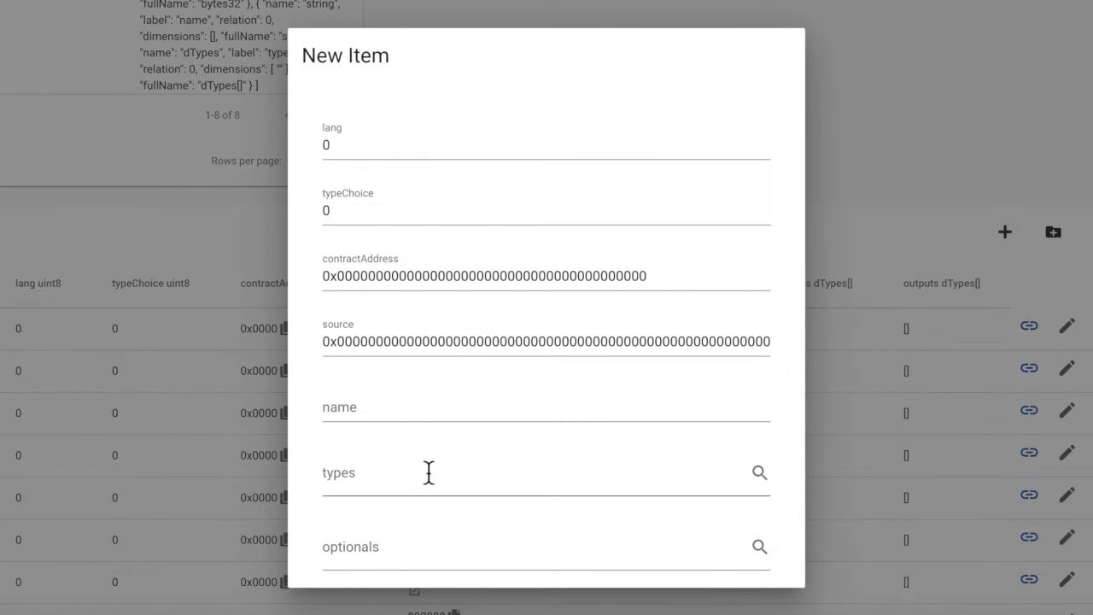
text(Sometype)
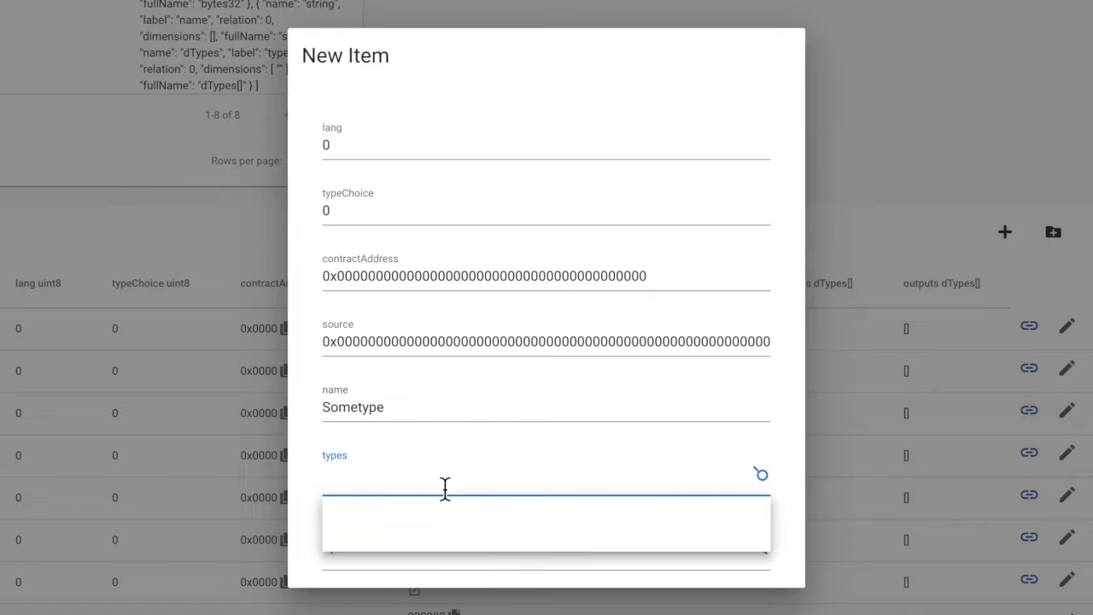
text(uint)
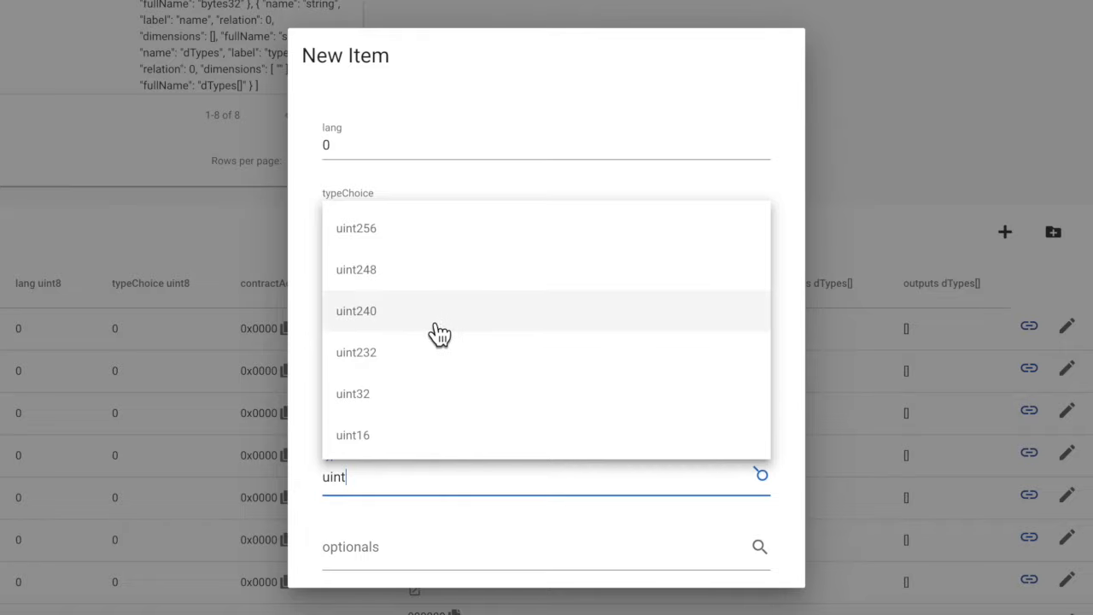
click(355, 352)
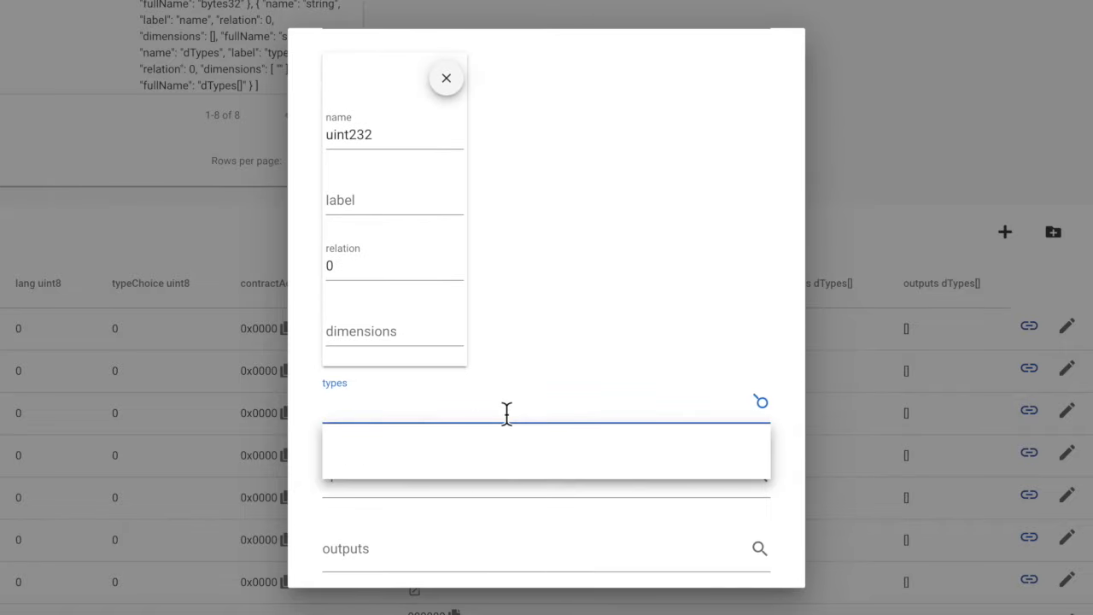
text(bytes)
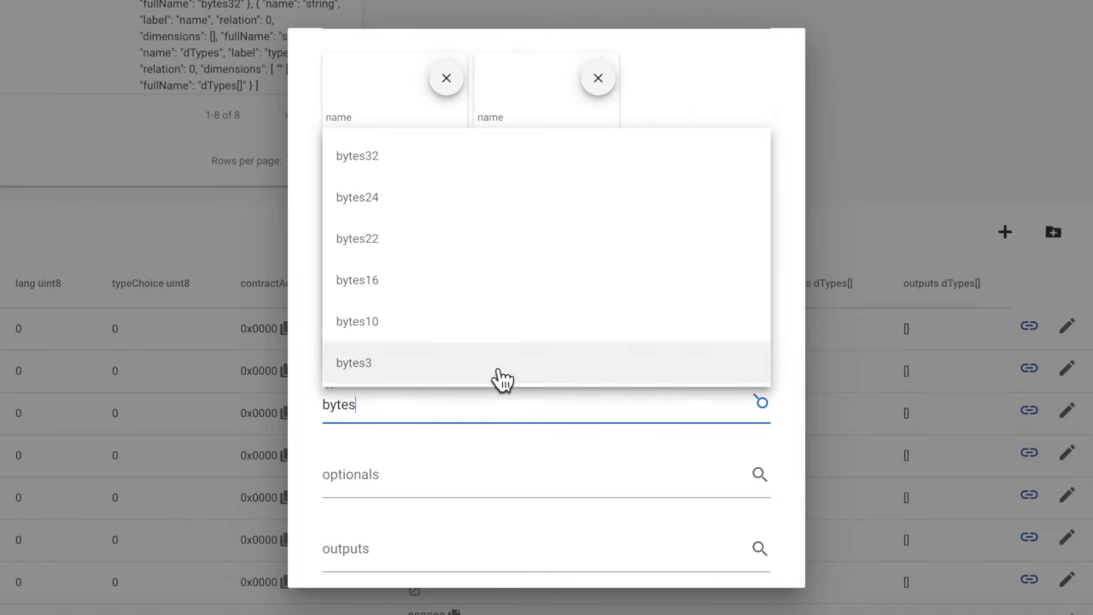
mouse_move(479, 246)
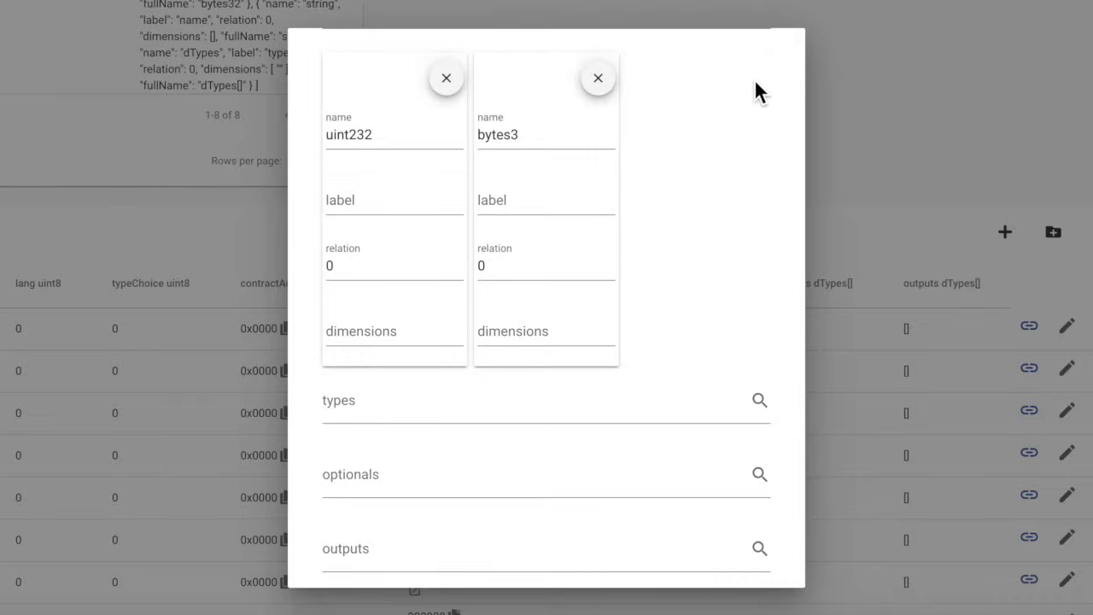
Open TypeB's edit form, then go to the last page of registered types
scroll(down, 3)
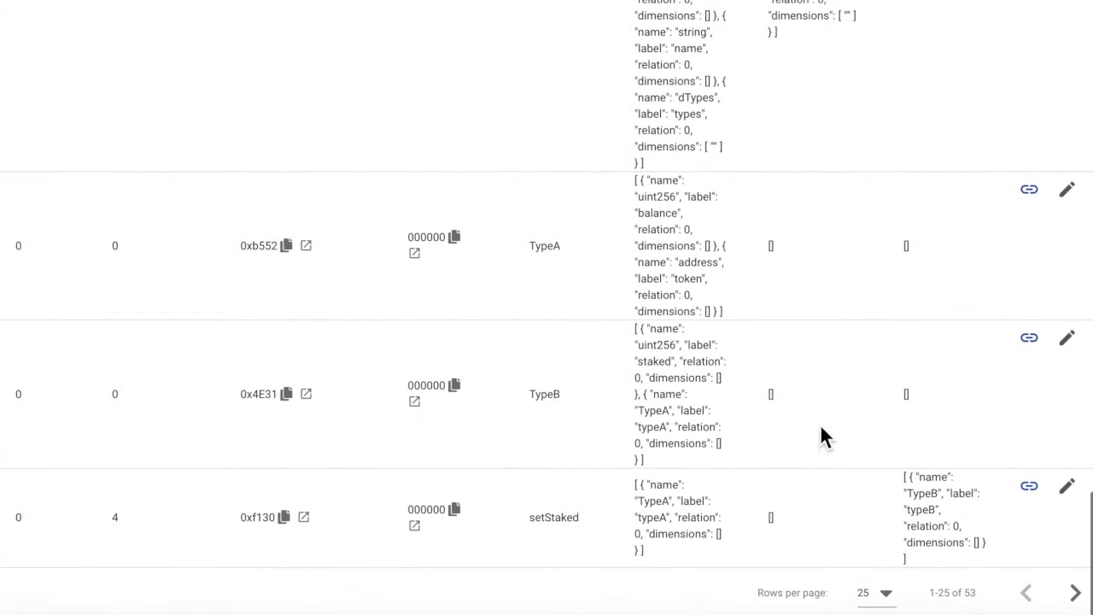
click(1067, 336)
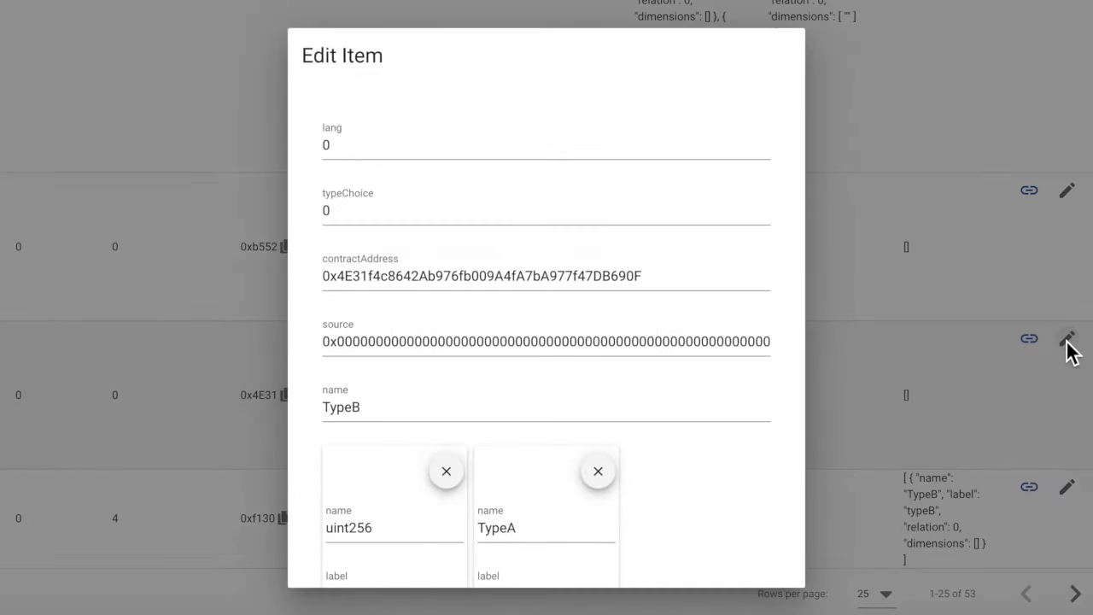
scroll(down, 3)
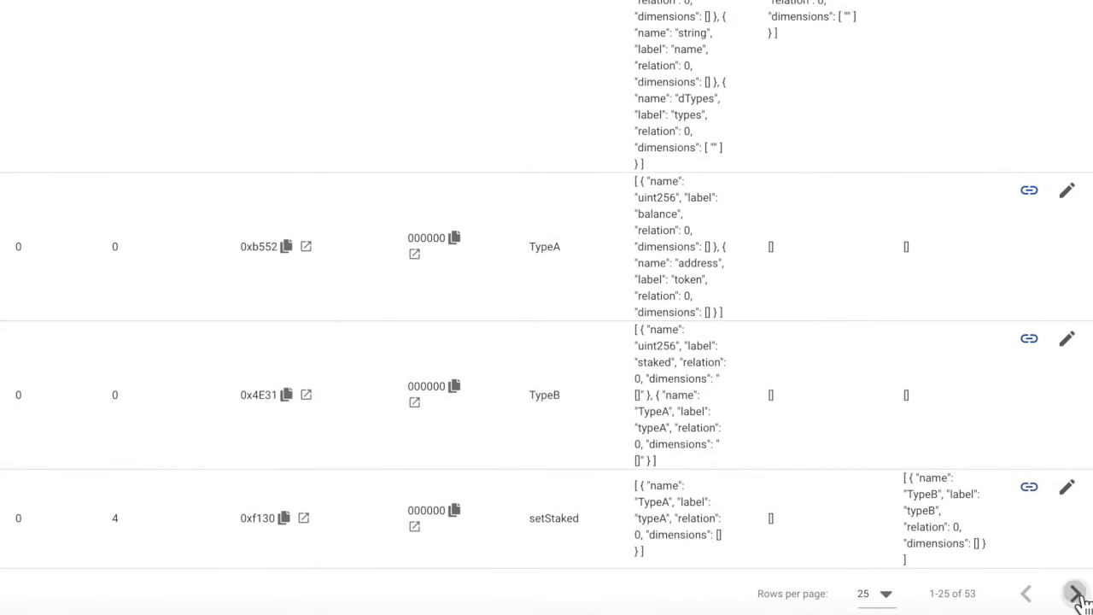
click(1077, 593)
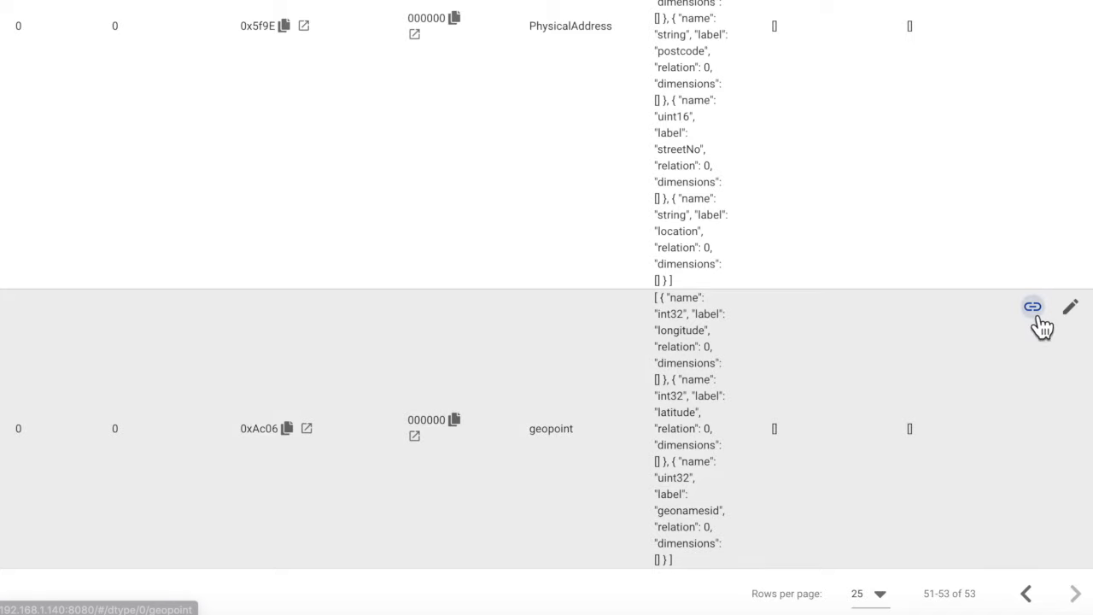
Open the geopoint type's page, open and close a record's edit form, then scroll
click(1033, 305)
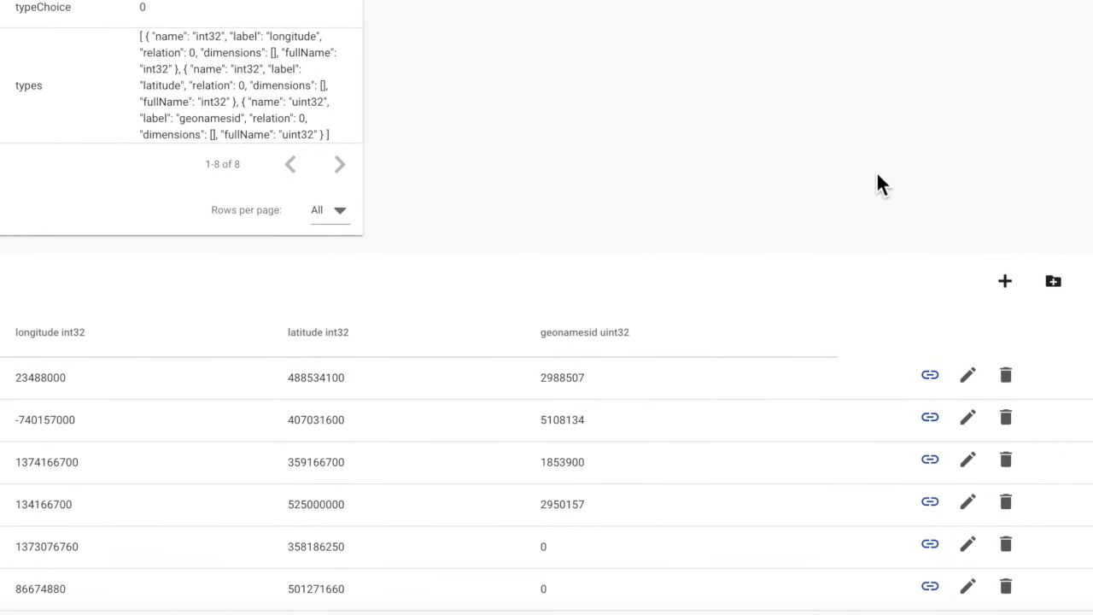
click(1005, 281)
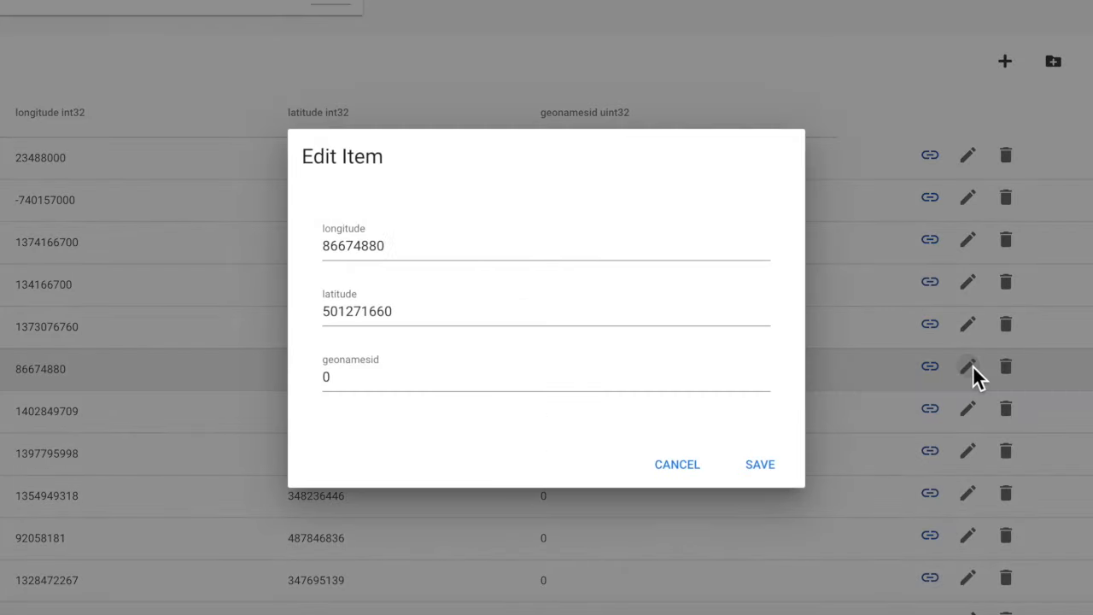
click(677, 464)
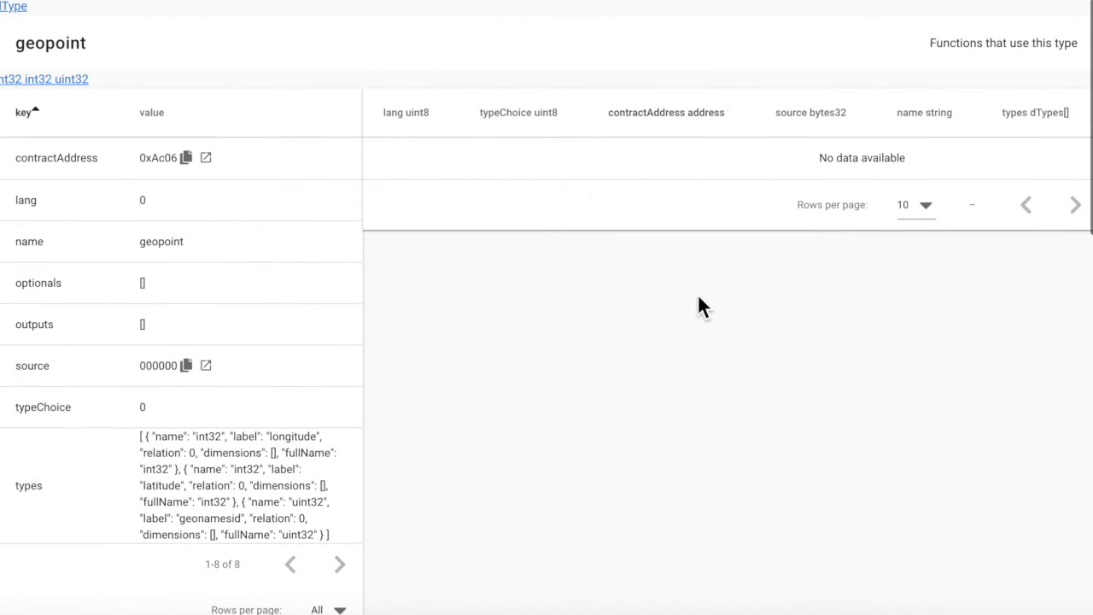
scroll(down, 3)
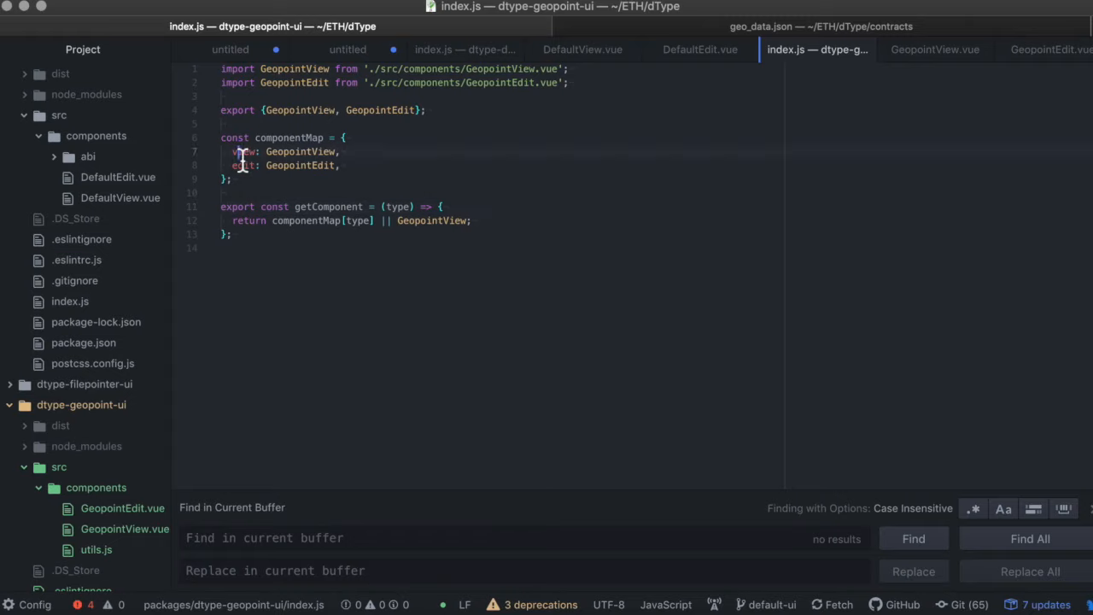
Mark index.js's view entry, then view GeopointView, GeopointEdit, DefaultView and DefaultEdit sources
double_click(241, 165)
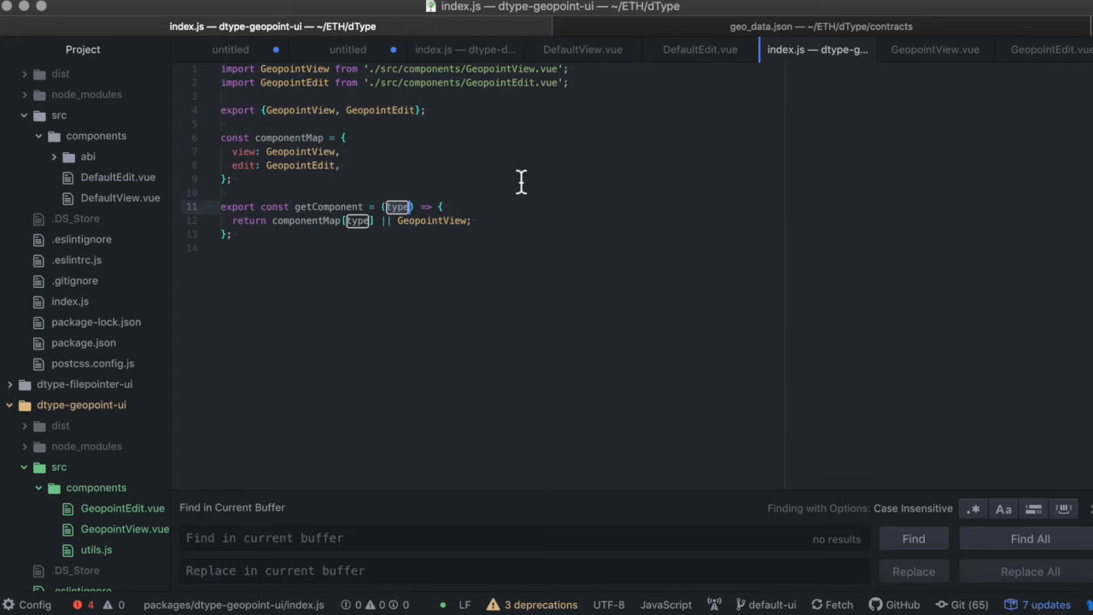
mouse_move(909, 98)
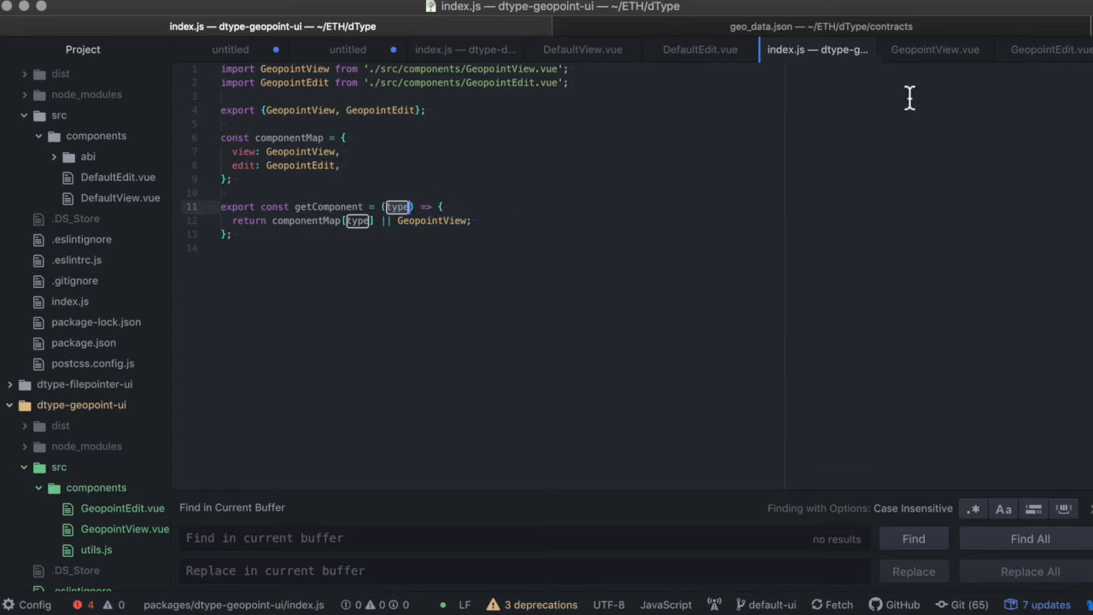
click(934, 48)
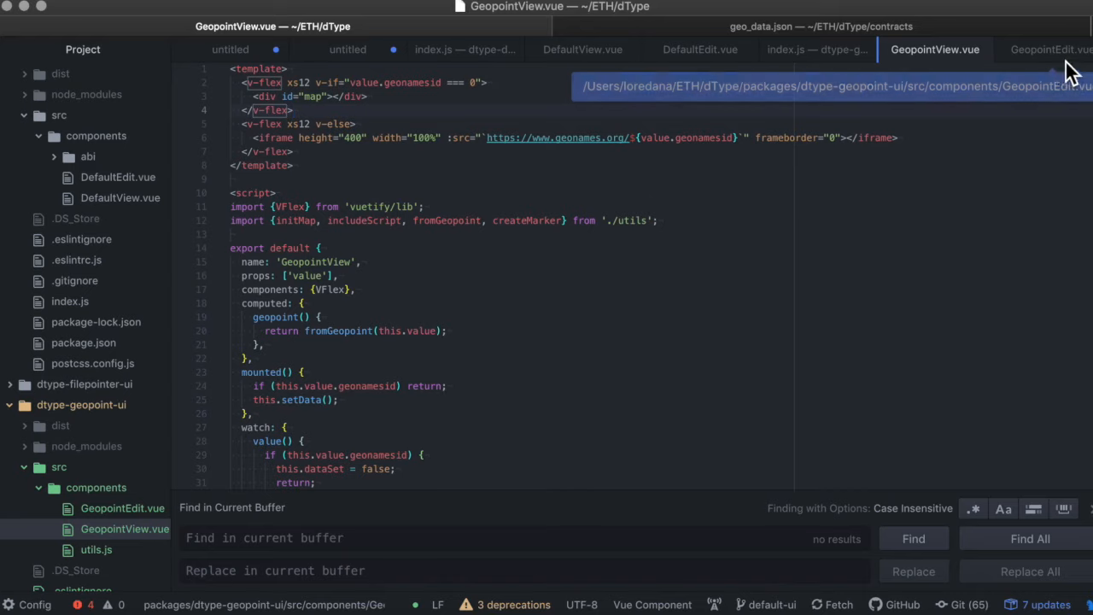
click(1051, 49)
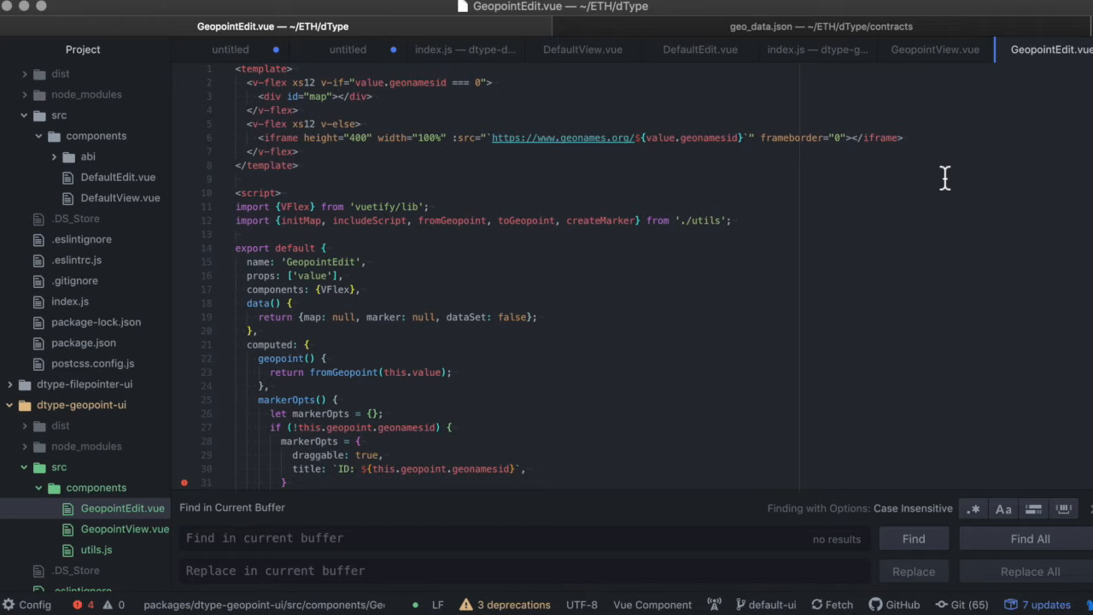
click(582, 48)
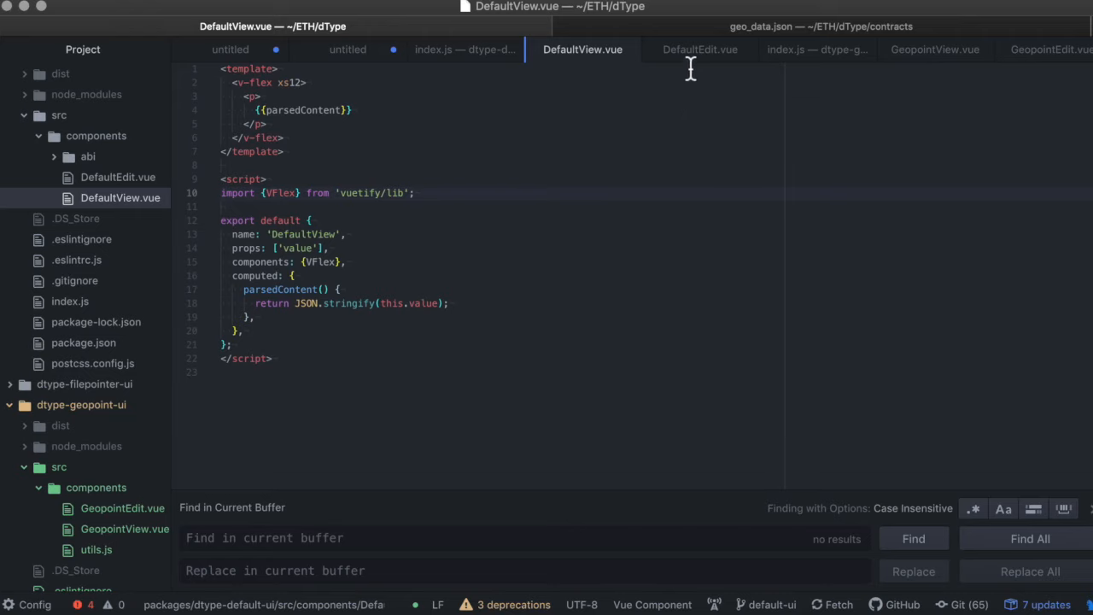
click(699, 49)
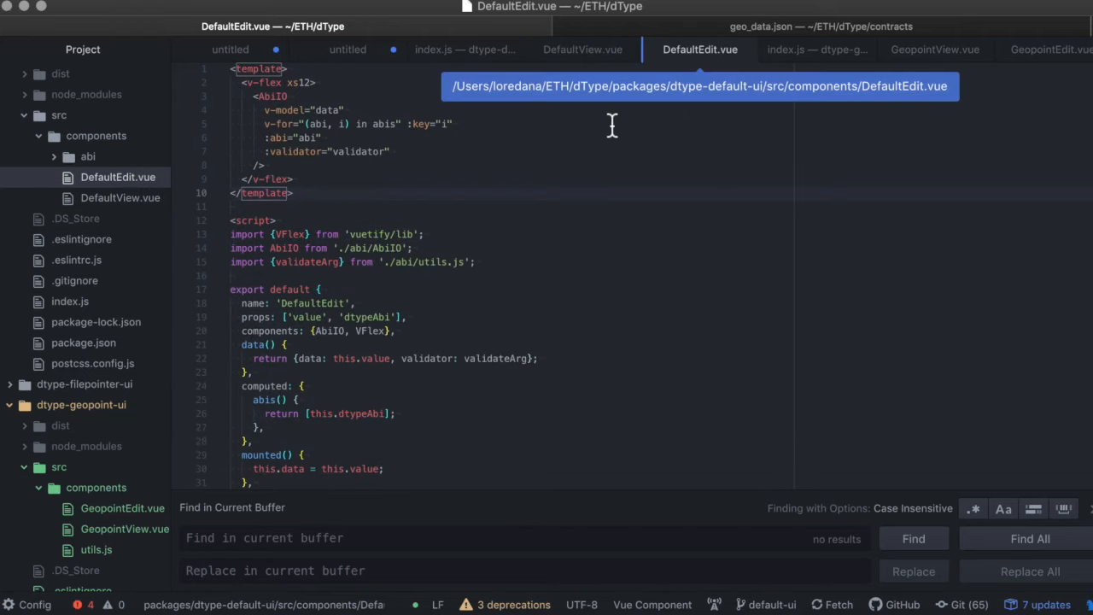